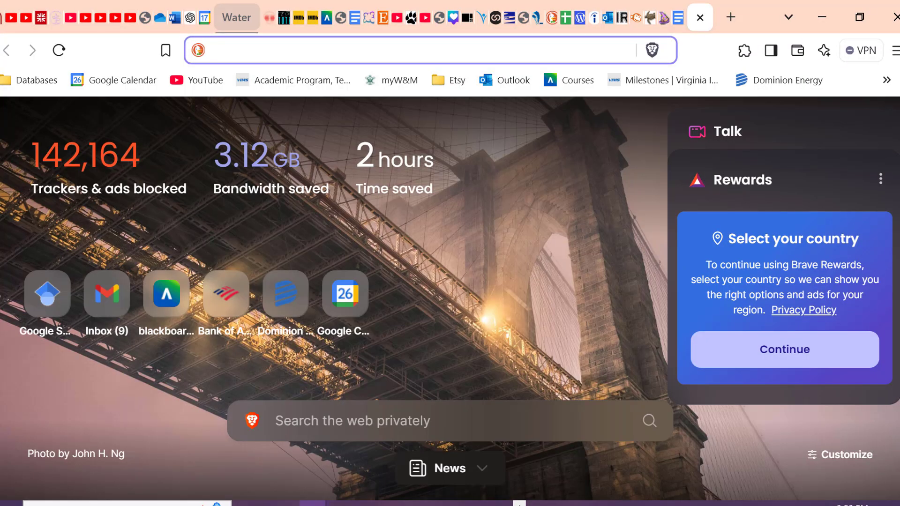
mouse_move(558, 254)
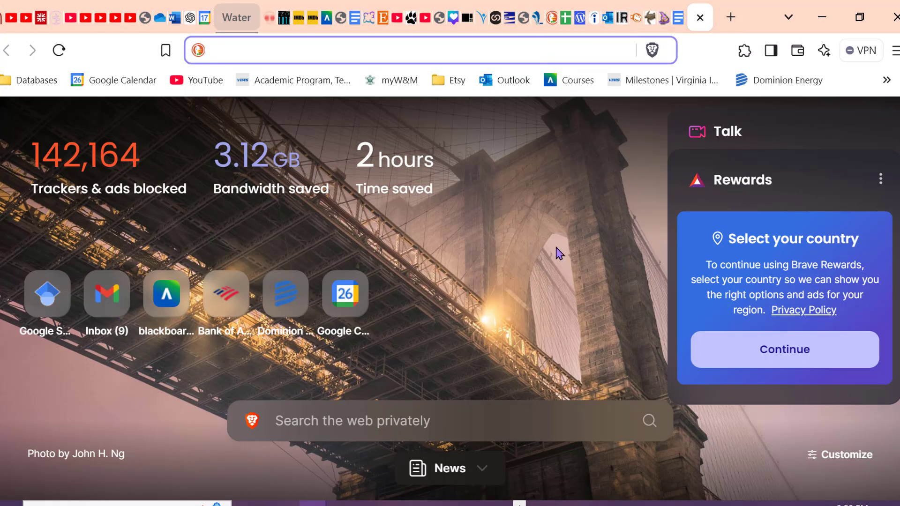
mouse_move(555, 251)
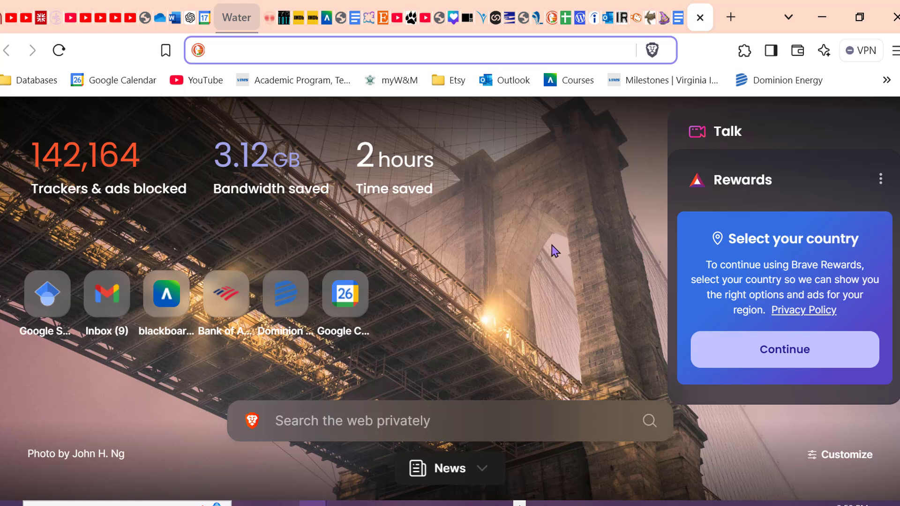
Step: Search DuckDuckGo for 'chat gpt' from Brave's new tab
text(chat gpt)
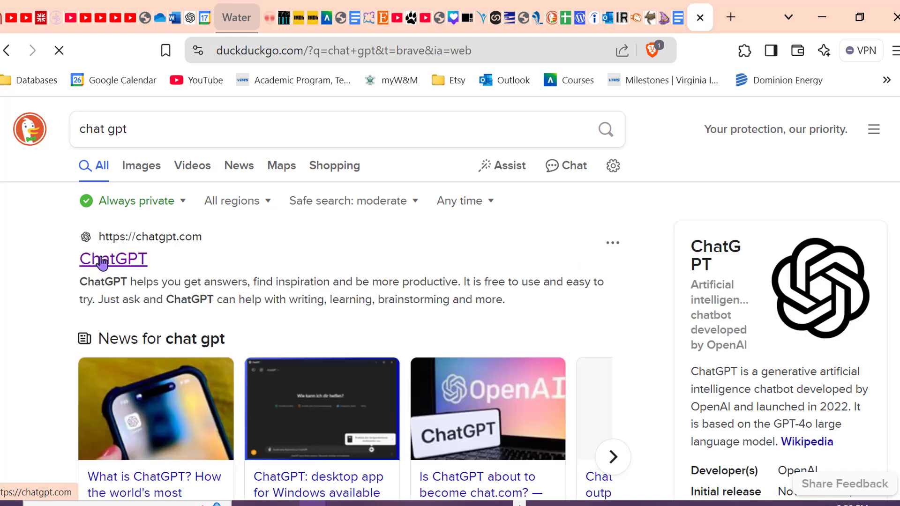
Step: Open ChatGPT from the results and browse Explore GPTs down to the Trending Scholar GPT
click(113, 258)
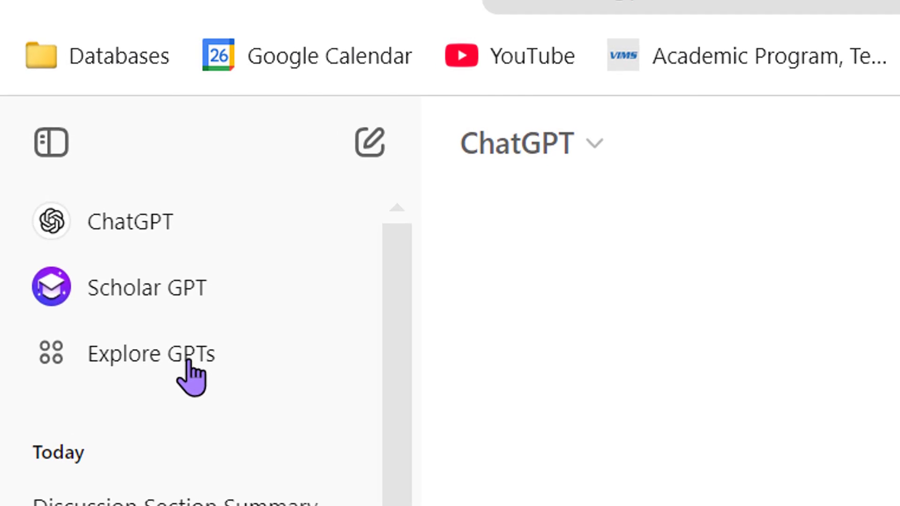
scroll(up, 3)
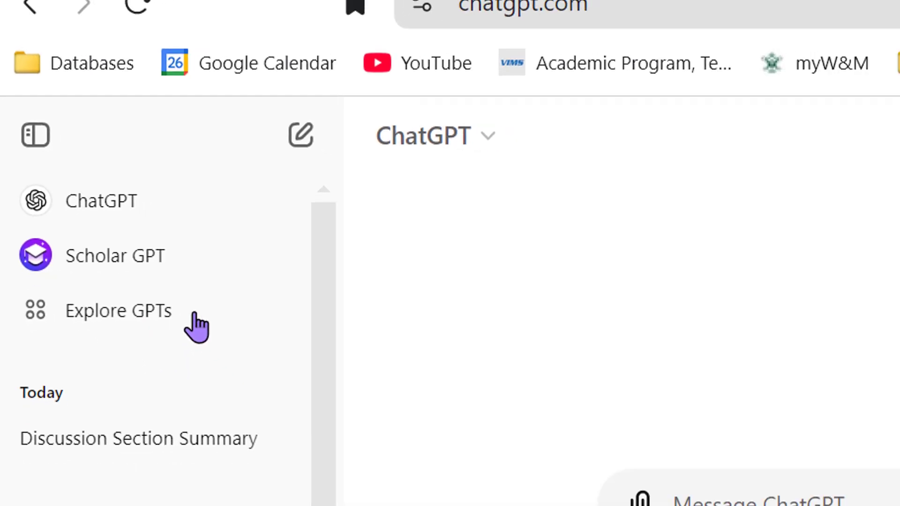
click(118, 310)
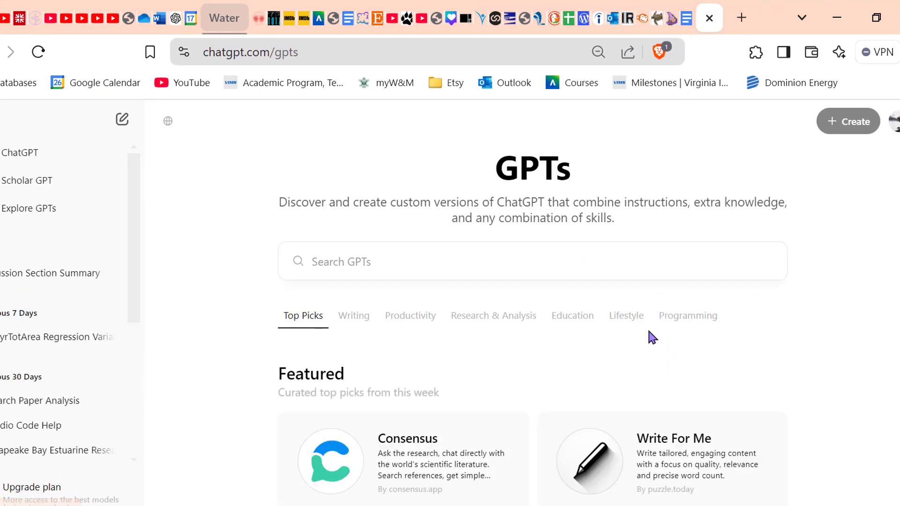
scroll(down, 3)
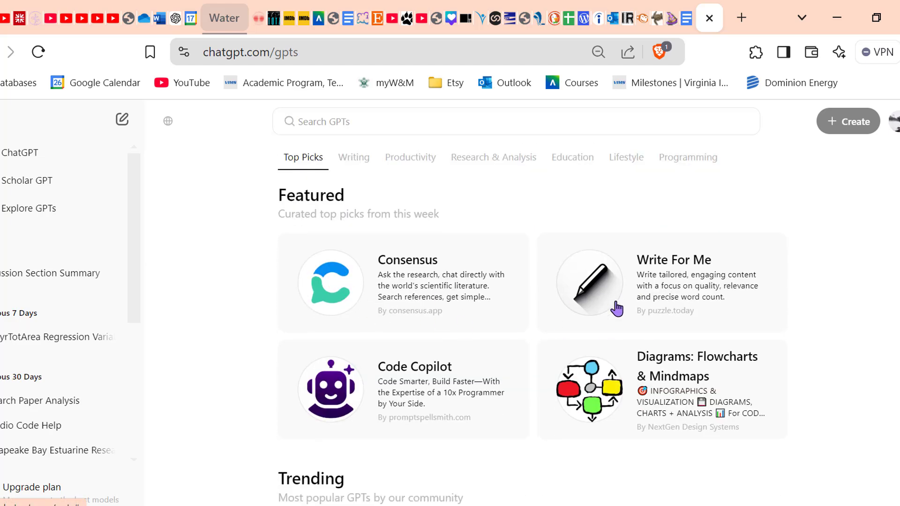
scroll(down, 3)
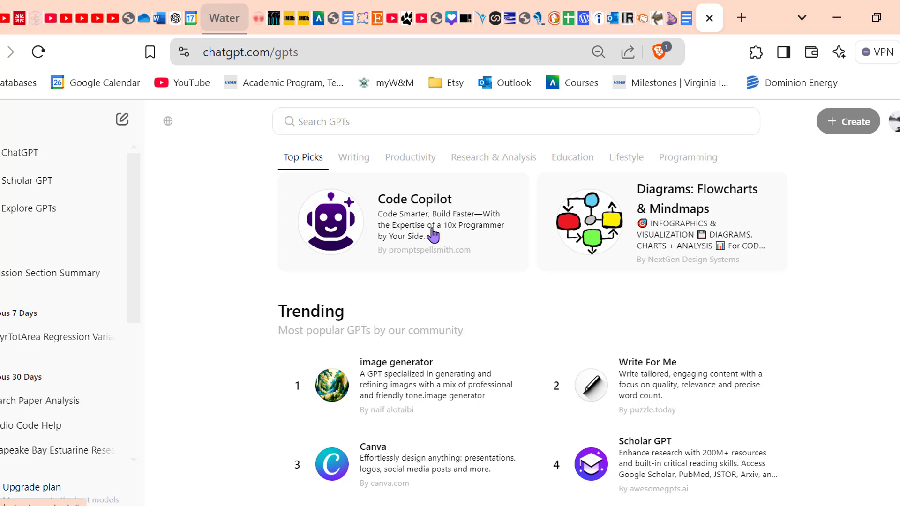
mouse_move(724, 240)
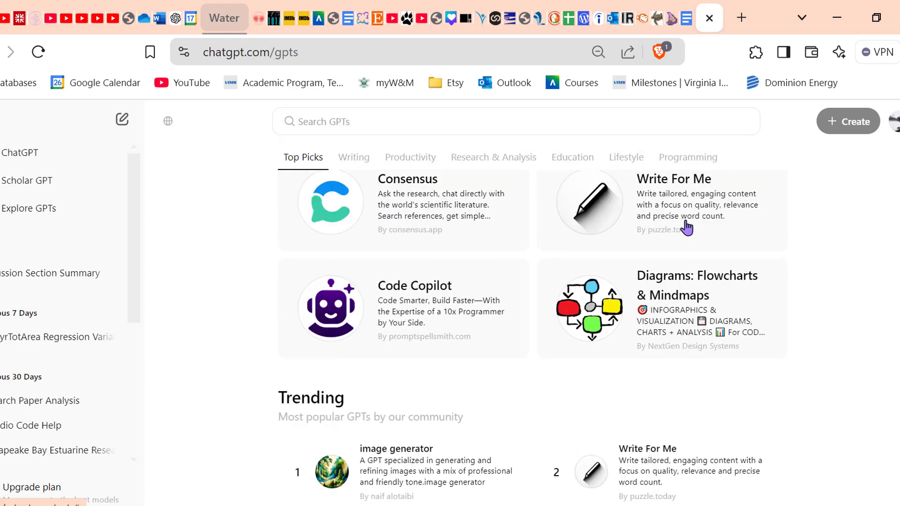
mouse_move(563, 381)
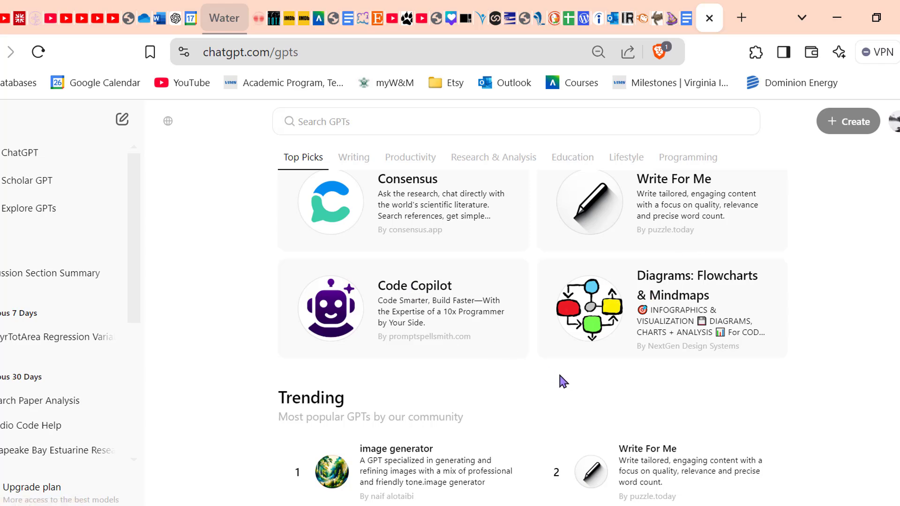
scroll(down, 3)
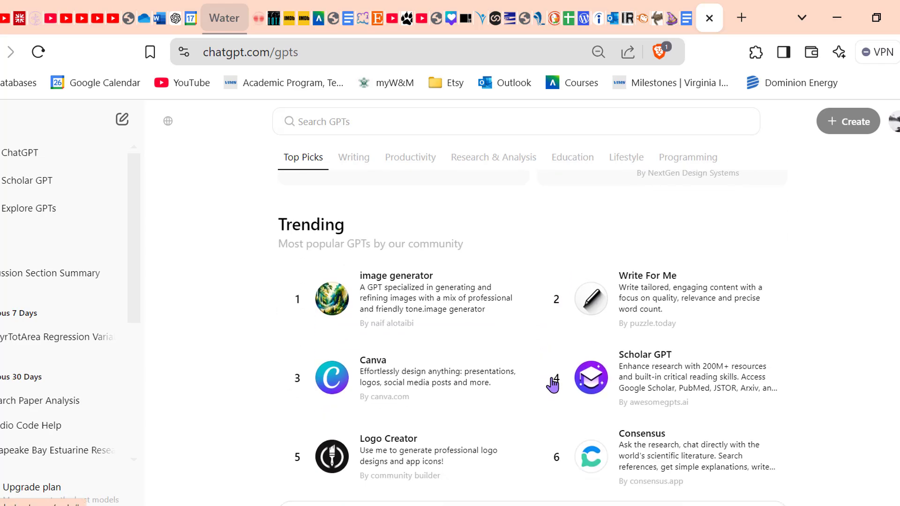
mouse_move(539, 389)
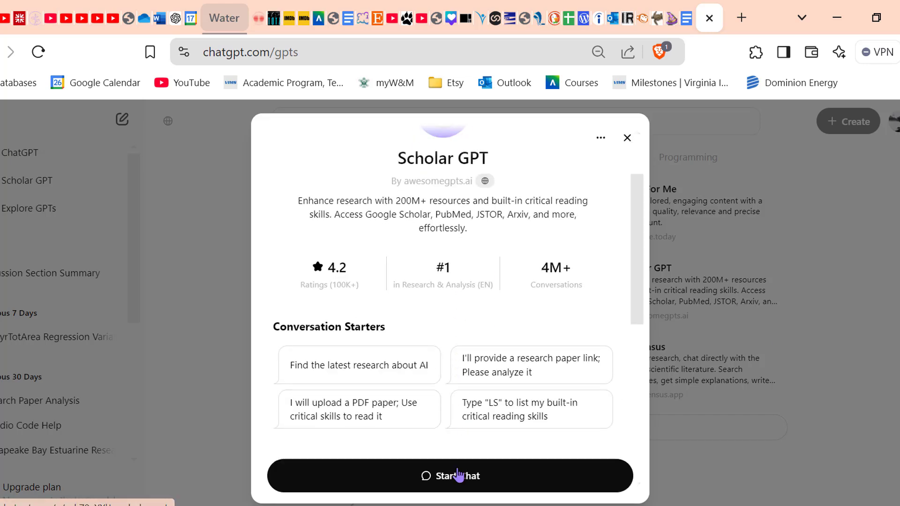
Step: Start a chat from the Scholar GPT details dialog
click(450, 475)
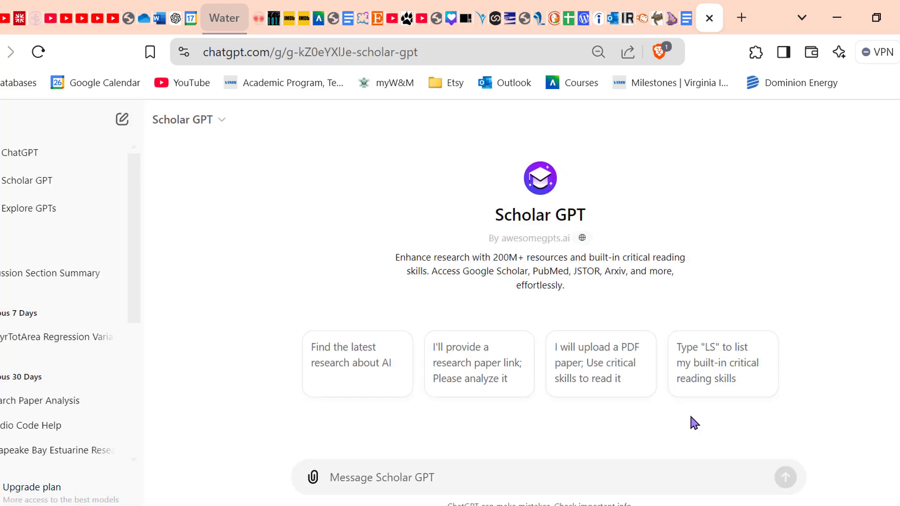
mouse_move(412, 370)
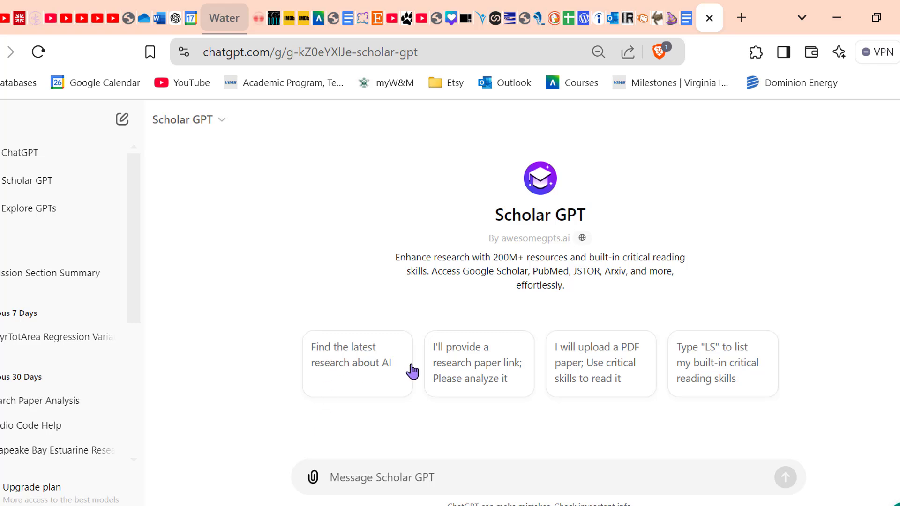
mouse_move(485, 373)
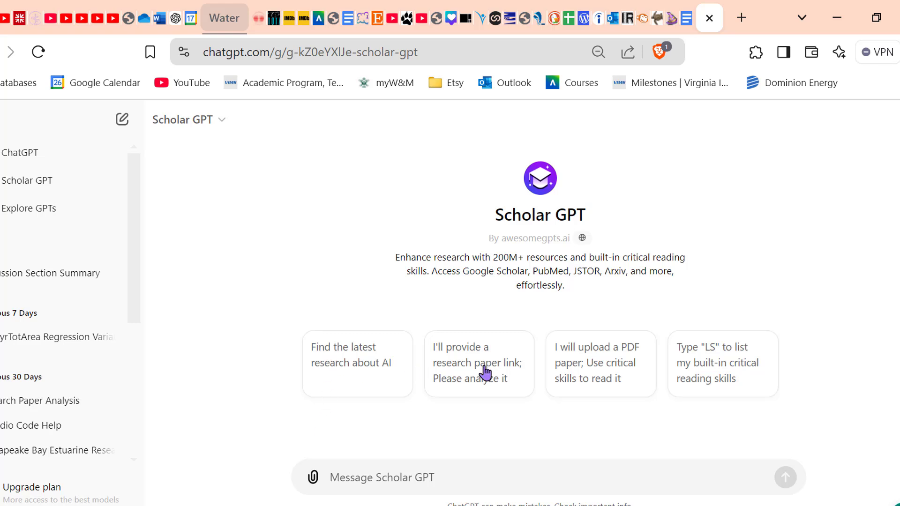
mouse_move(500, 425)
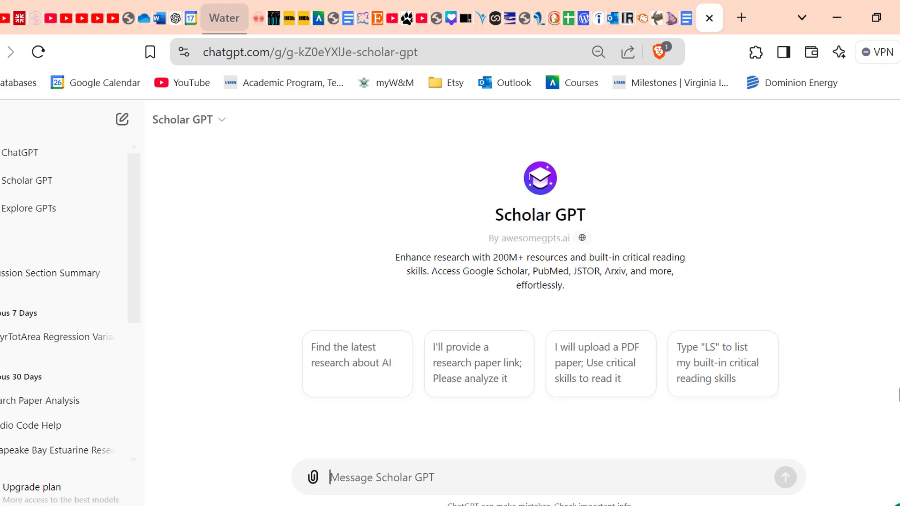
mouse_move(263, 490)
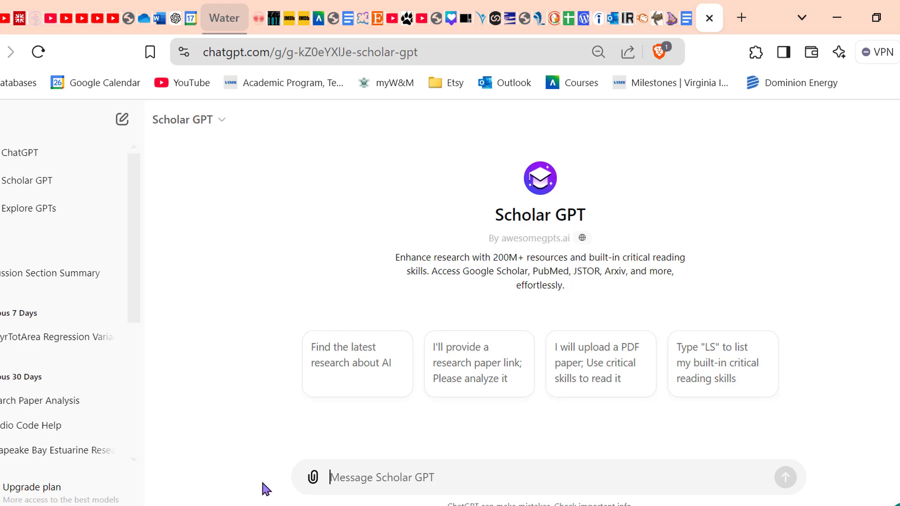
mouse_move(278, 482)
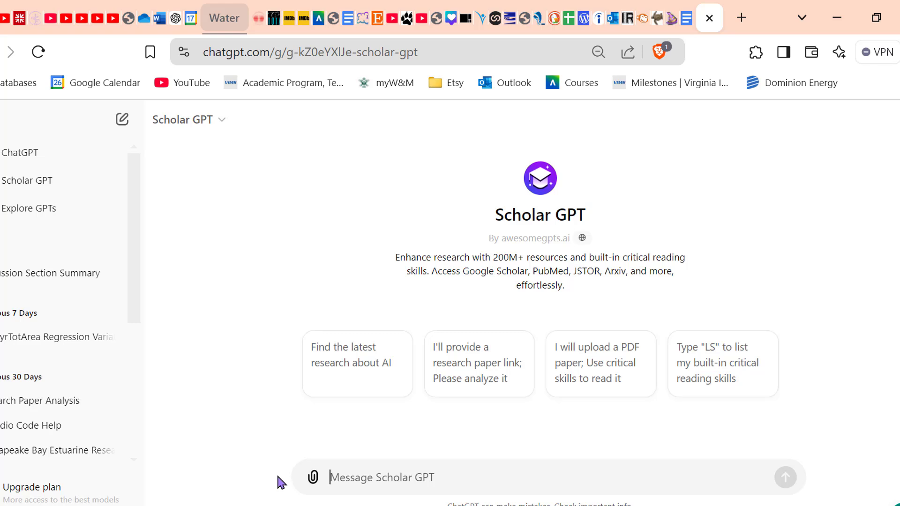
mouse_move(285, 453)
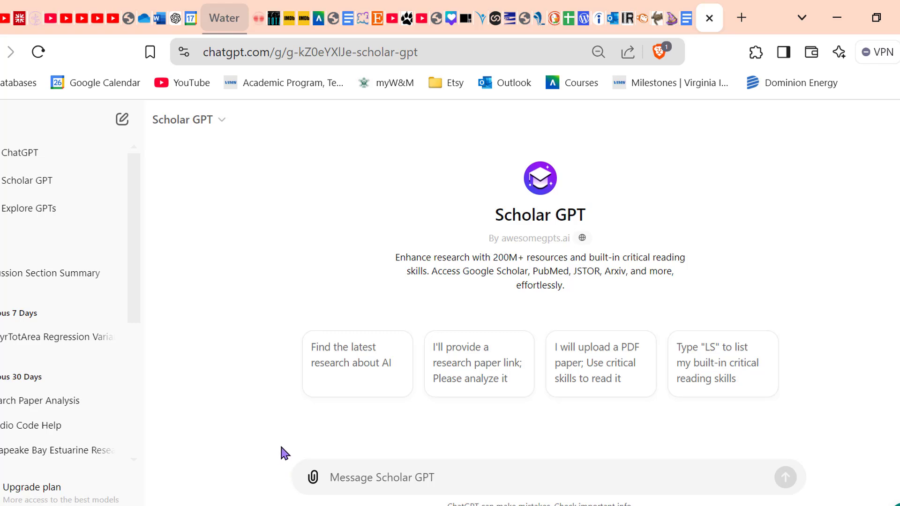
mouse_move(312, 477)
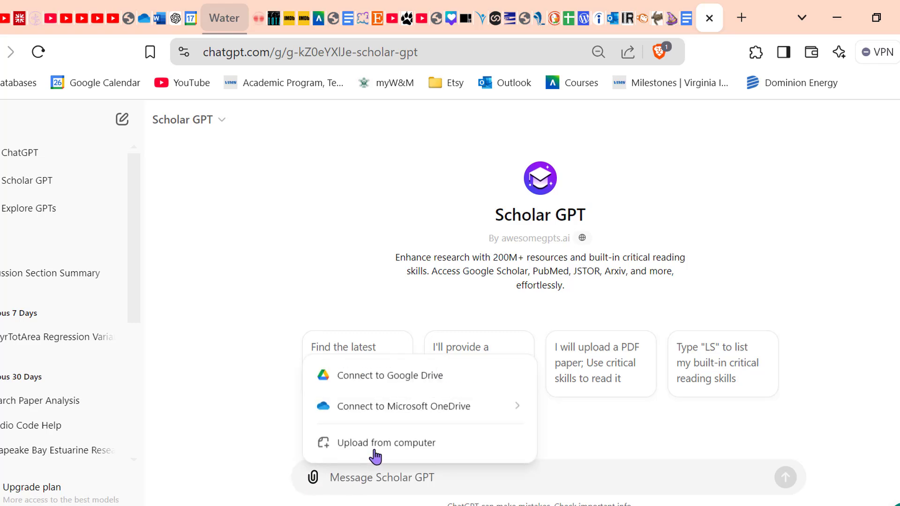
mouse_move(471, 448)
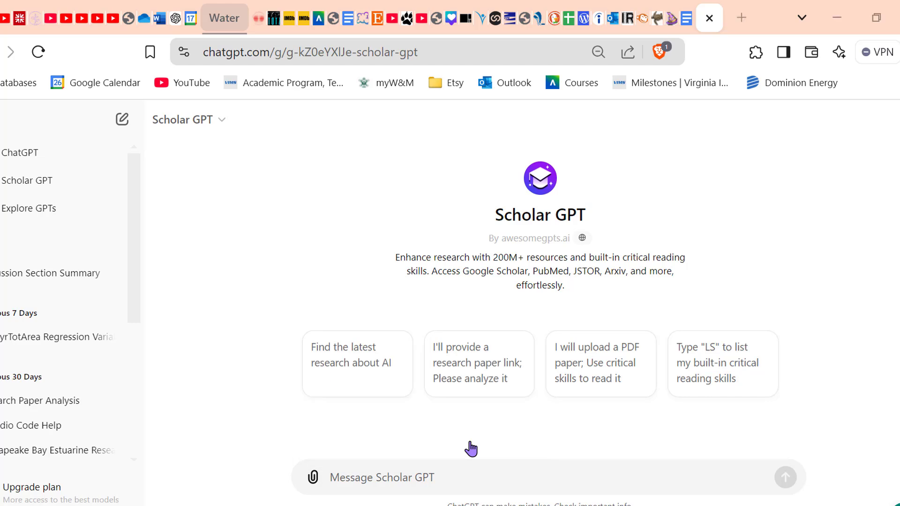
Step: Upload 'The seasonal dynamics of the bay.pdf' from the computer into the message
click(313, 477)
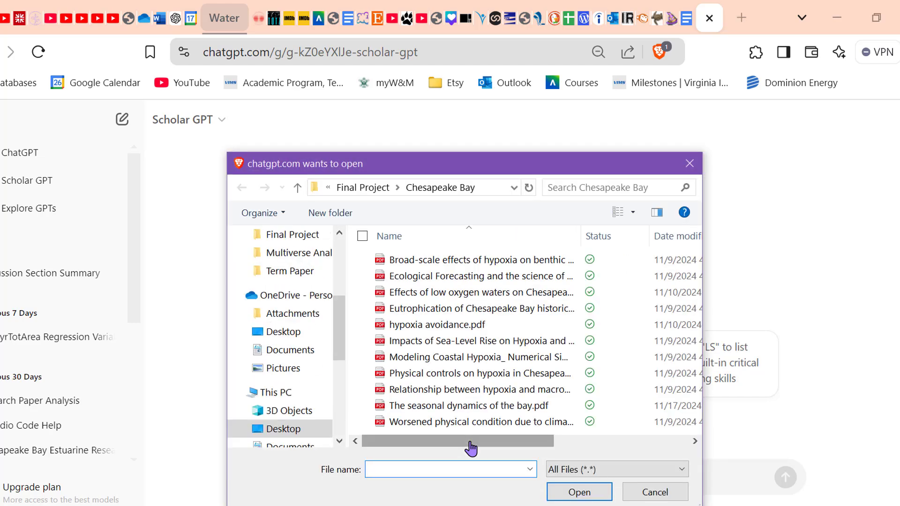
mouse_move(548, 345)
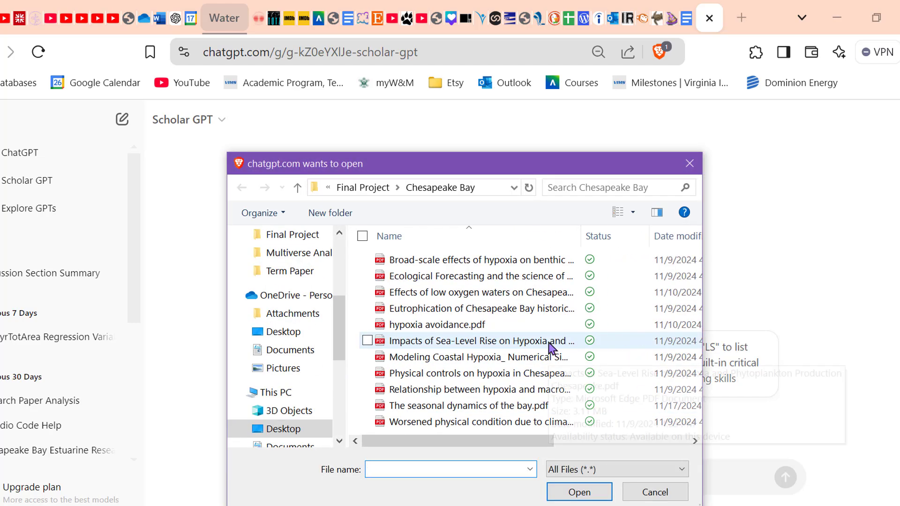
mouse_move(521, 421)
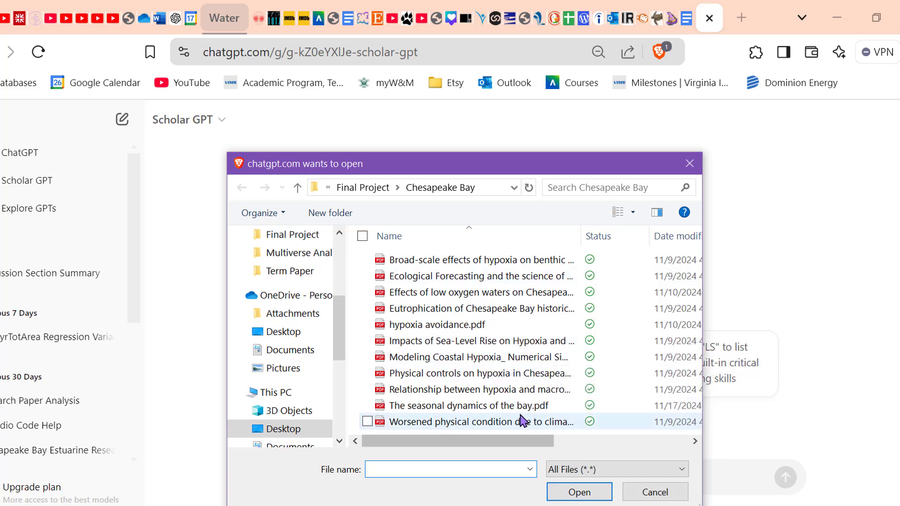
click(653, 492)
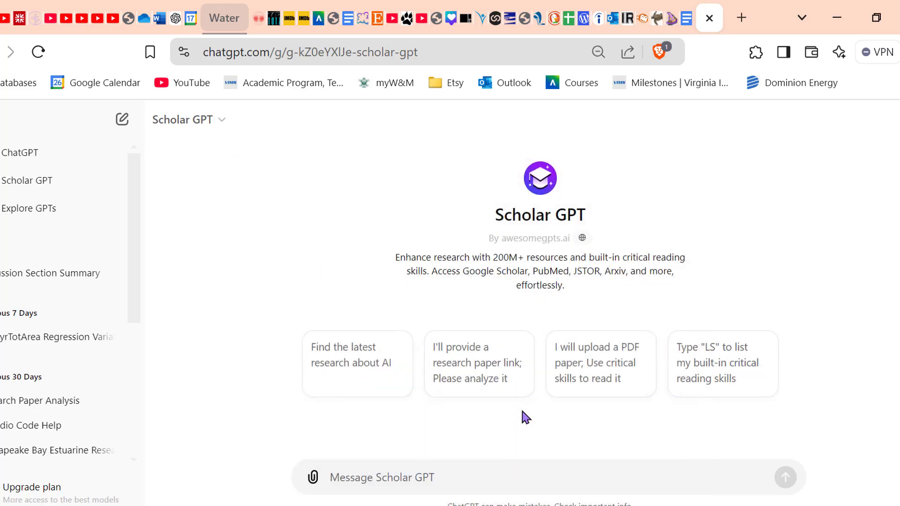
click(313, 477)
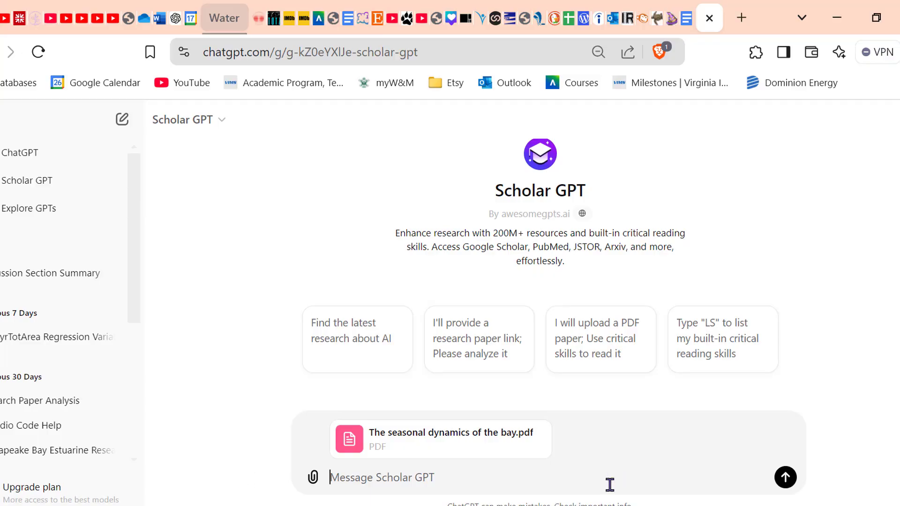
mouse_move(184, 405)
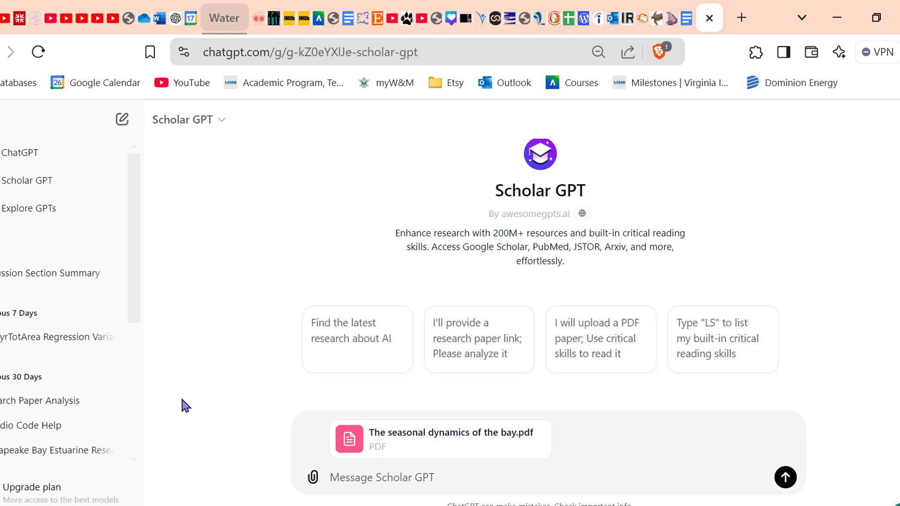
mouse_move(191, 389)
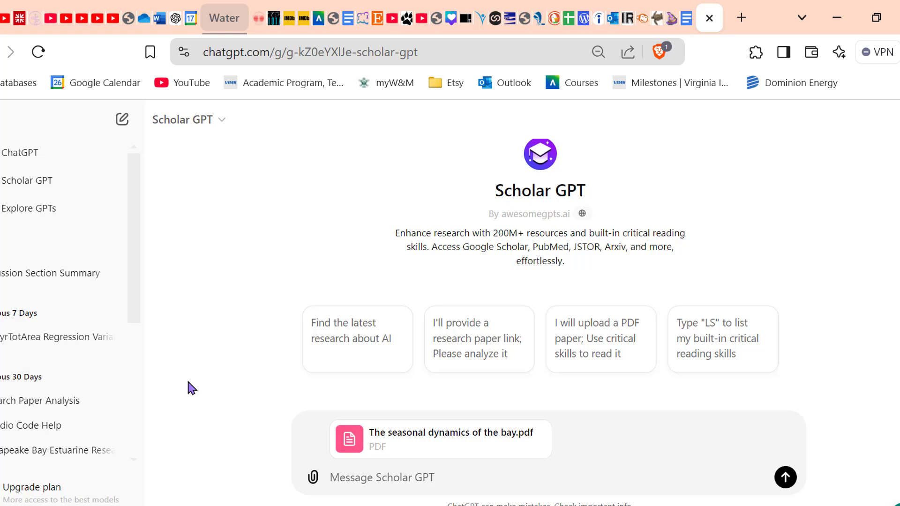
mouse_move(192, 378)
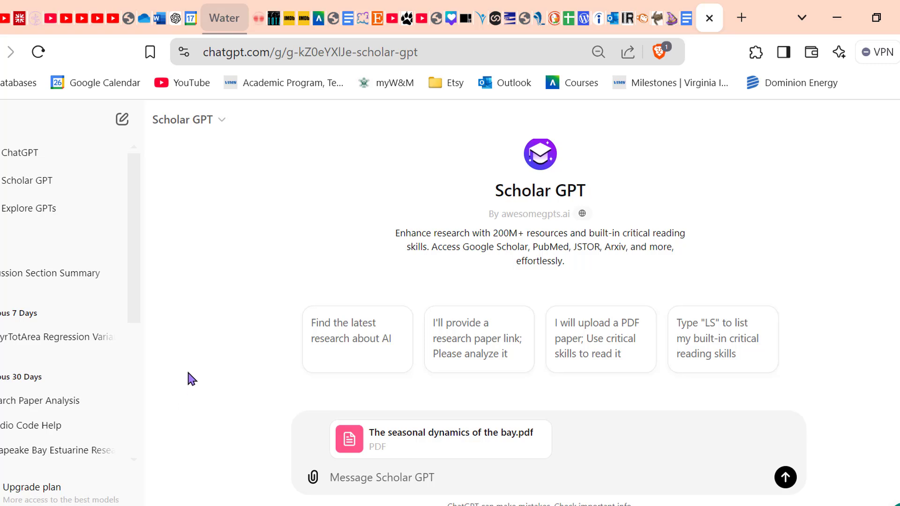
Step: Send 'Summarize the discussion and conclusion portions of this paper' with the PDF attached
text(Summa)
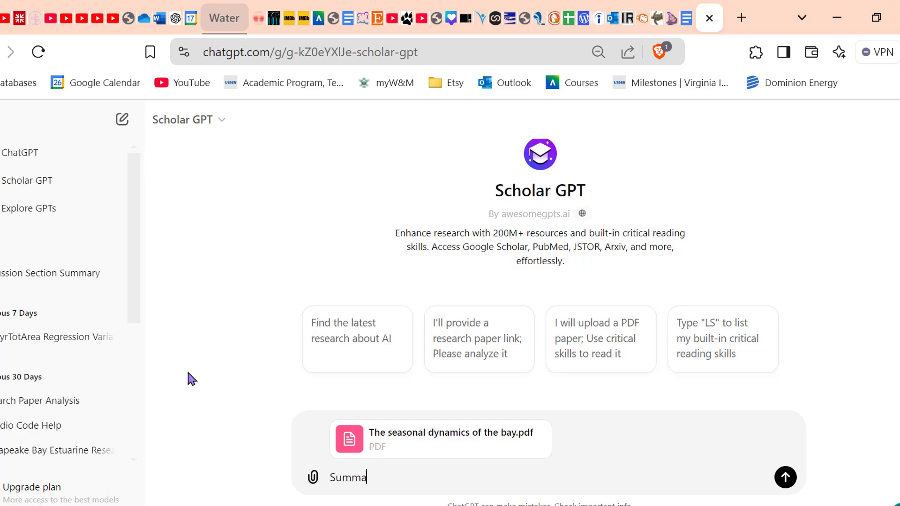
text(rize the discussion and c)
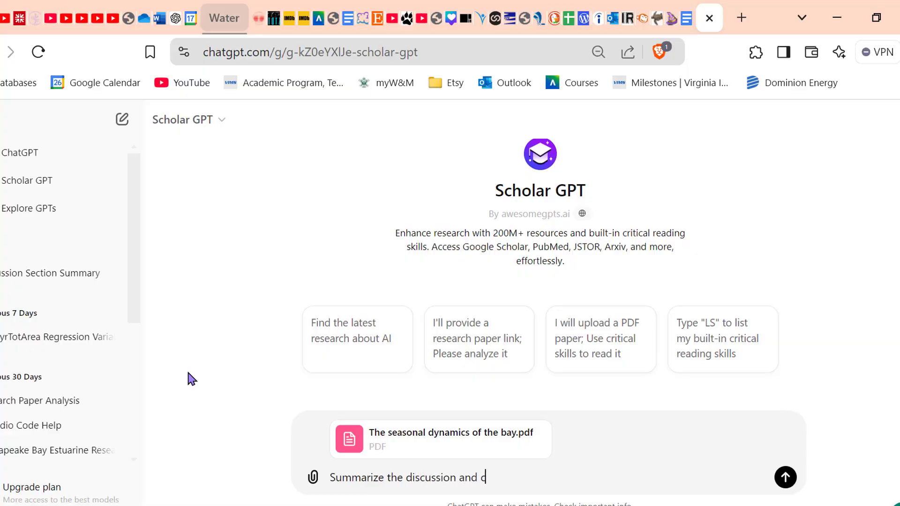
text(onclusion por)
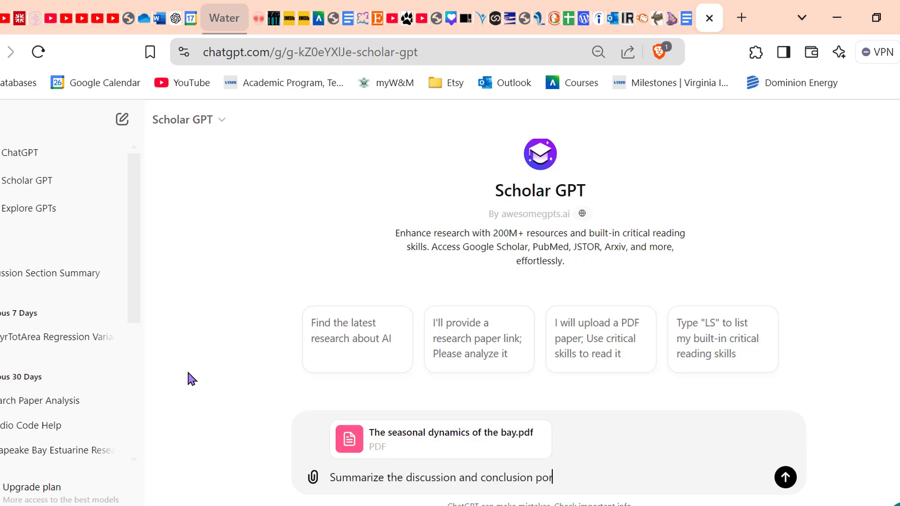
text(tions of this paper)
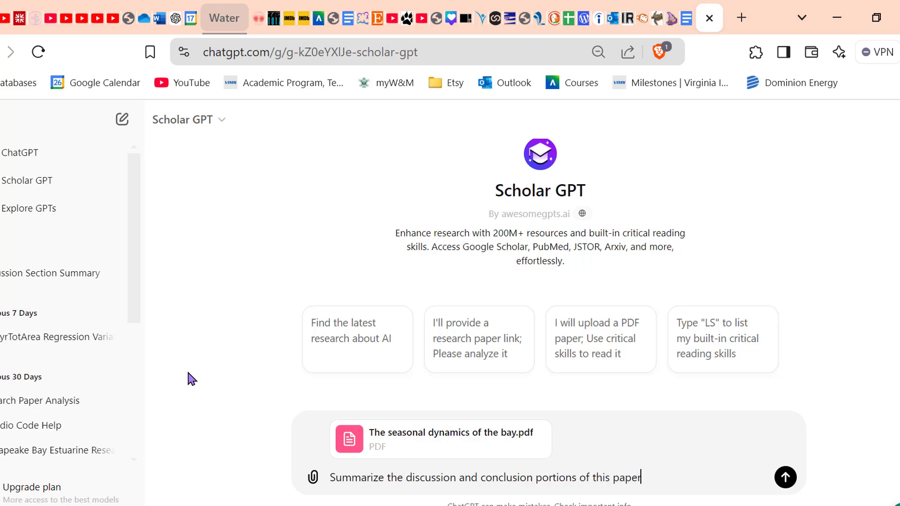
click(785, 477)
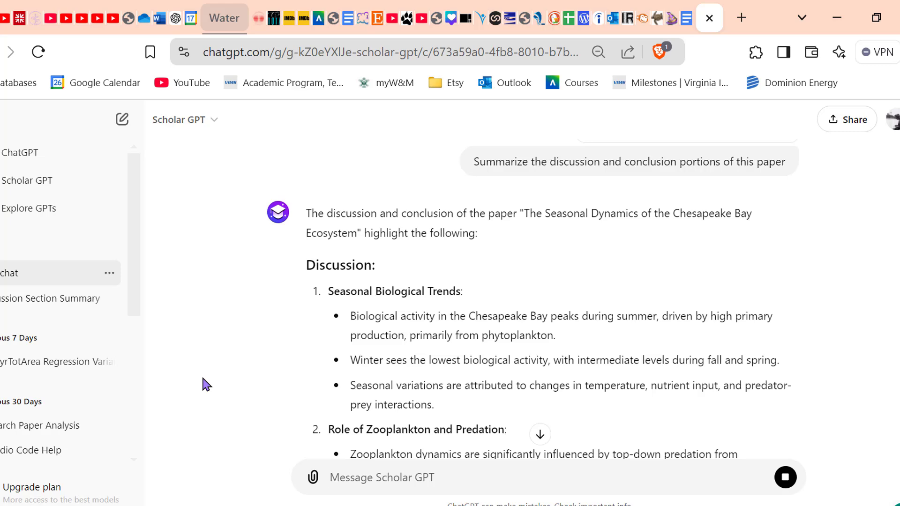
scroll(down, 3)
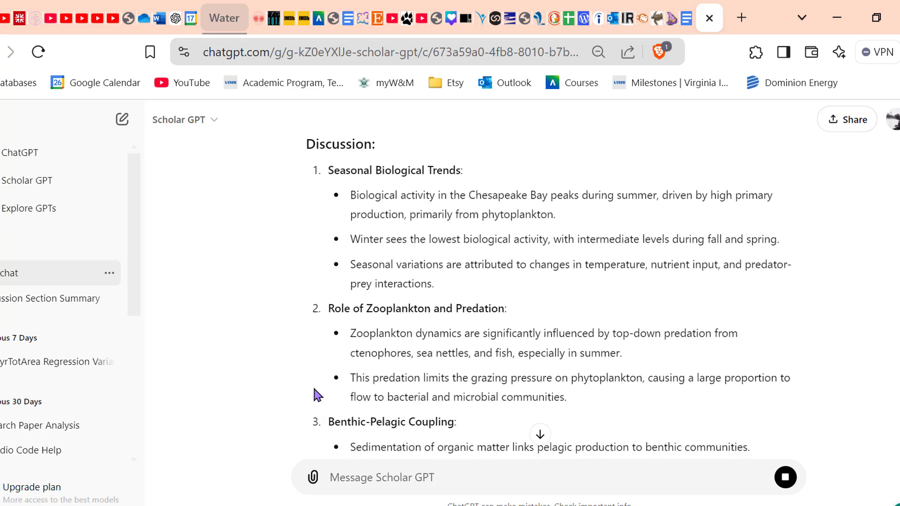
scroll(up, 3)
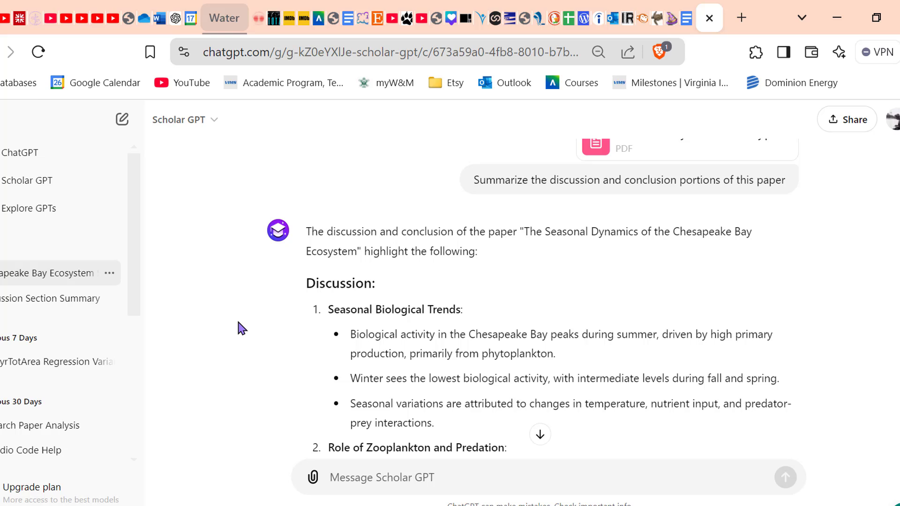
scroll(down, 3)
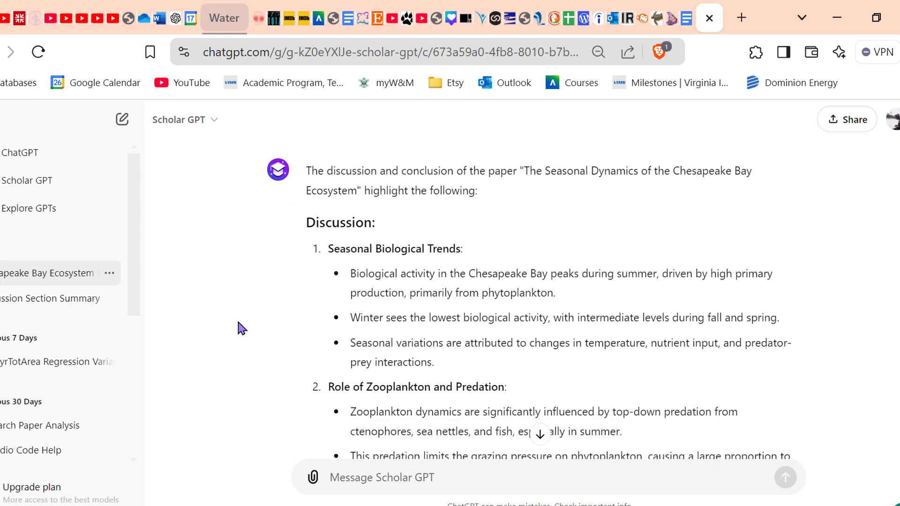
mouse_move(226, 285)
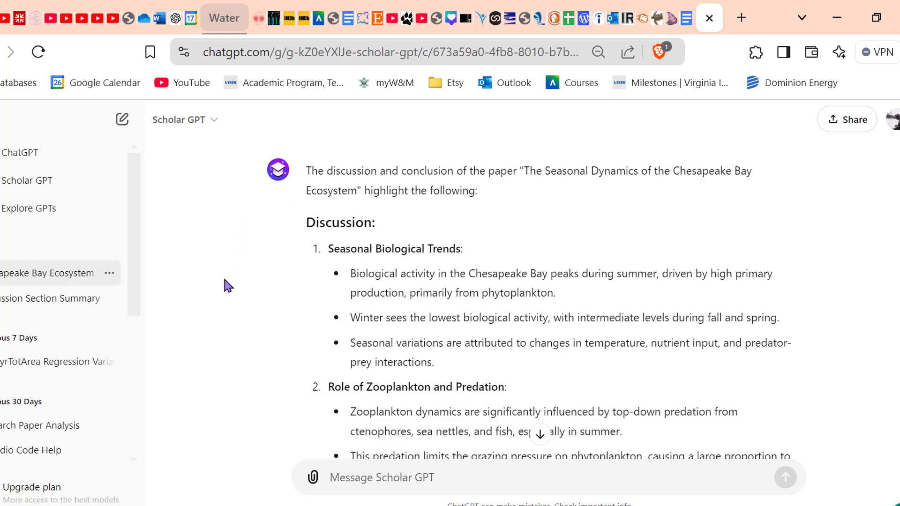
scroll(down, 3)
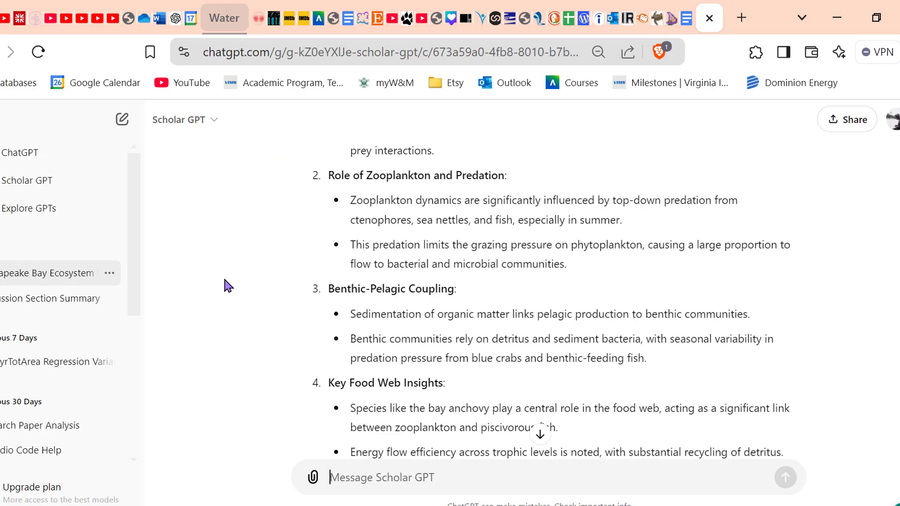
scroll(down, 3)
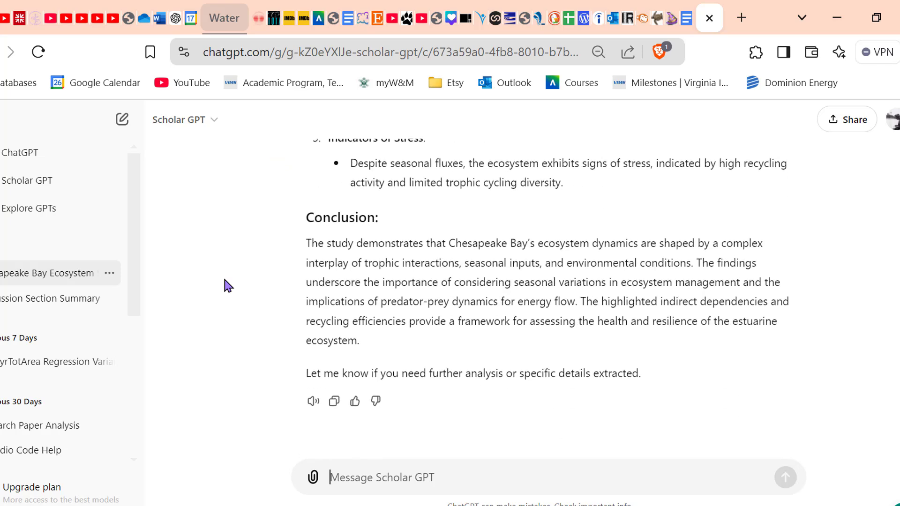
scroll(up, 3)
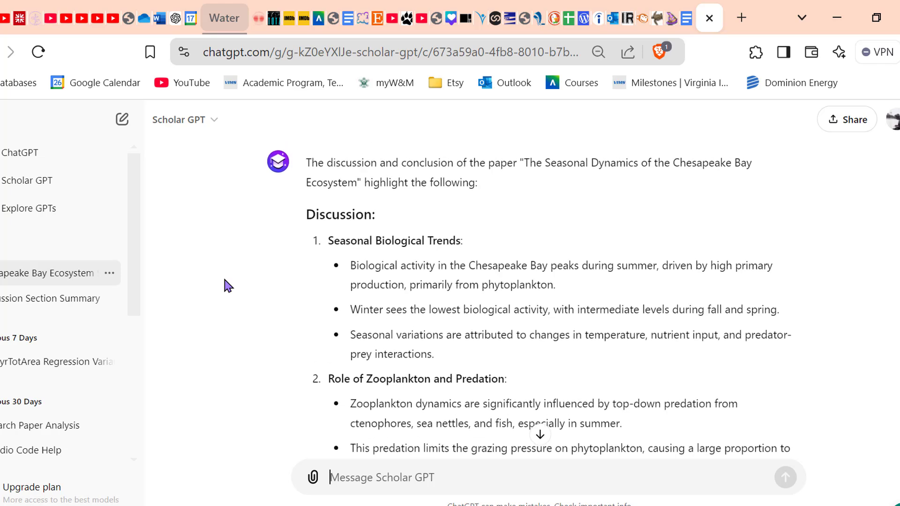
scroll(down, 3)
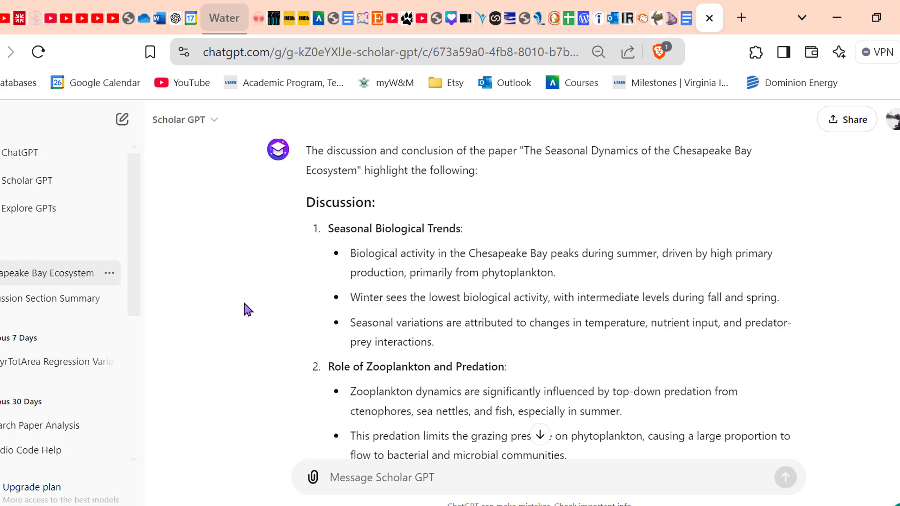
scroll(up, 3)
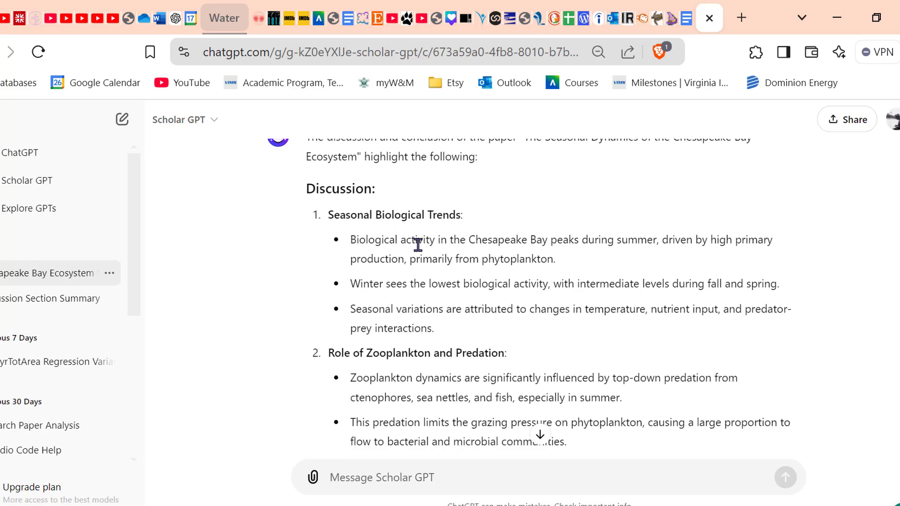
mouse_move(426, 349)
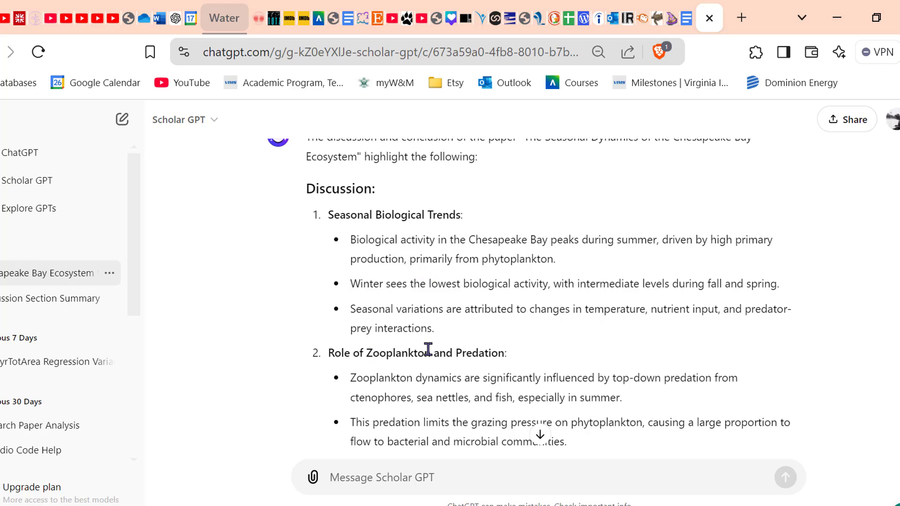
scroll(down, 3)
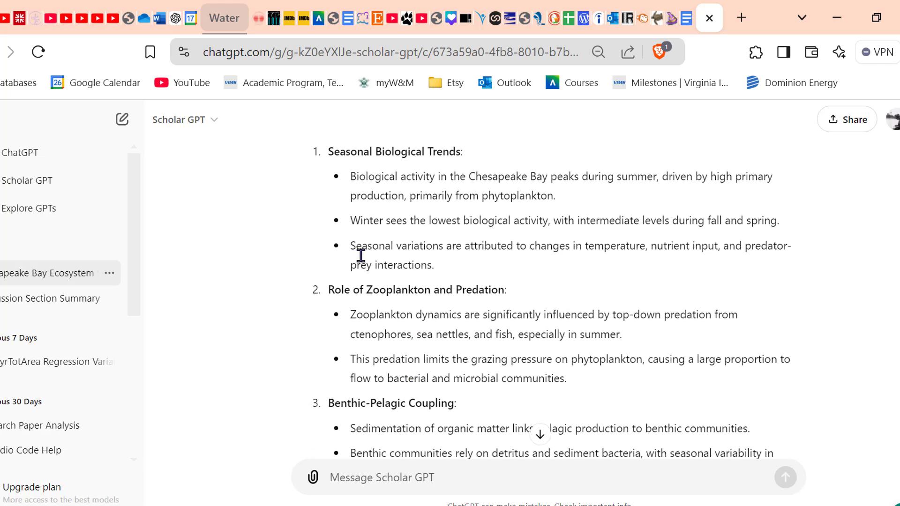
scroll(down, 3)
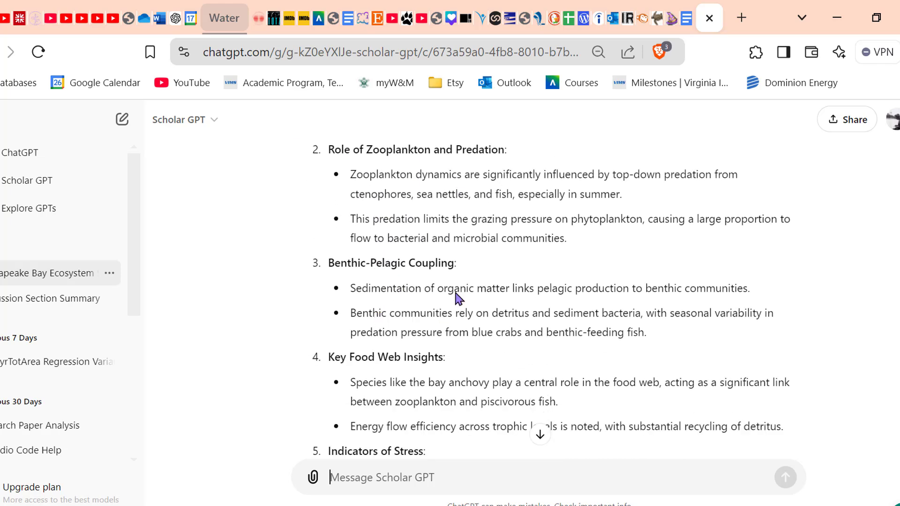
scroll(down, 3)
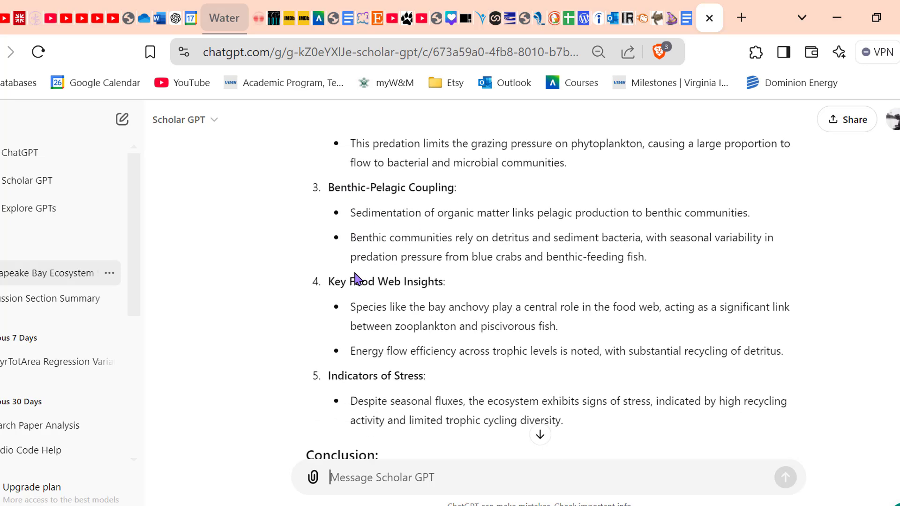
scroll(up, 3)
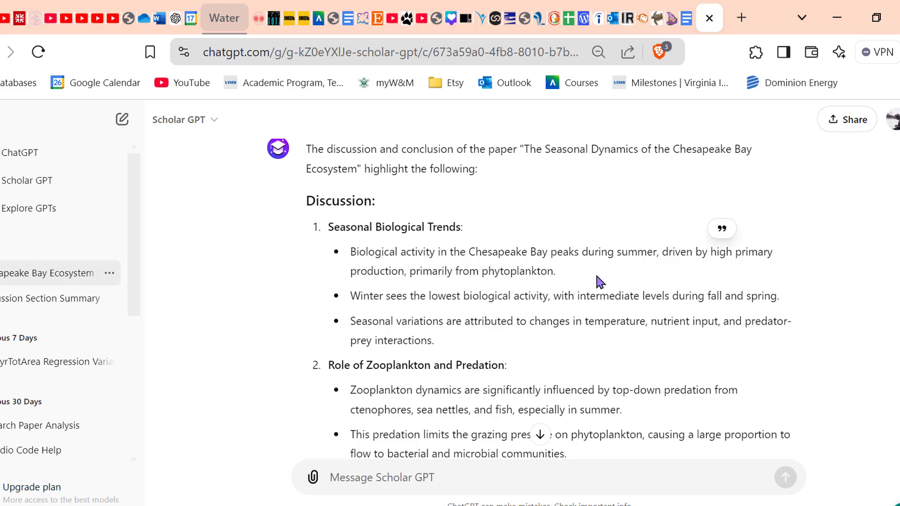
scroll(down, 3)
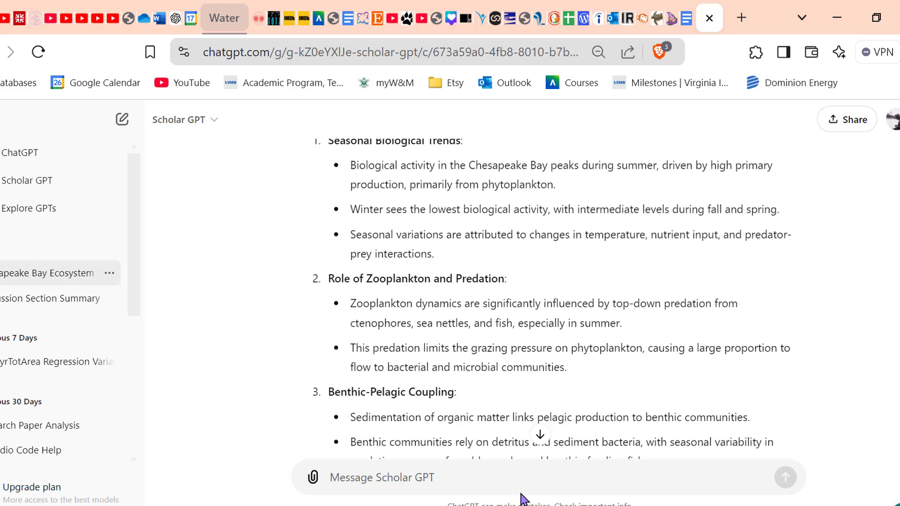
mouse_move(455, 480)
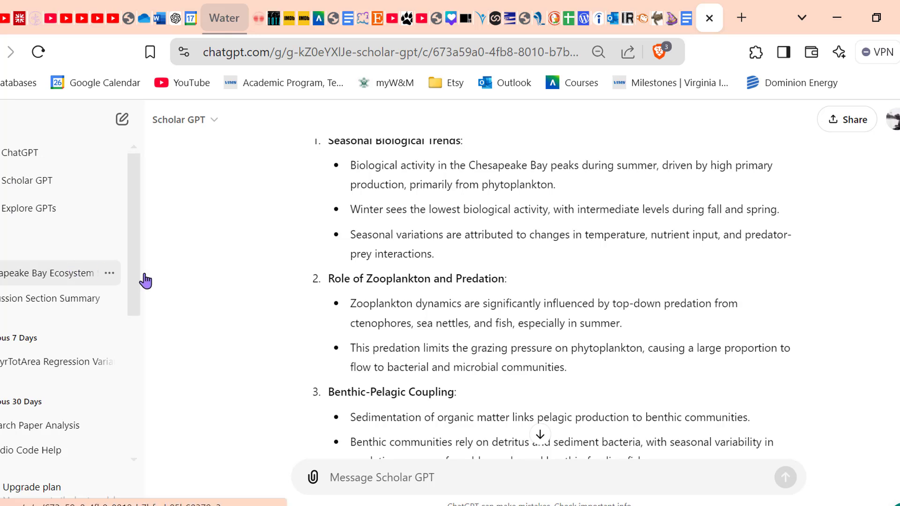
mouse_move(464, 412)
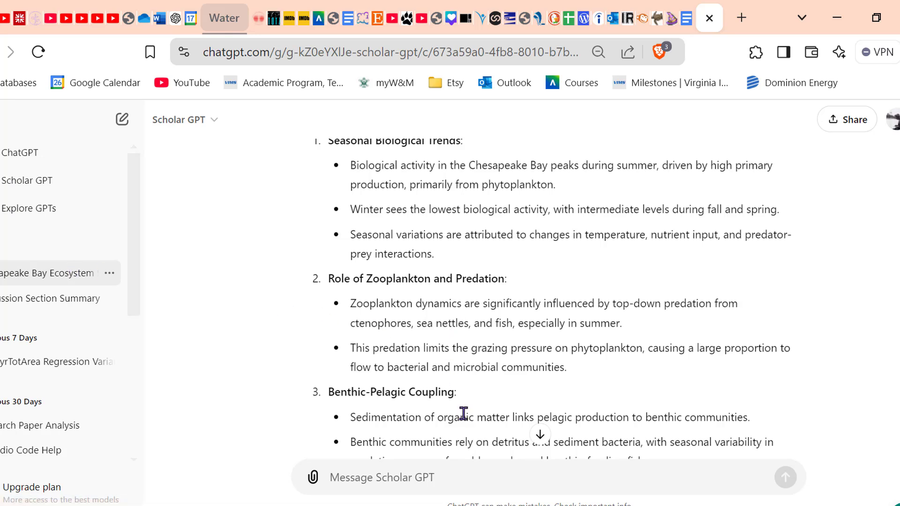
mouse_move(263, 328)
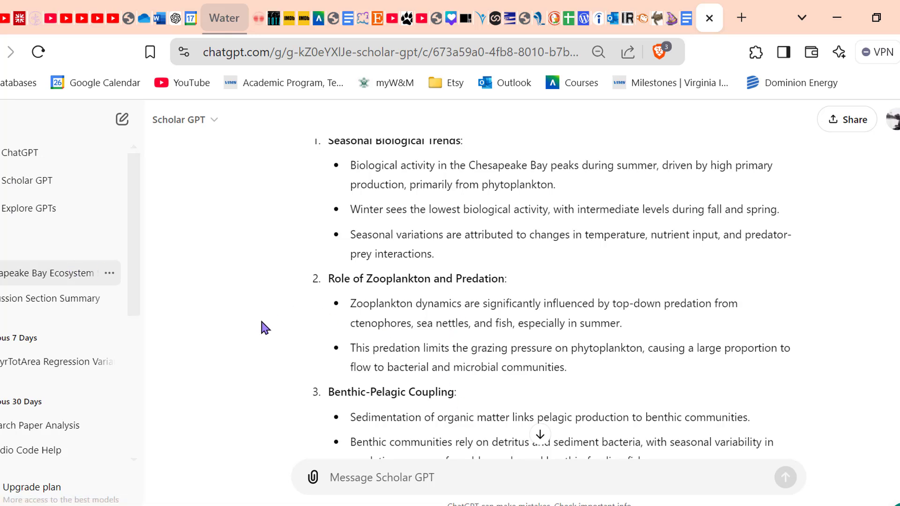
Step: Ask Scholar GPT whether the paper talks about nutrients within the ecosystem
text(Does th)
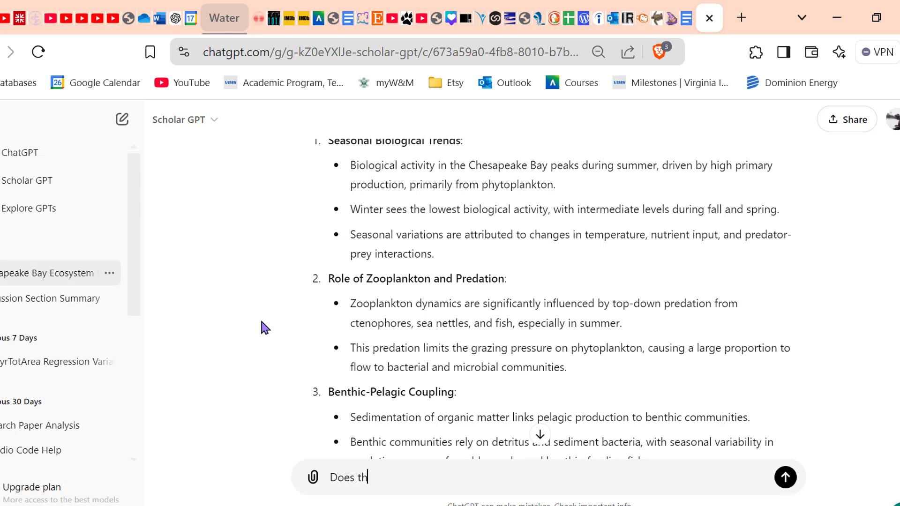
text(e paper talk)
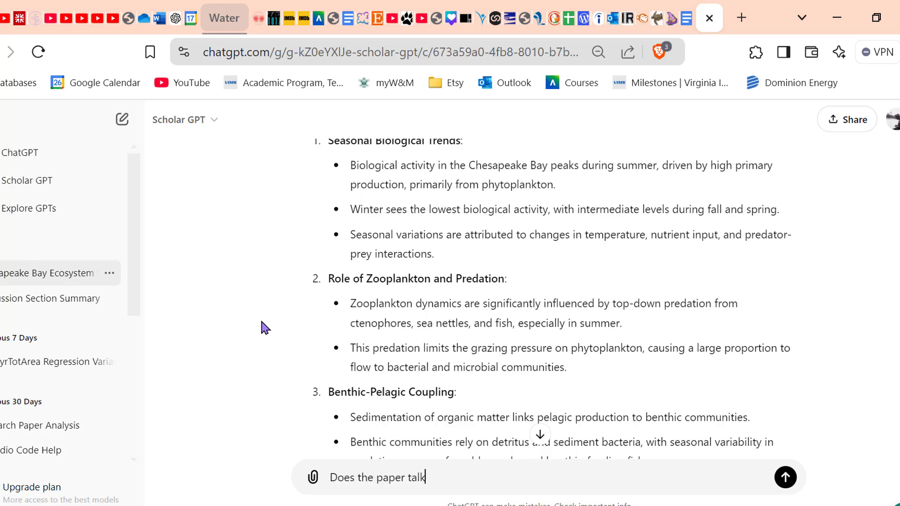
text(about nutrient loads or)
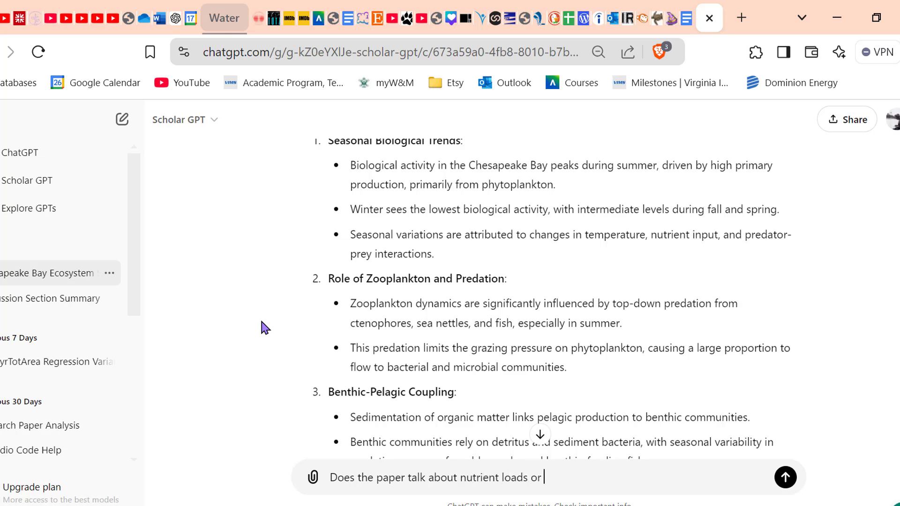
text(nutri)
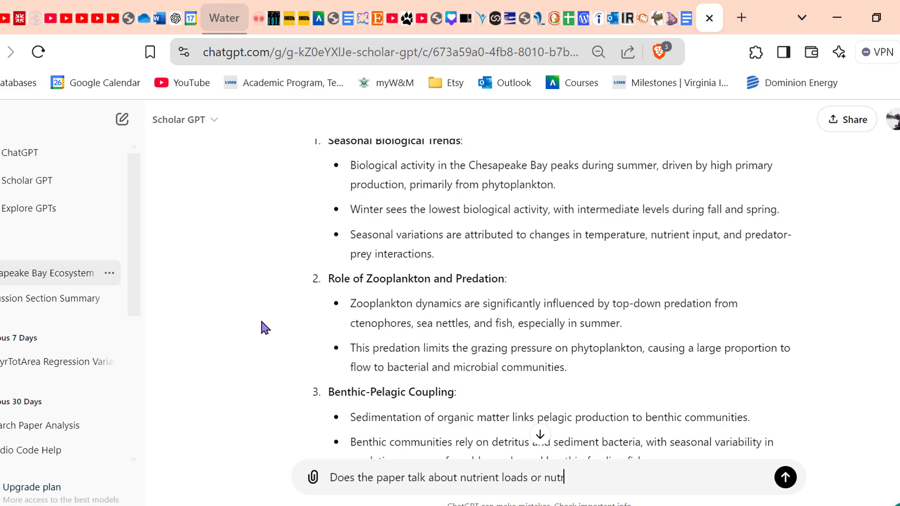
text(ients within the ecosystem)
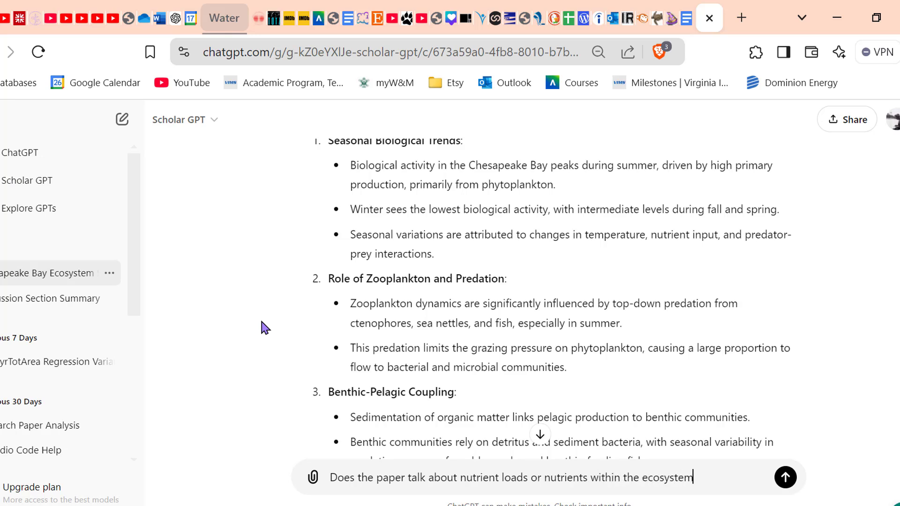
click(785, 477)
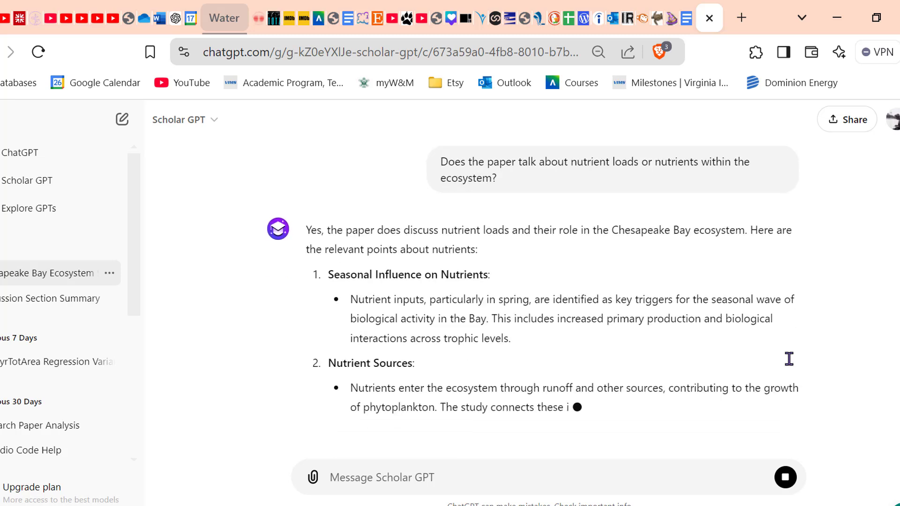
scroll(down, 3)
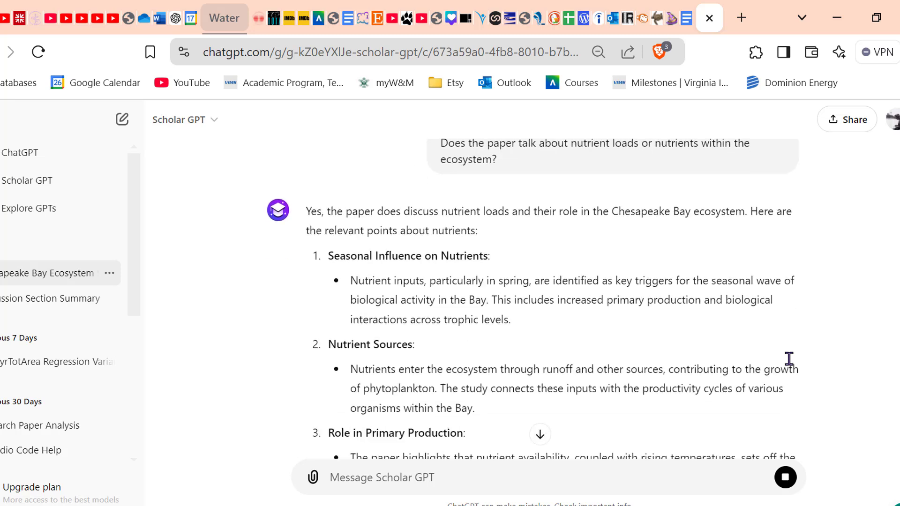
scroll(down, 3)
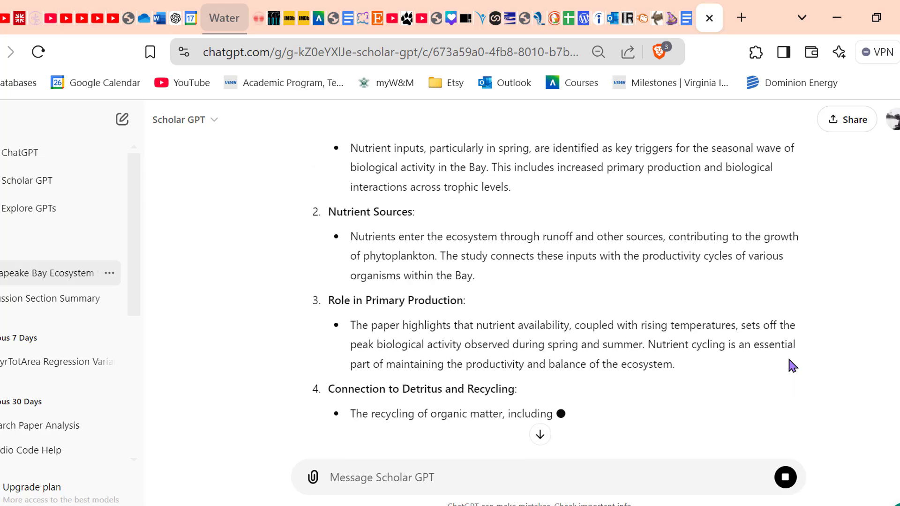
scroll(up, 3)
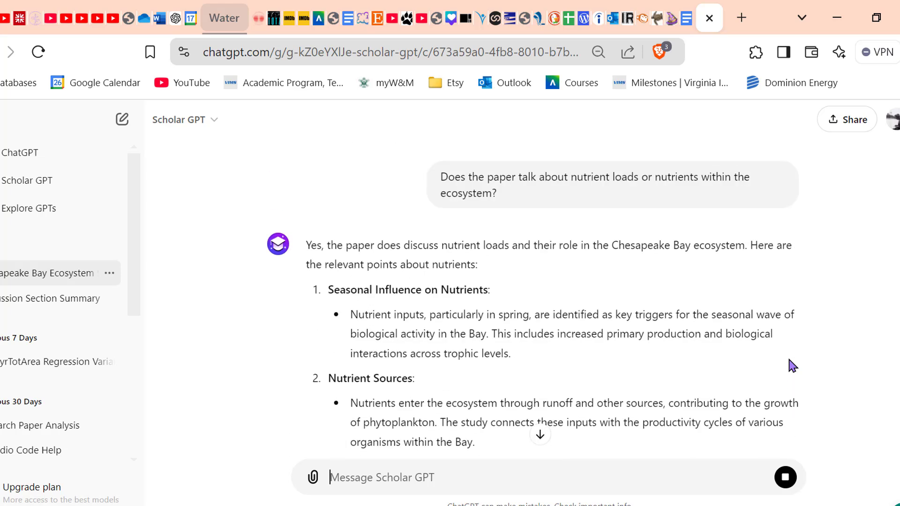
scroll(down, 3)
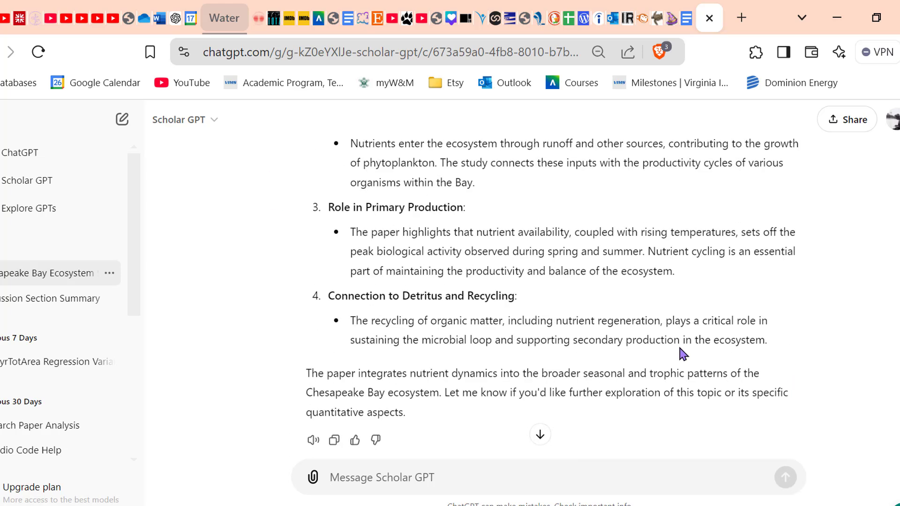
scroll(up, 3)
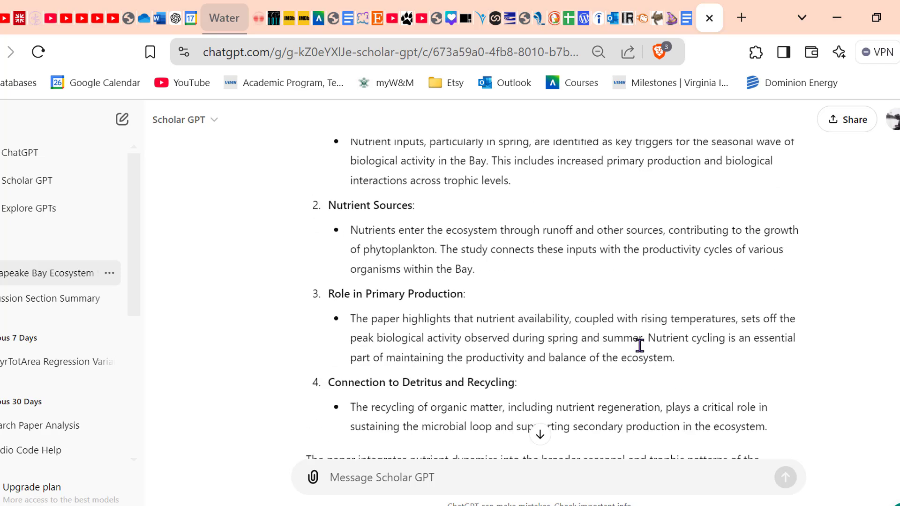
scroll(up, 3)
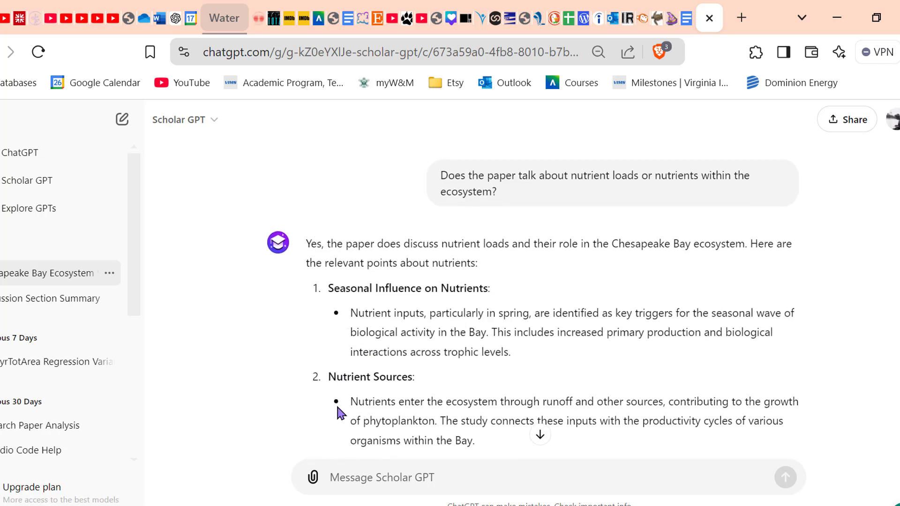
scroll(down, 3)
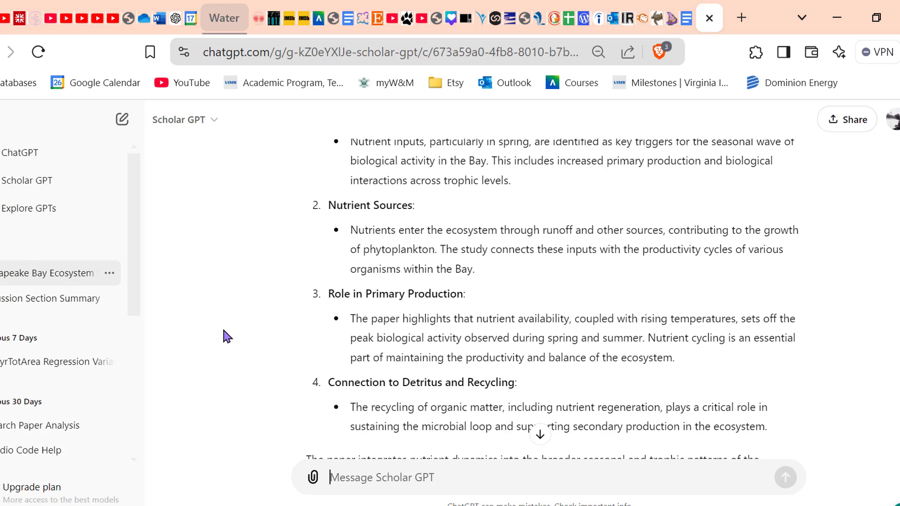
scroll(up, 3)
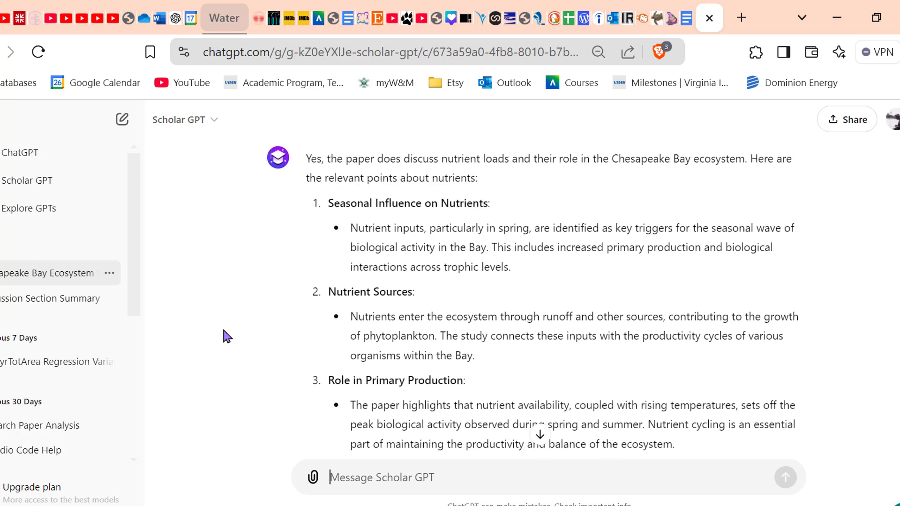
scroll(down, 3)
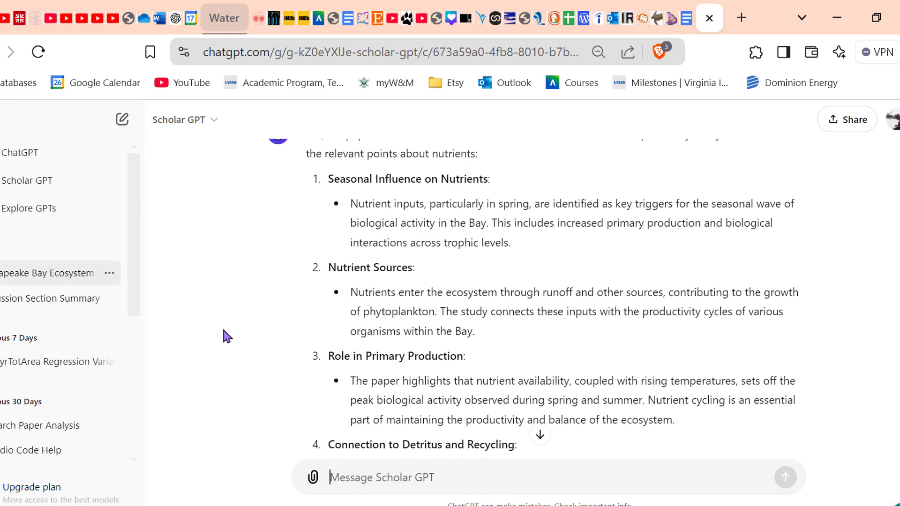
scroll(up, 3)
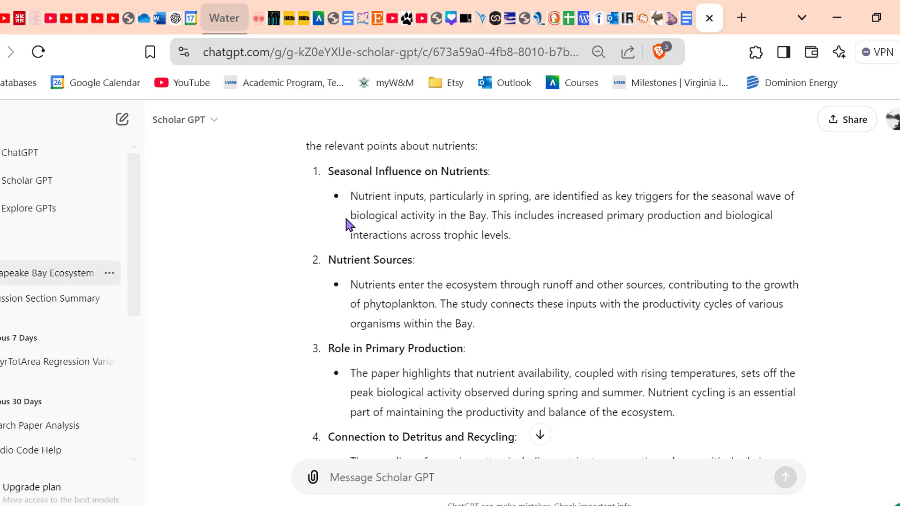
scroll(down, 3)
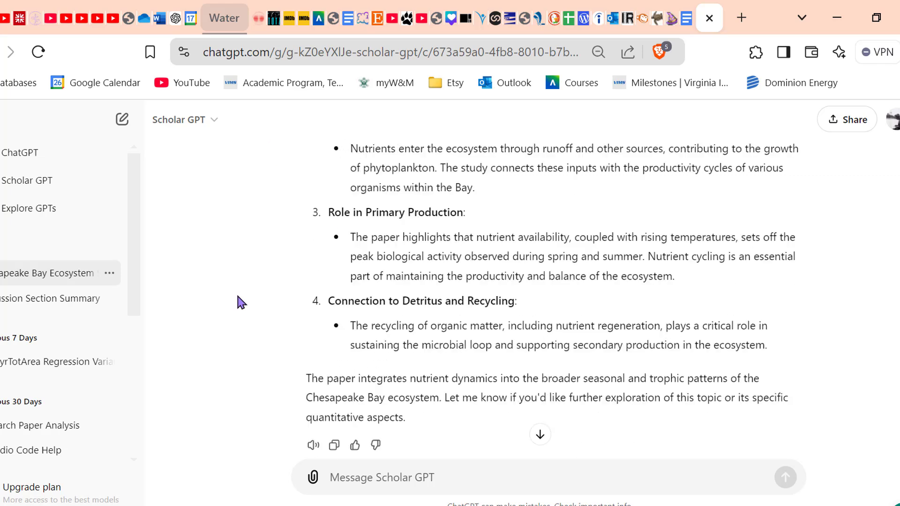
mouse_move(351, 325)
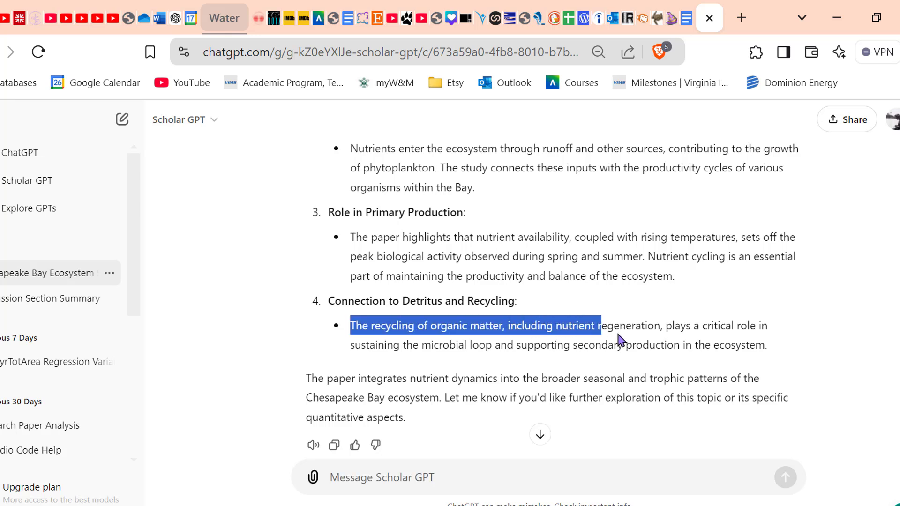
click(444, 365)
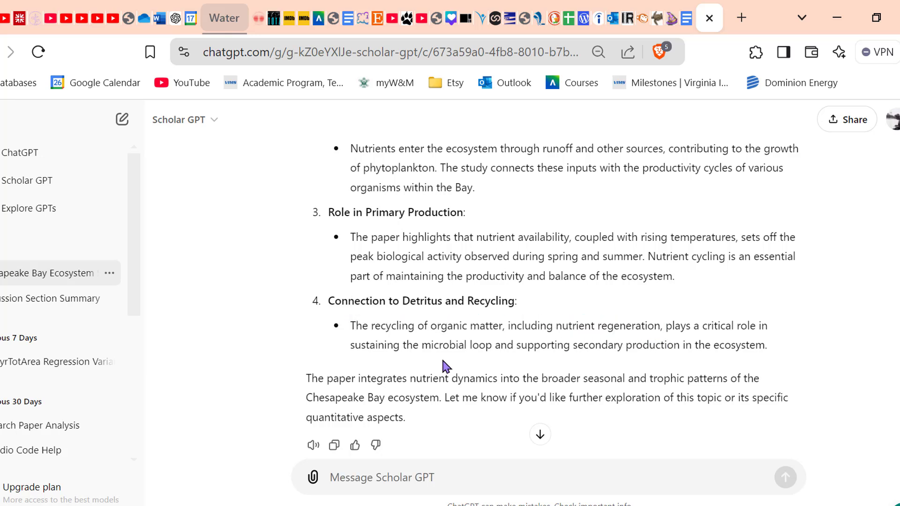
scroll(up, 3)
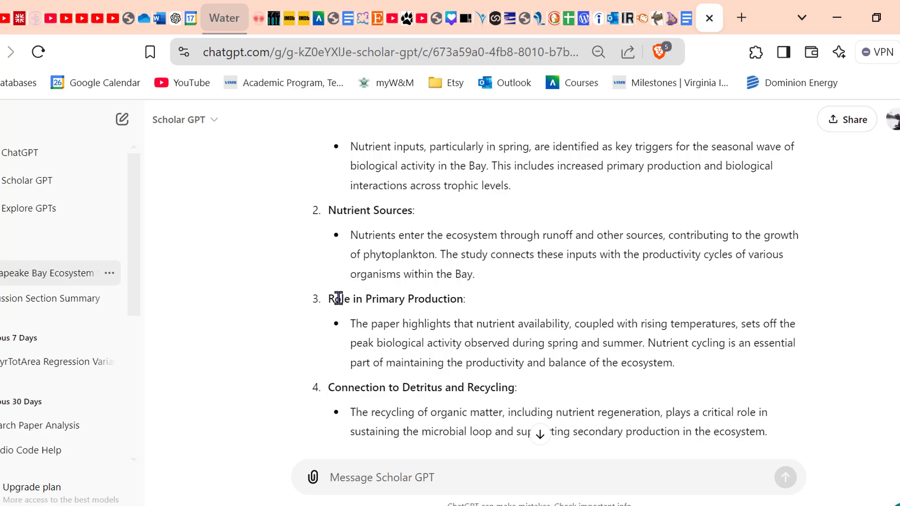
scroll(down, 3)
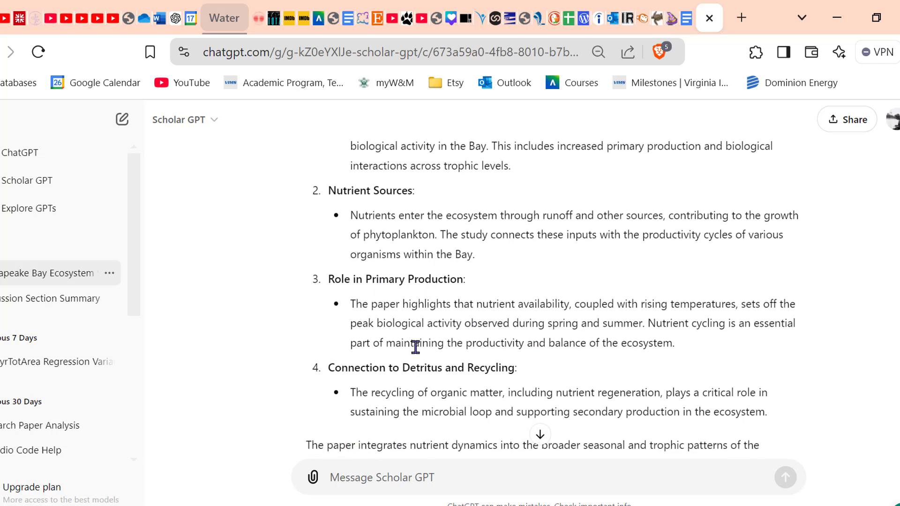
scroll(down, 3)
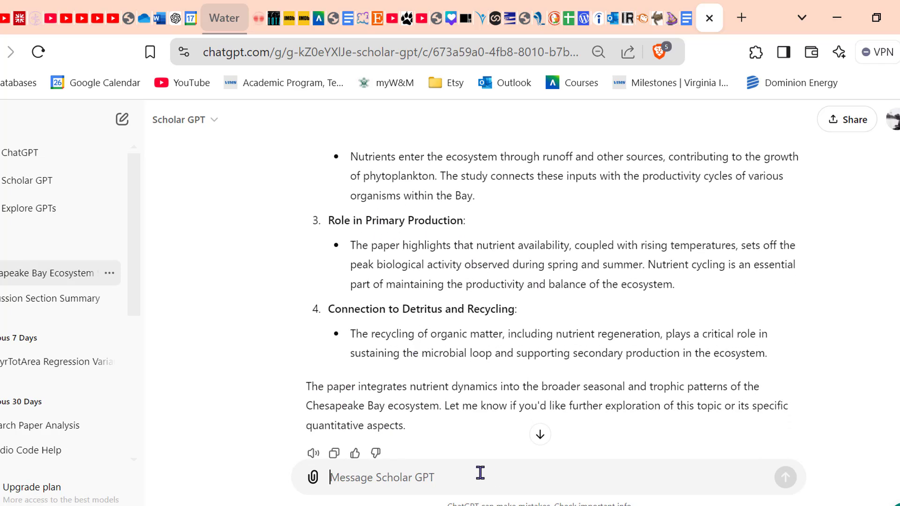
mouse_move(254, 367)
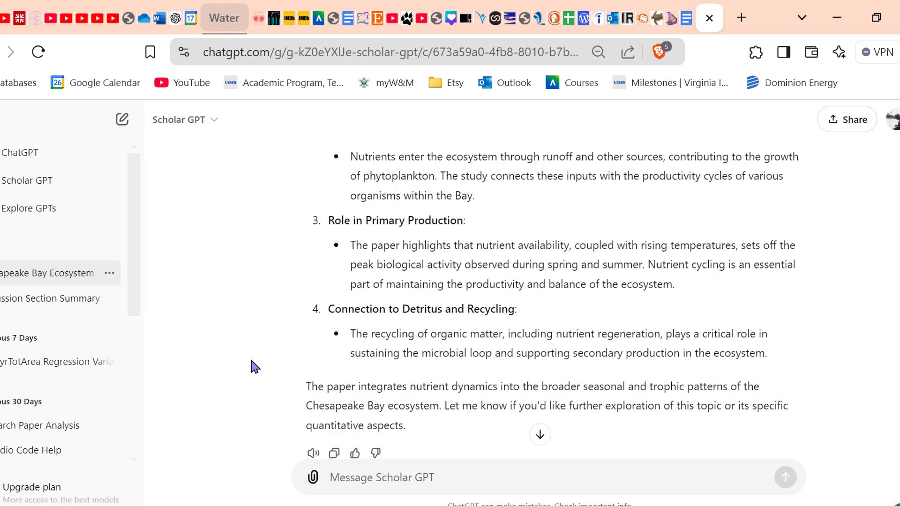
Step: Send 'What are the implications of nutrient recycling?' and scroll into the answer
text(What are the implica)
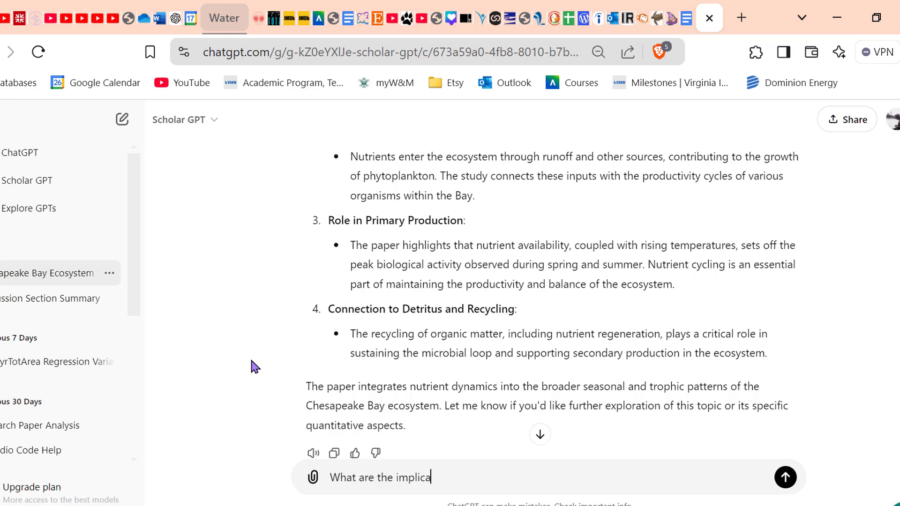
text(tions of nutrien)
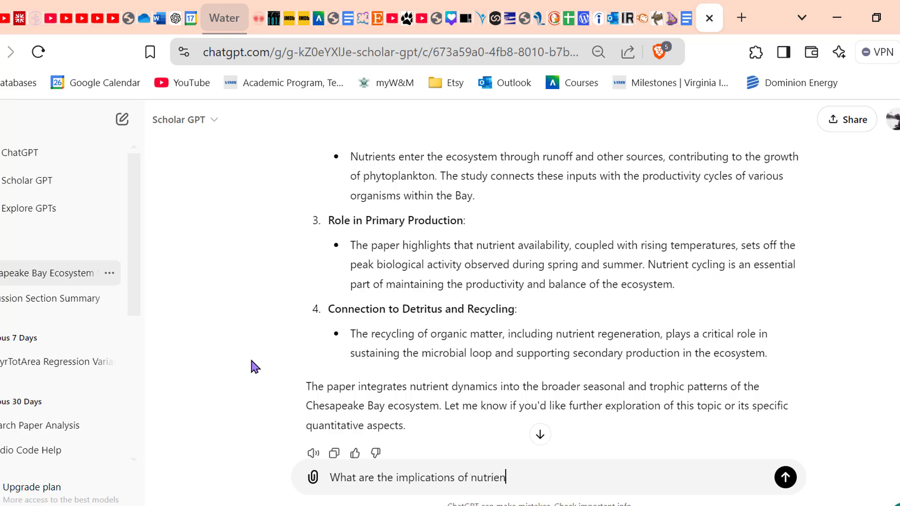
text(recycling)
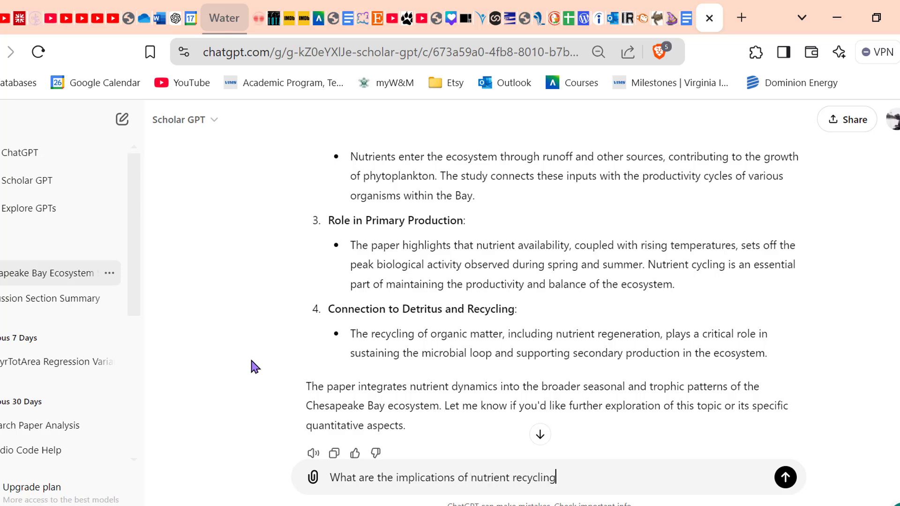
click(785, 477)
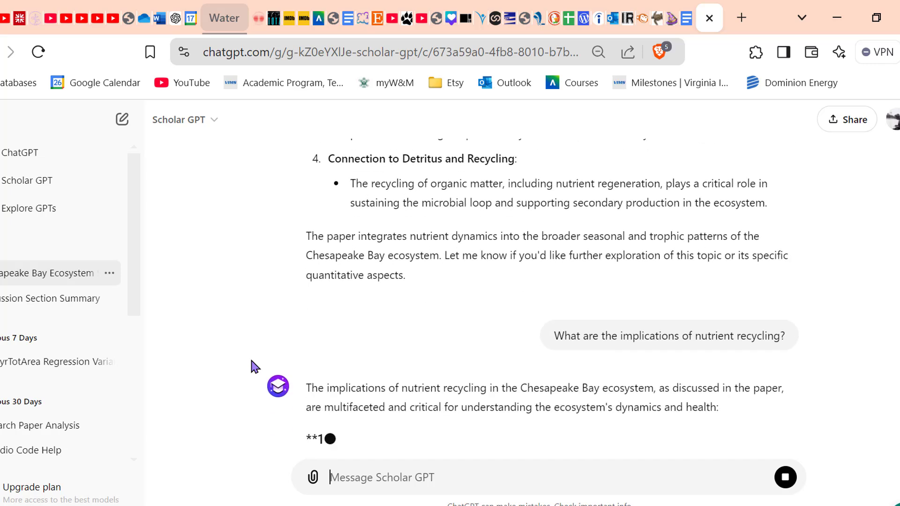
scroll(down, 3)
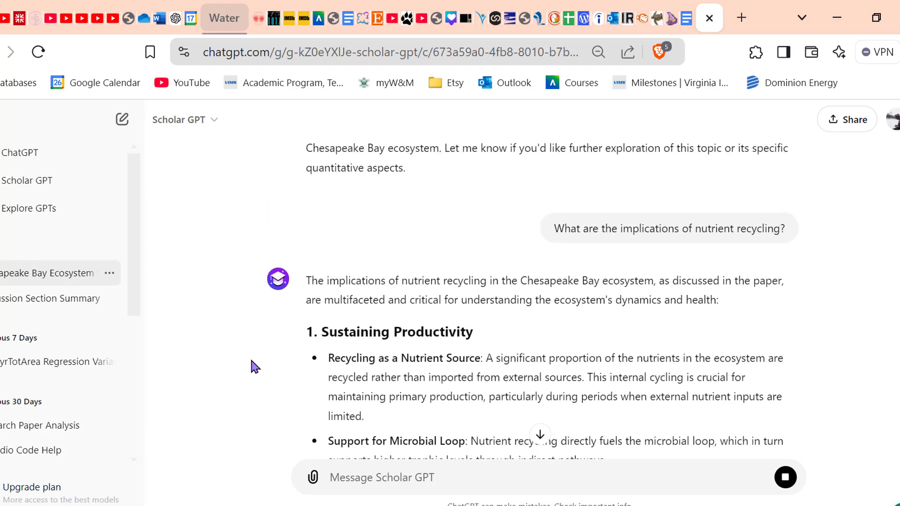
scroll(down, 3)
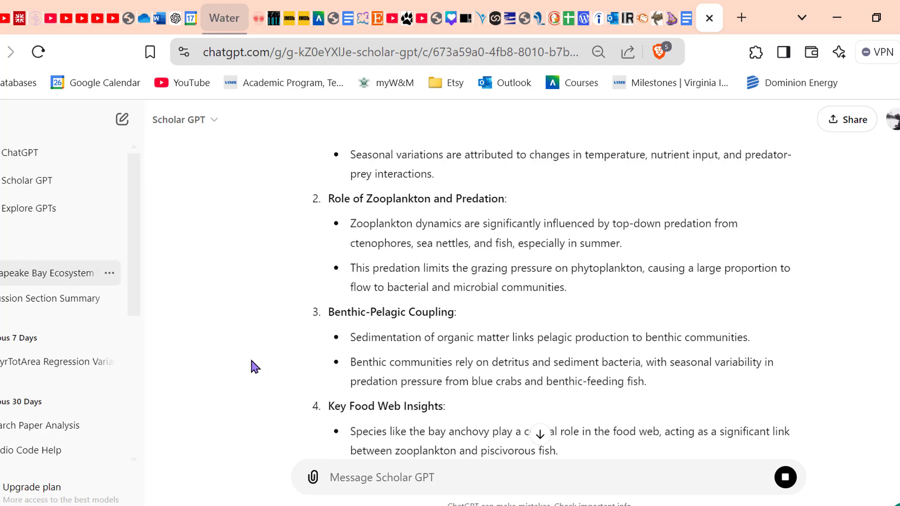
scroll(up, 3)
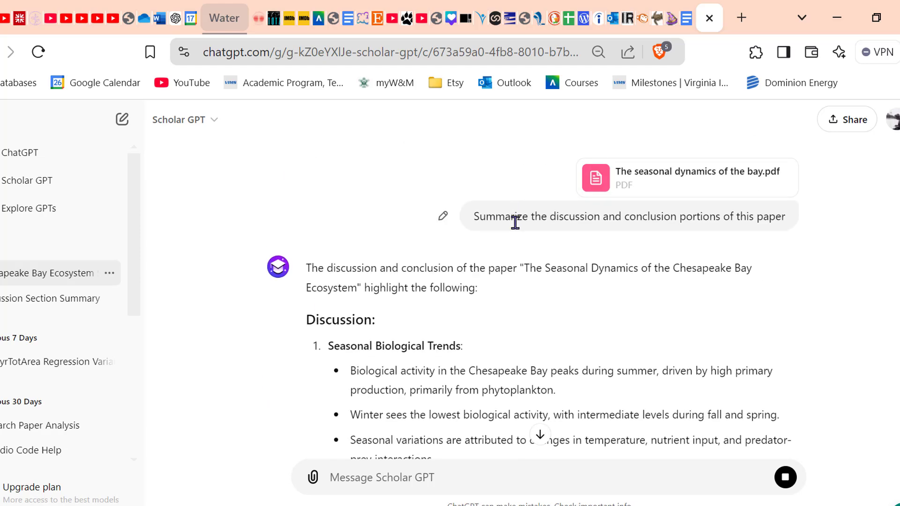
scroll(down, 3)
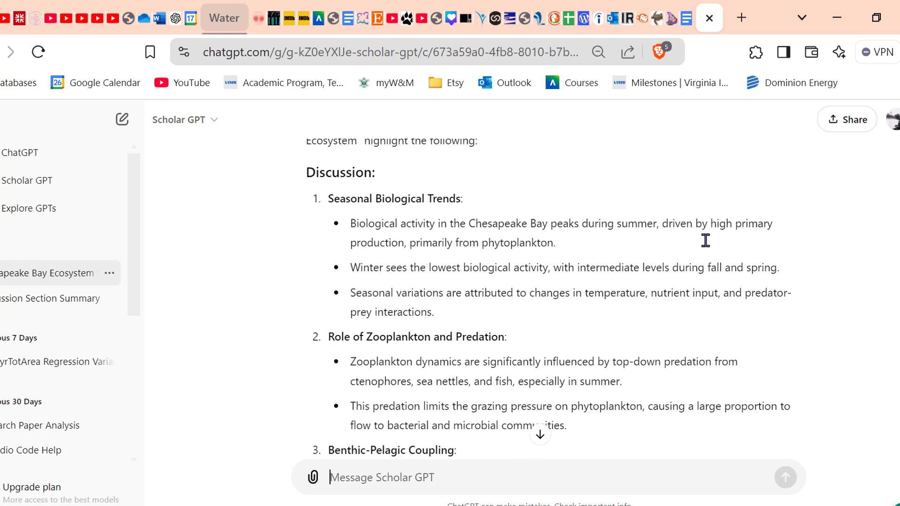
mouse_move(723, 270)
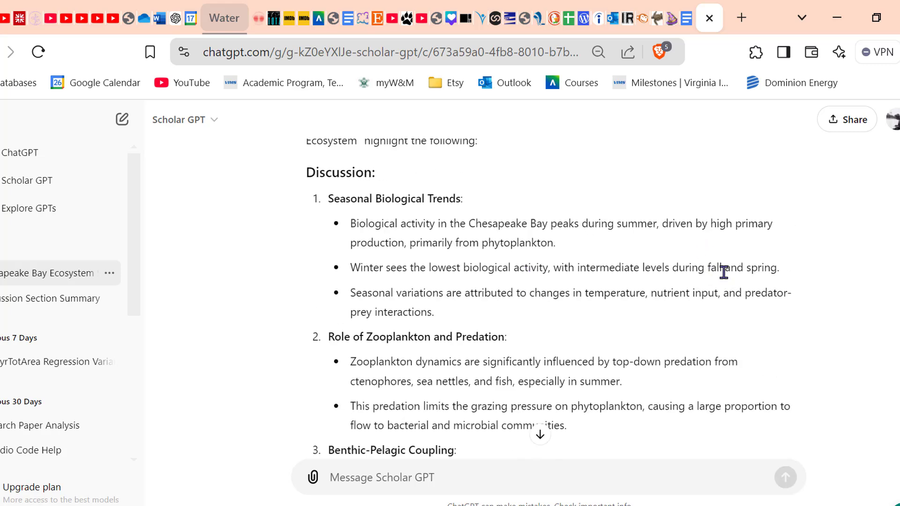
scroll(down, 3)
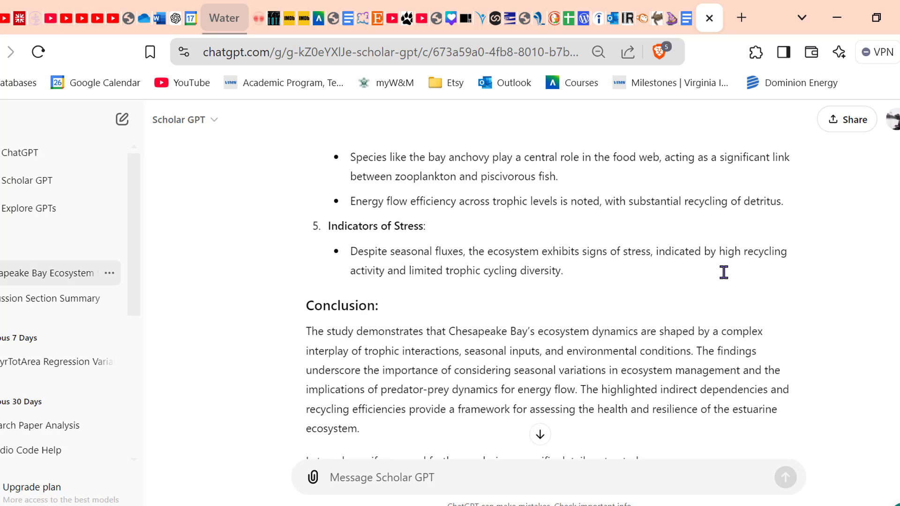
scroll(down, 3)
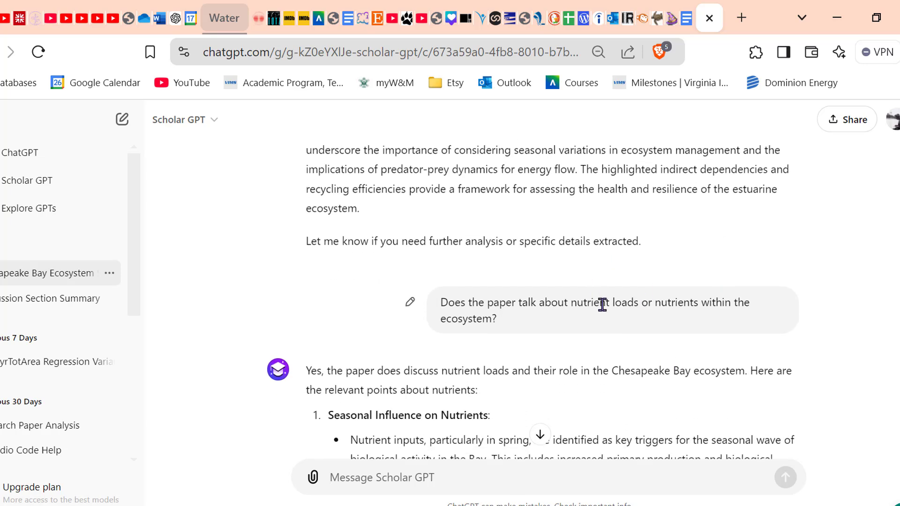
mouse_move(618, 340)
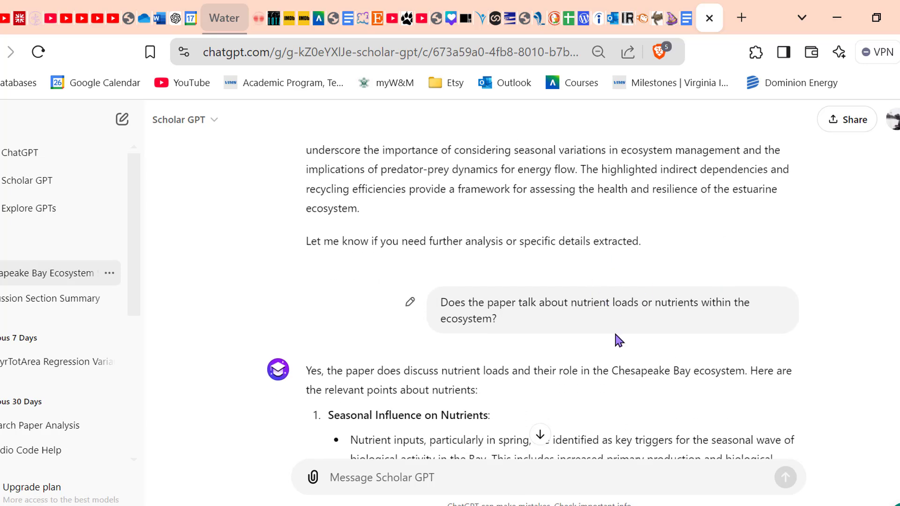
scroll(down, 3)
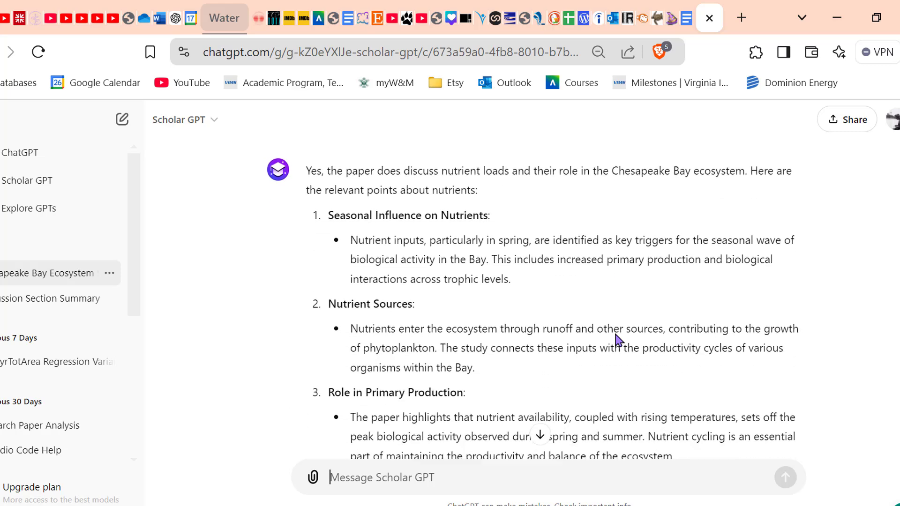
scroll(down, 3)
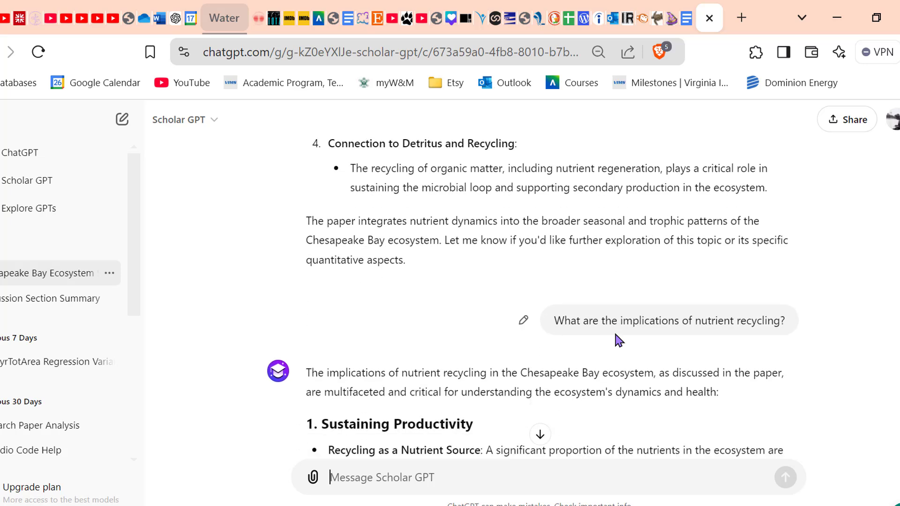
mouse_move(703, 311)
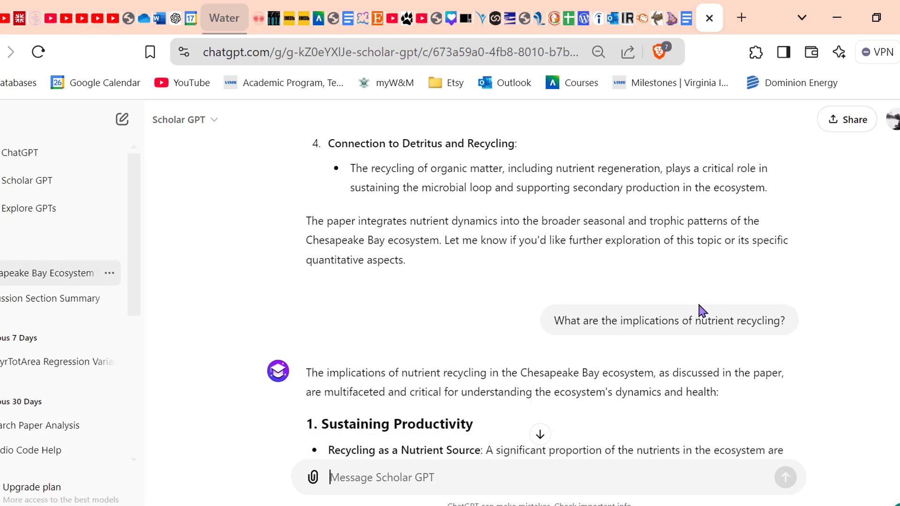
scroll(down, 3)
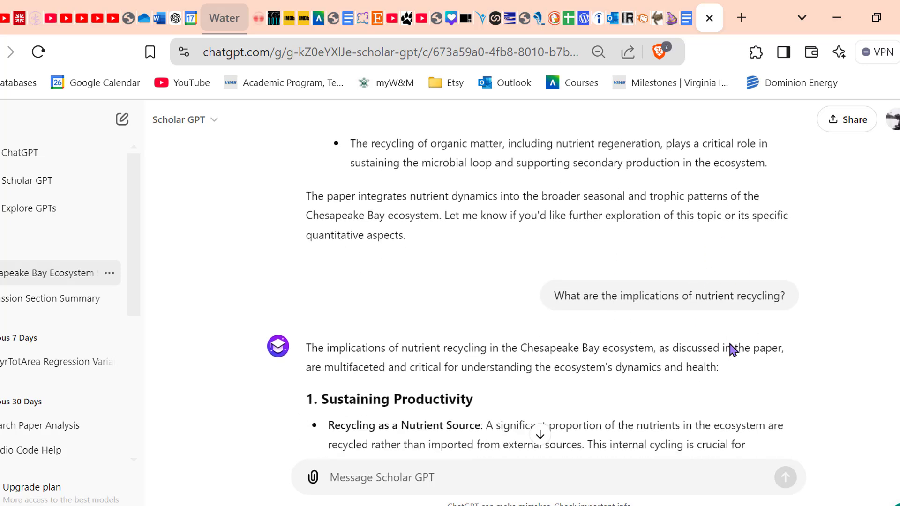
scroll(down, 3)
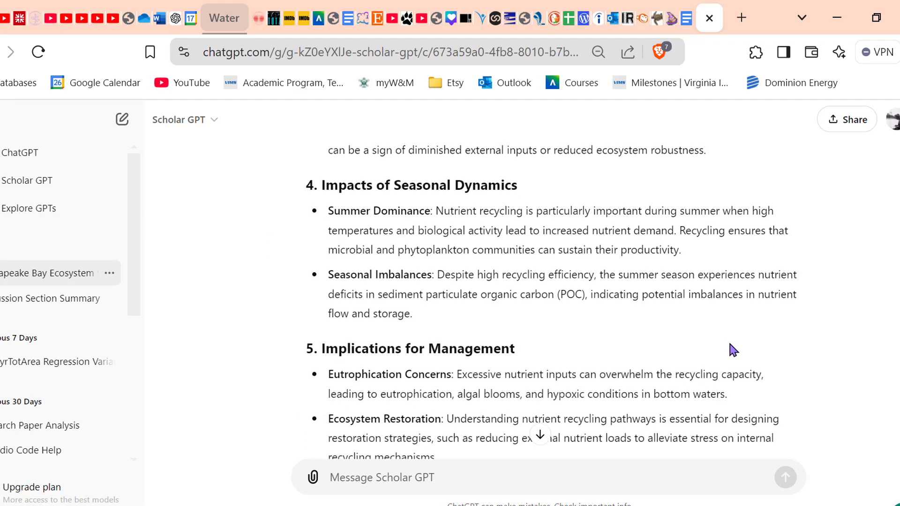
scroll(up, 3)
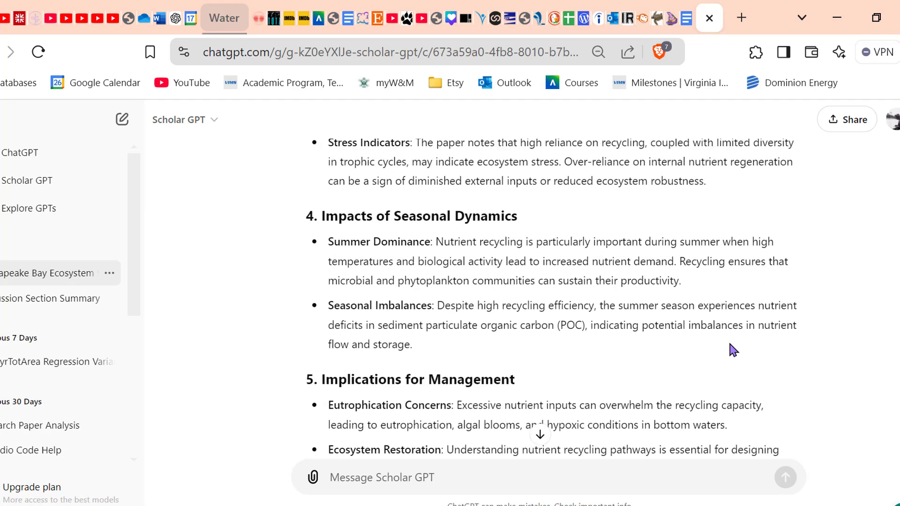
scroll(up, 3)
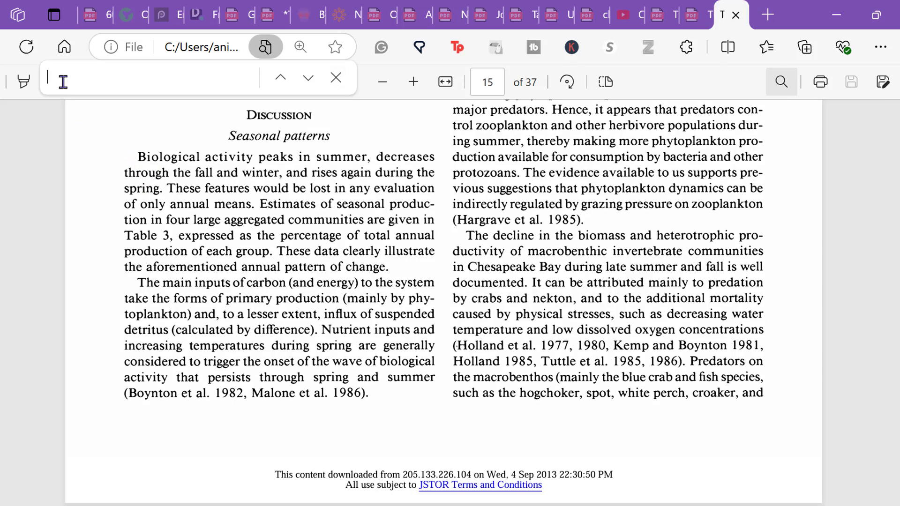
Step: Step through the PDF's 'sediment' matches to the blue crab sediment POC passage, match 40 of 47
text(sediment particulate organic carbon)
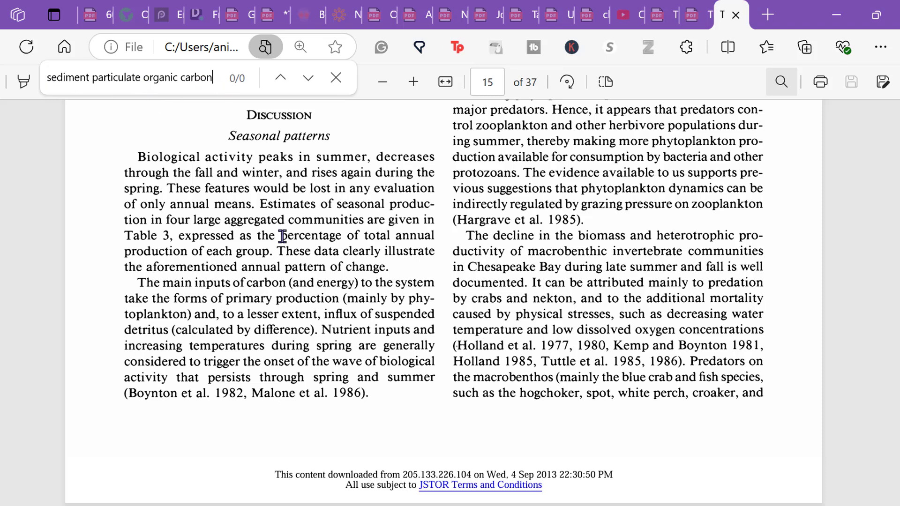
mouse_move(551, 281)
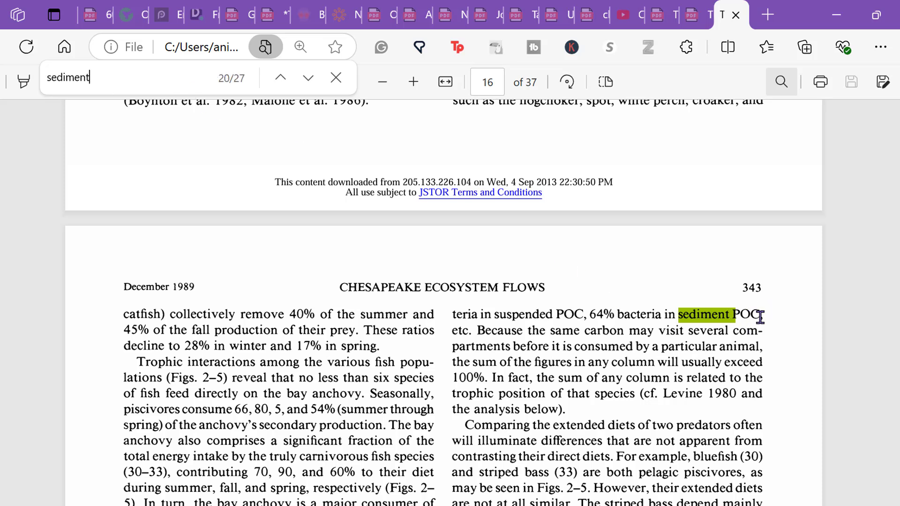
click(308, 77)
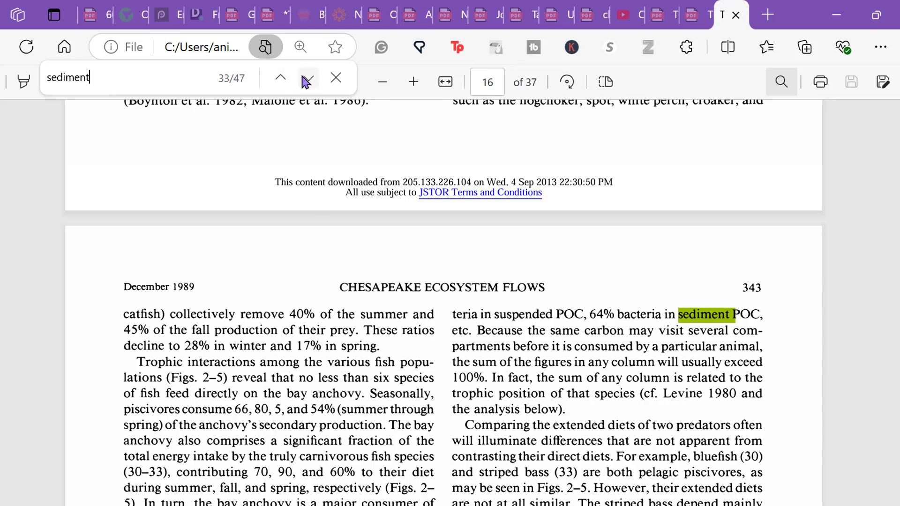
click(309, 77)
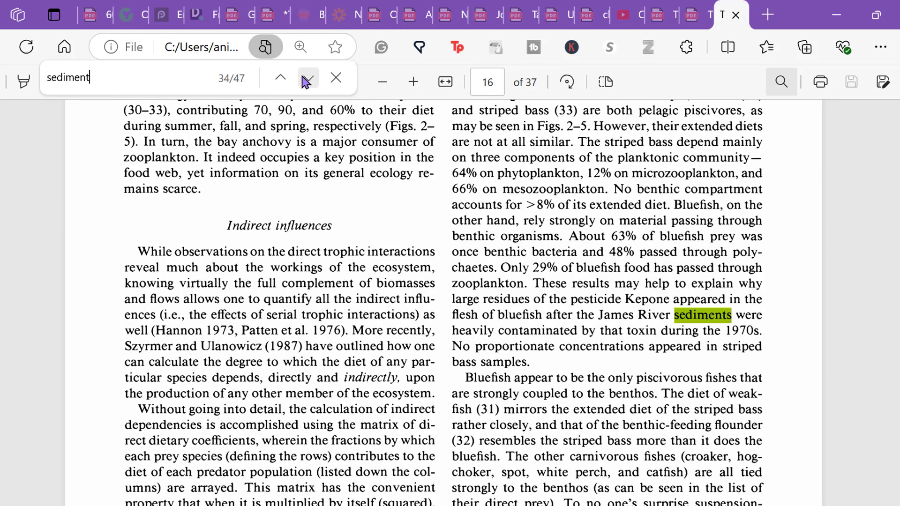
click(309, 77)
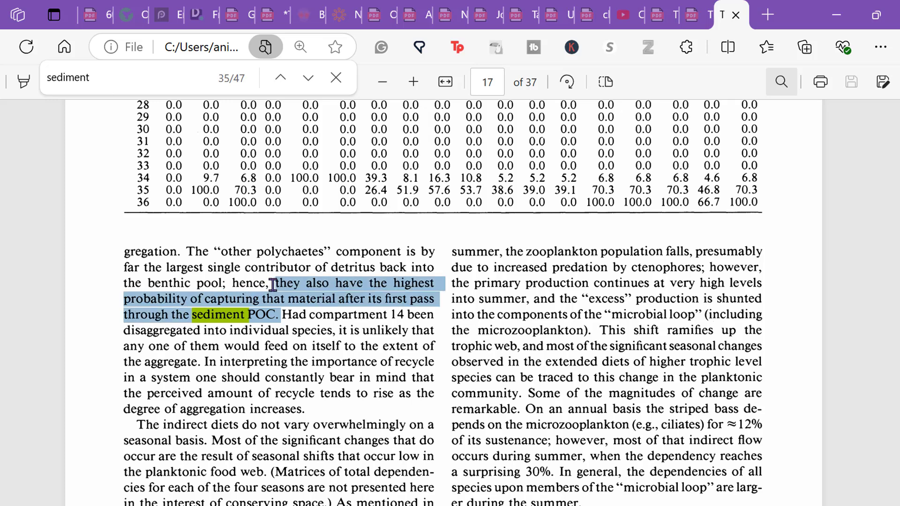
click(307, 78)
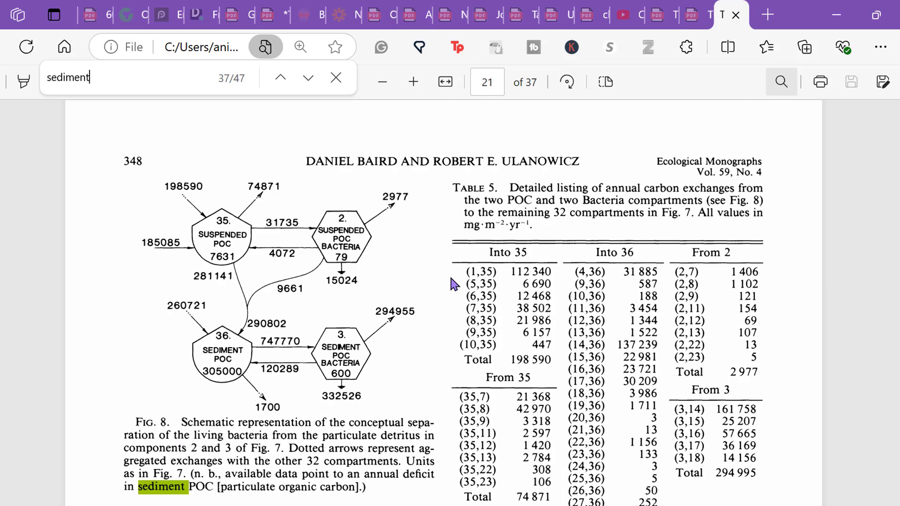
click(308, 77)
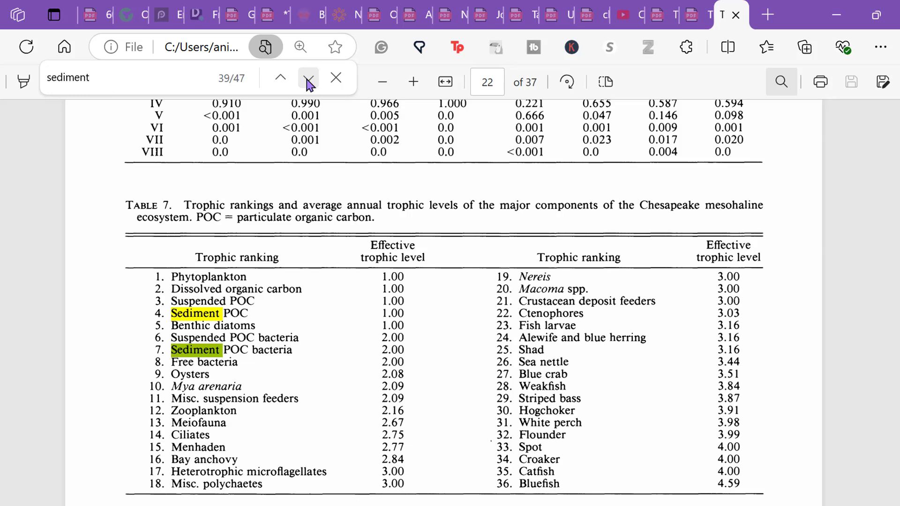
click(307, 77)
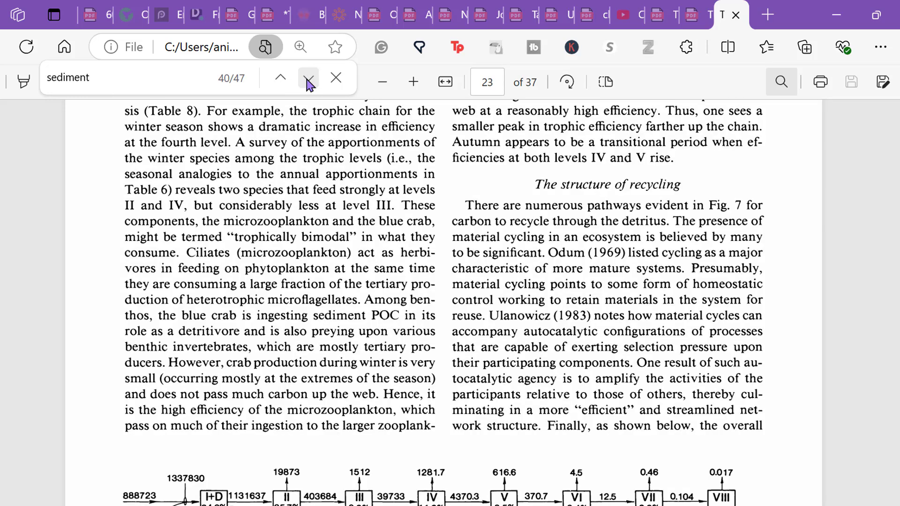
click(309, 78)
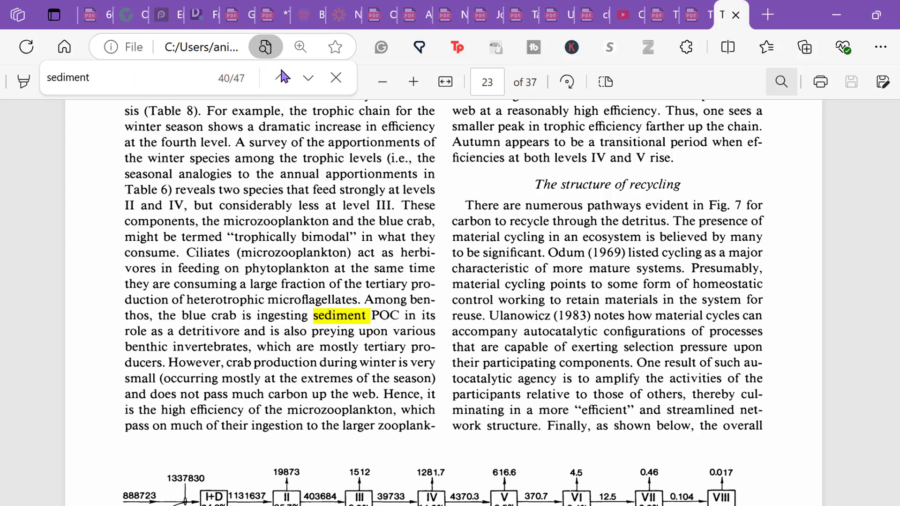
click(308, 77)
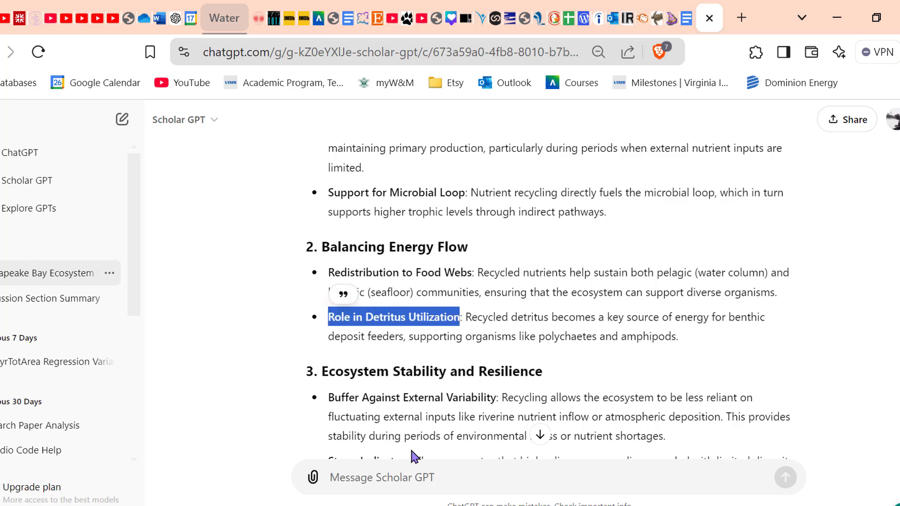
Step: Ask what the paper says about detritus utilization and what its implications are
click(725, 342)
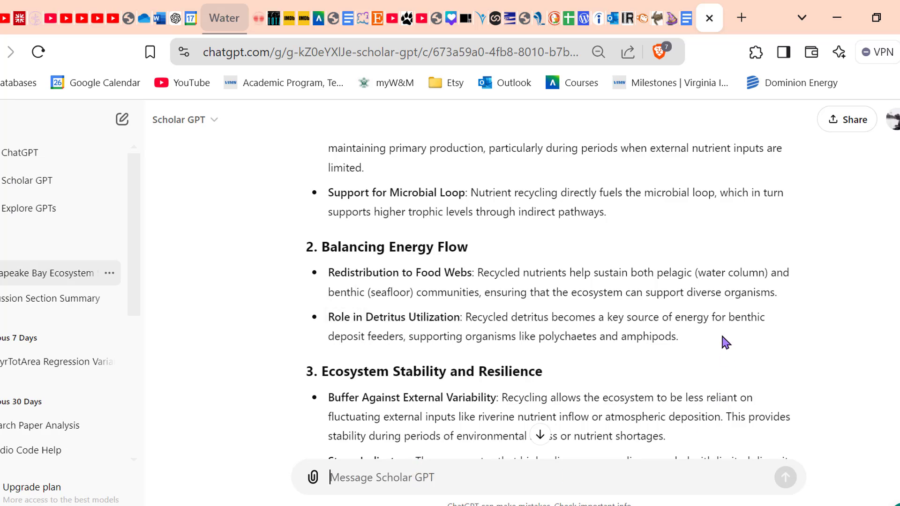
text(What does this paper)
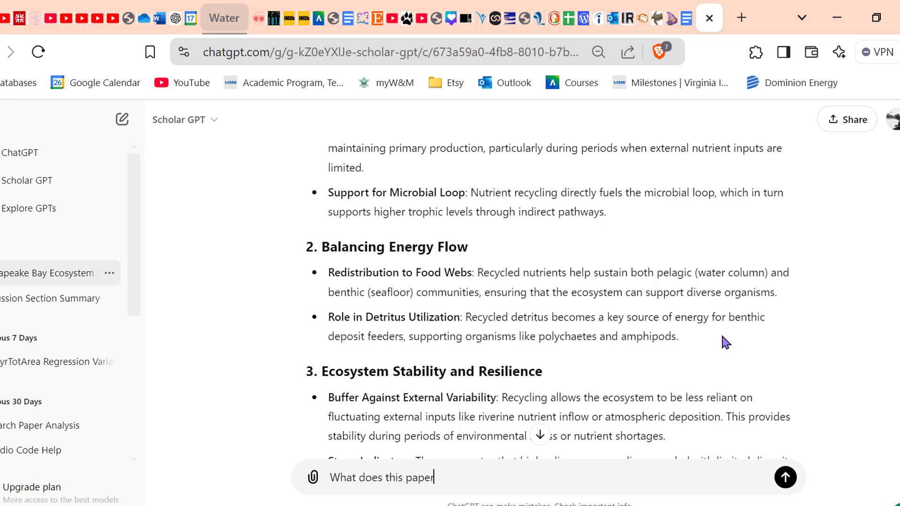
text(say about detriti)
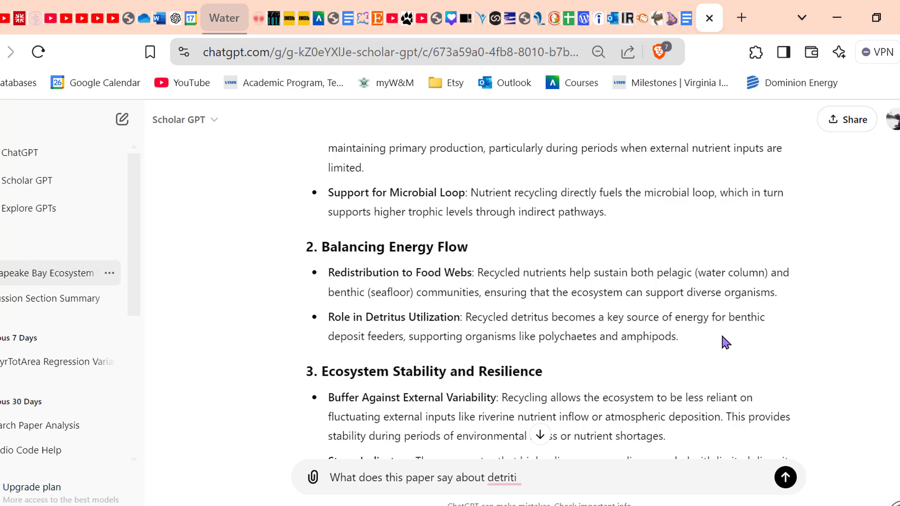
text(us uti)
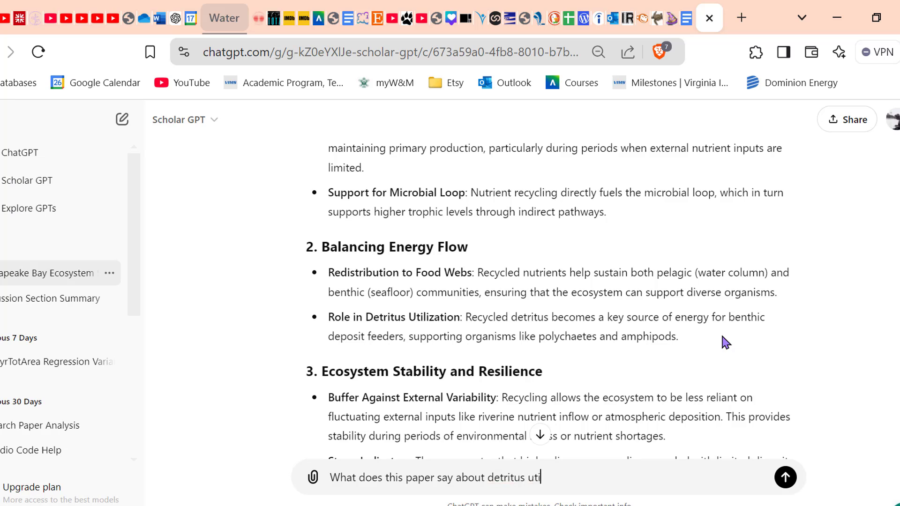
text(lization and)
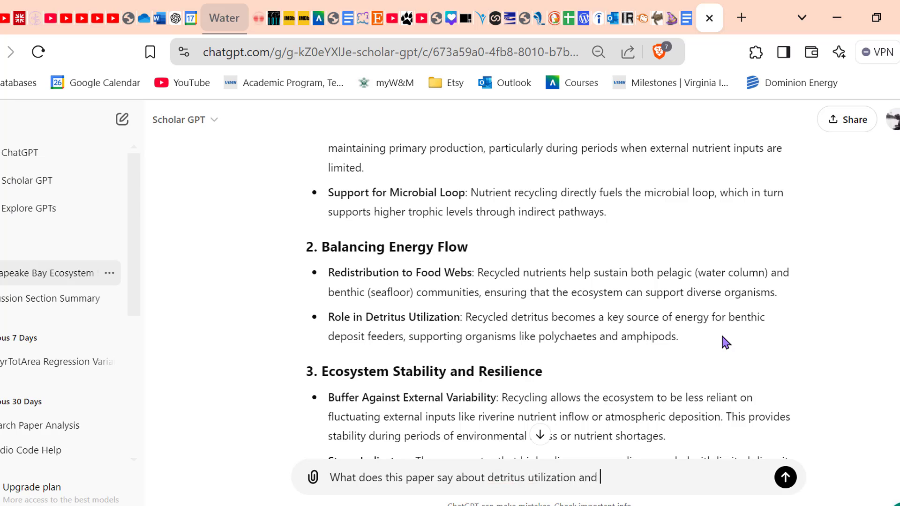
text(what are the imp)
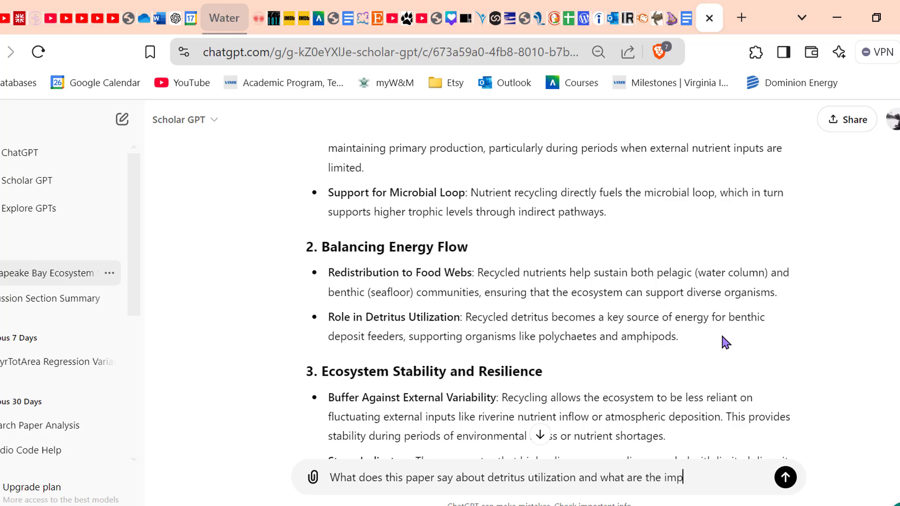
text(lications of)
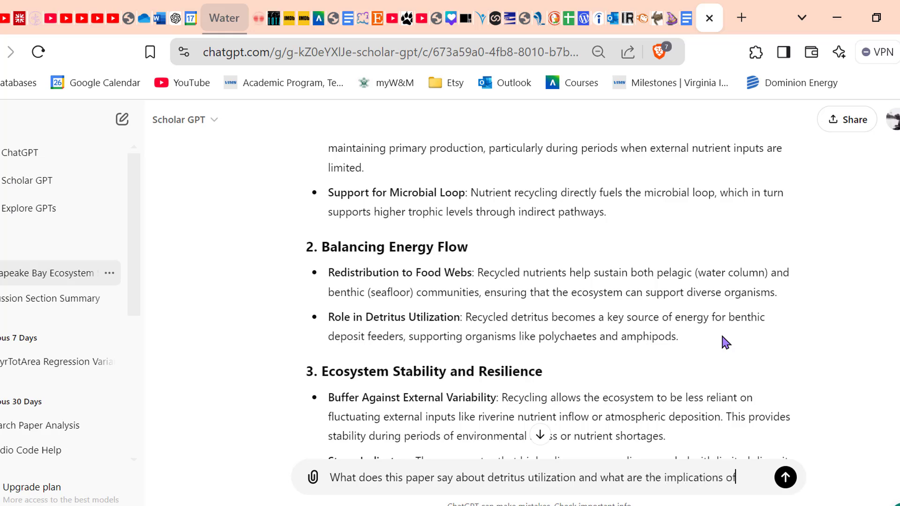
click(785, 477)
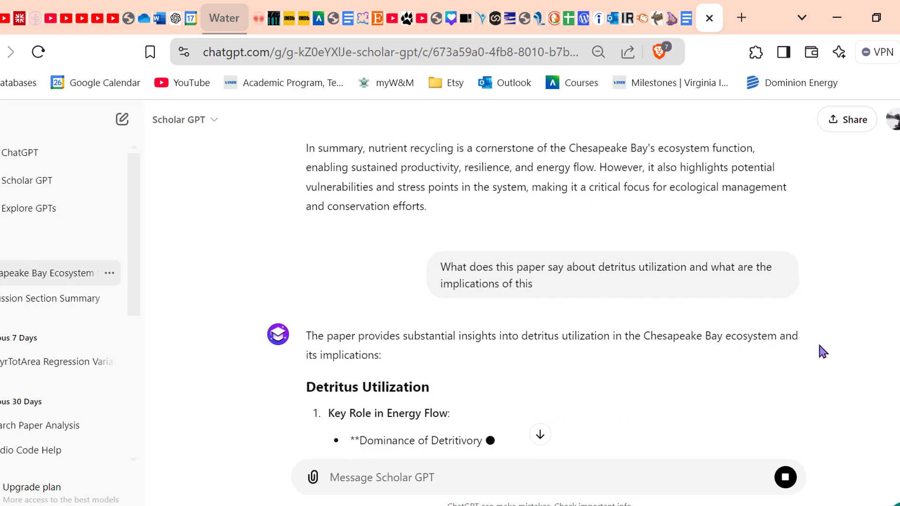
Step: Scroll through the detritus answer and copy its Eutrophication and Hypoxia bullet
scroll(down, 3)
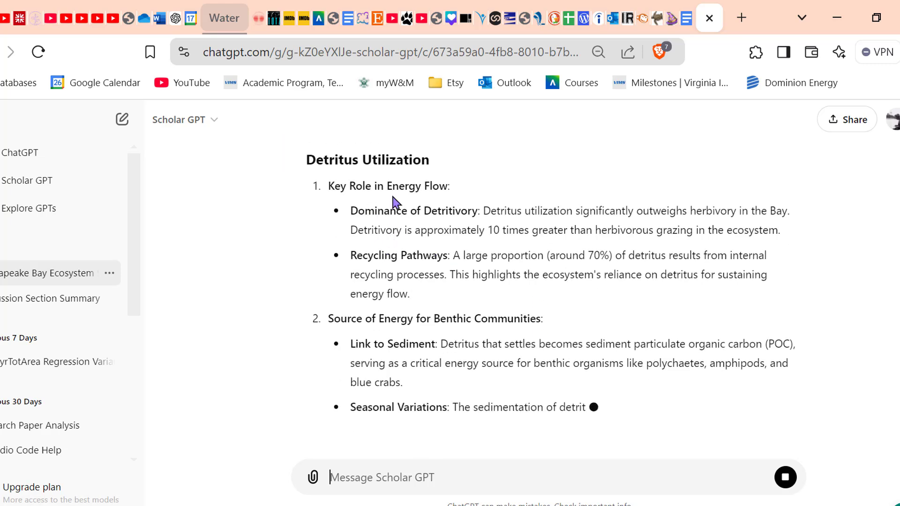
scroll(down, 3)
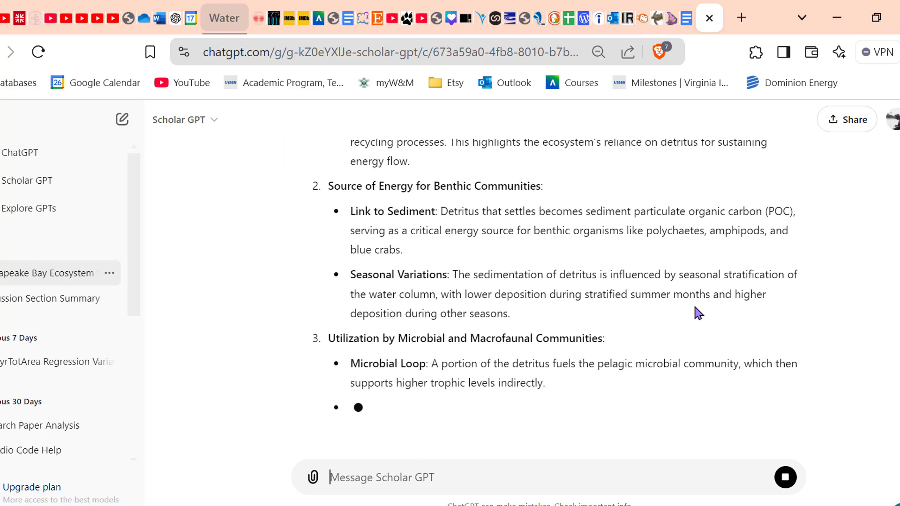
scroll(down, 3)
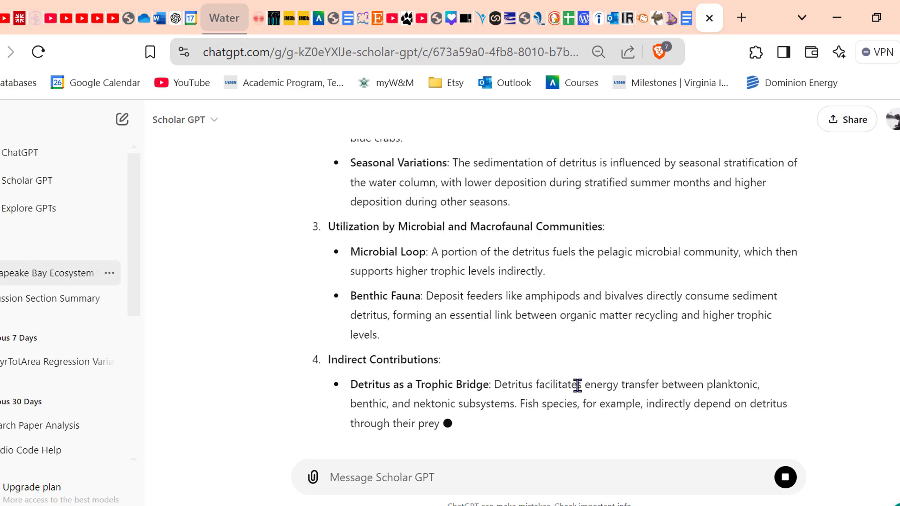
scroll(up, 3)
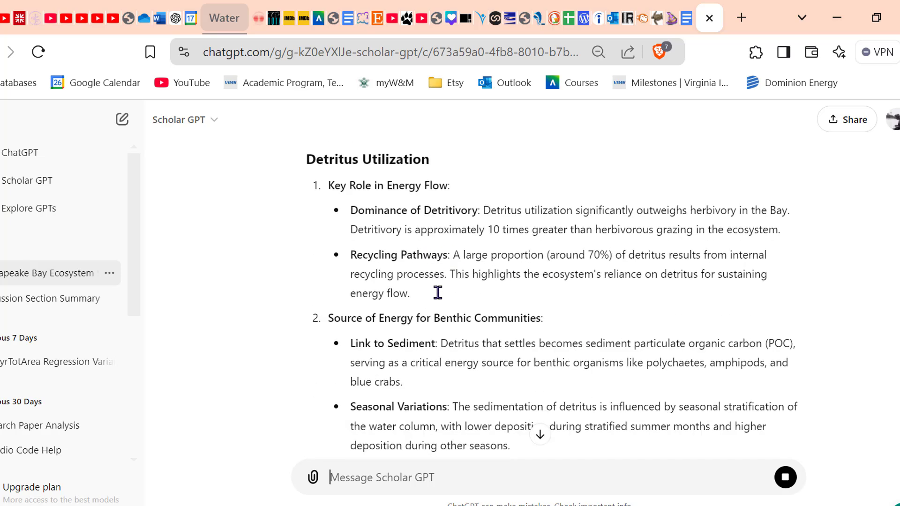
scroll(down, 3)
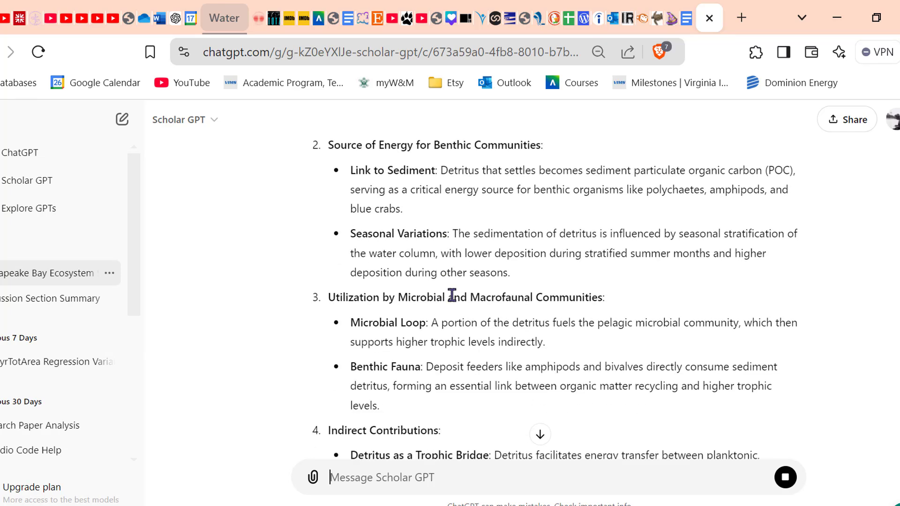
scroll(down, 3)
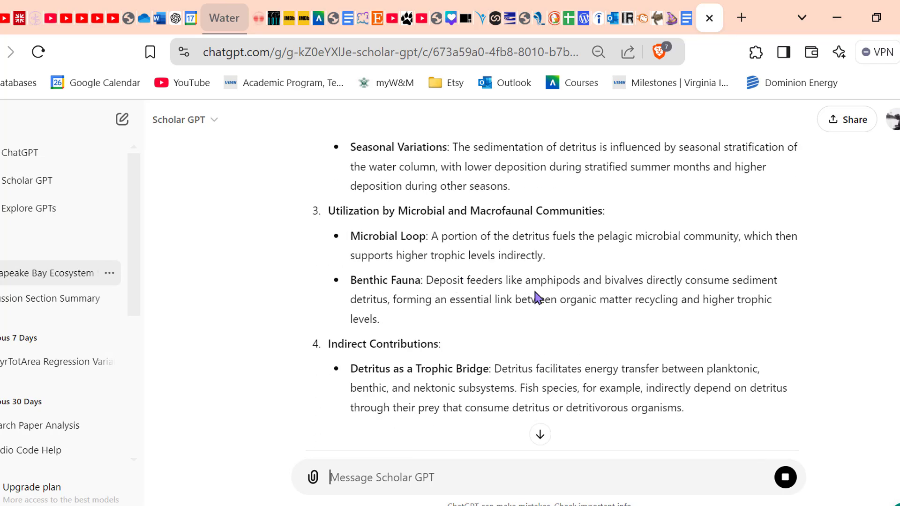
scroll(down, 3)
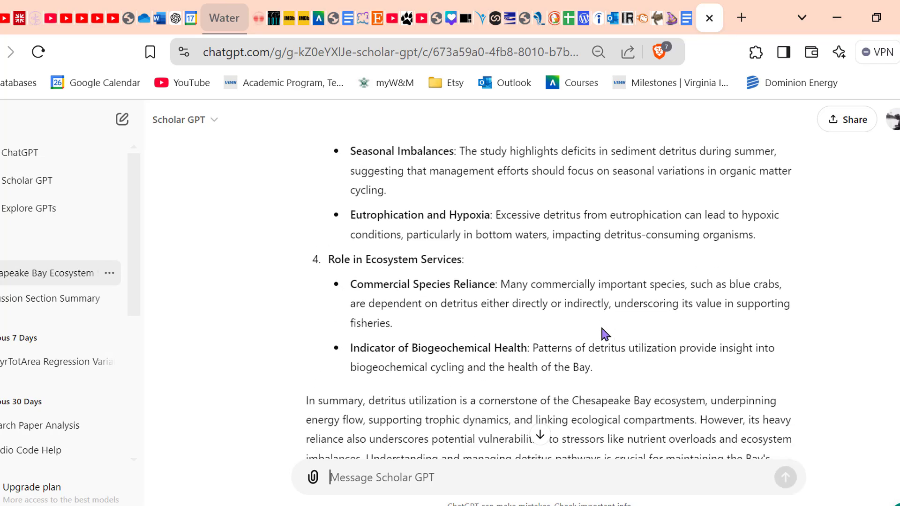
scroll(up, 3)
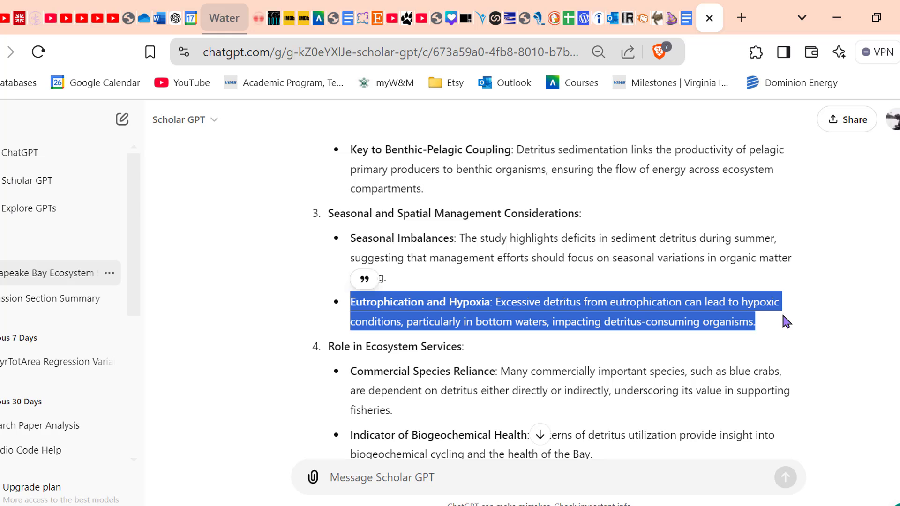
mouse_move(763, 348)
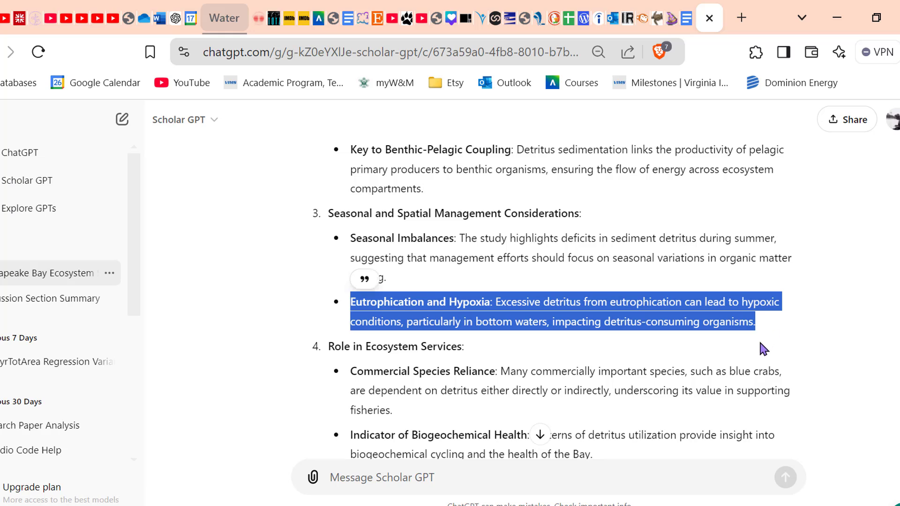
mouse_move(774, 332)
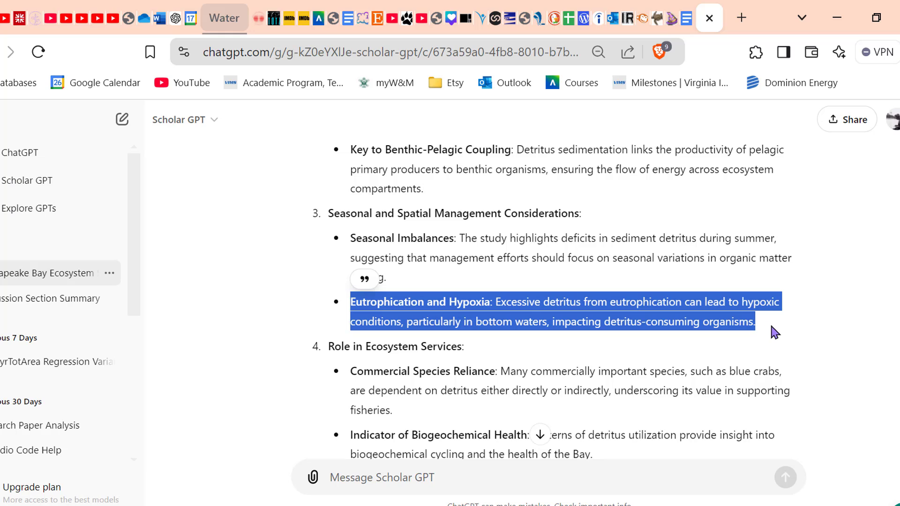
click(775, 333)
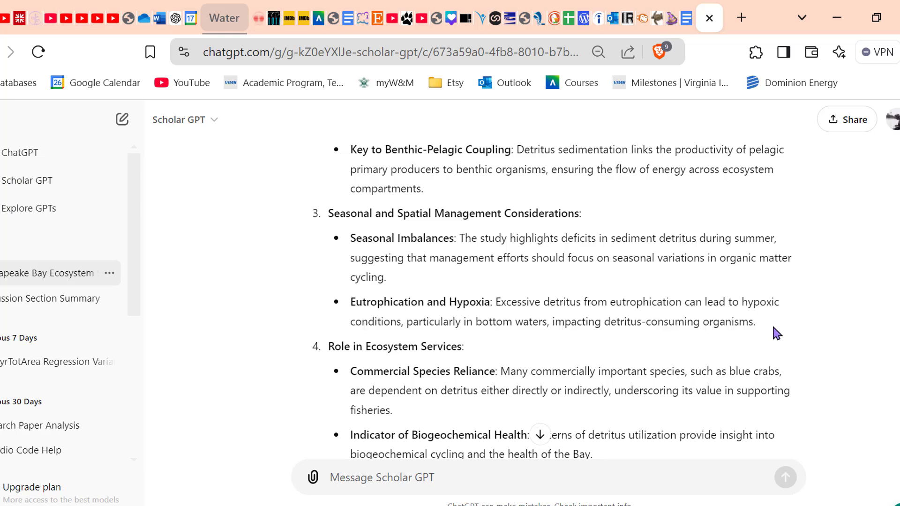
mouse_move(346, 18)
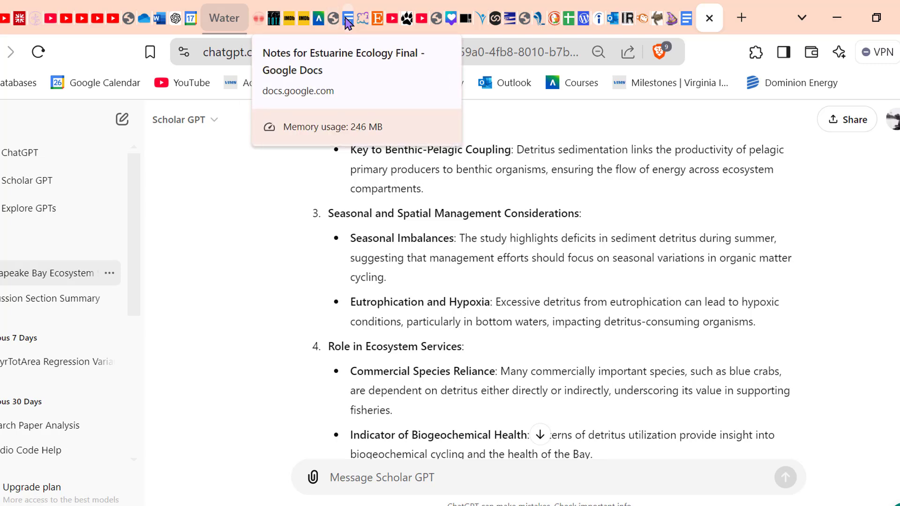
Step: Paste the 'Eutrophication and Hypoxia' excerpt into the Chesapeake Bay notes and place the cursor after it
click(348, 18)
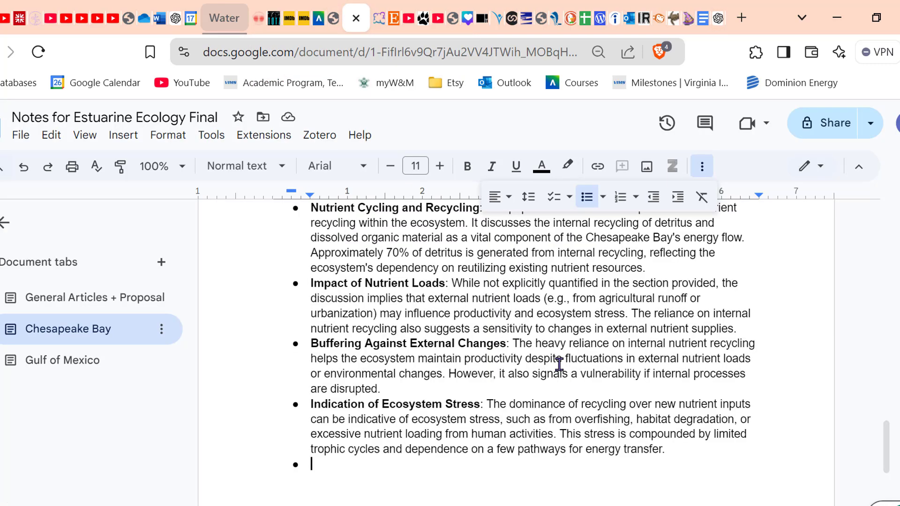
text(Eutrophication and Hypoxia: Excessive detritus from eutrophication can lead to hypoxic conditions, particularly in bottom waters, impacting detritus-consuming organisms.)
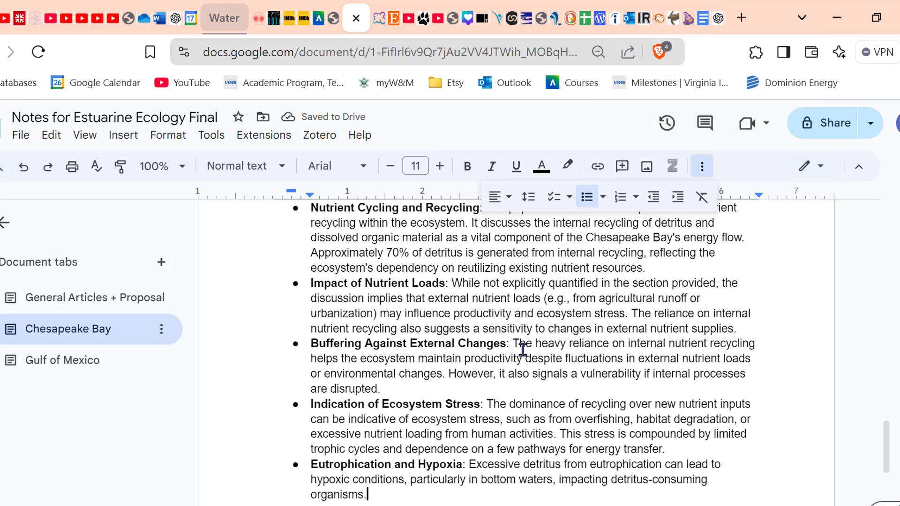
scroll(up, 3)
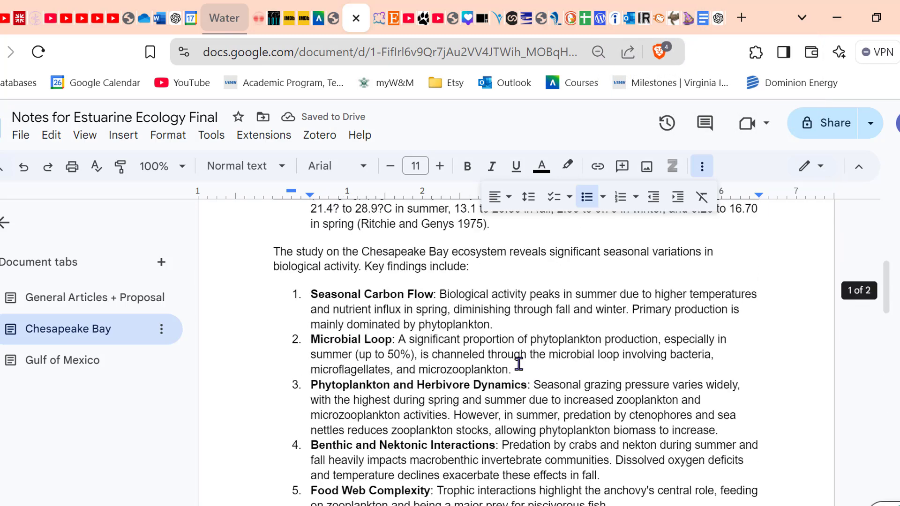
scroll(down, 3)
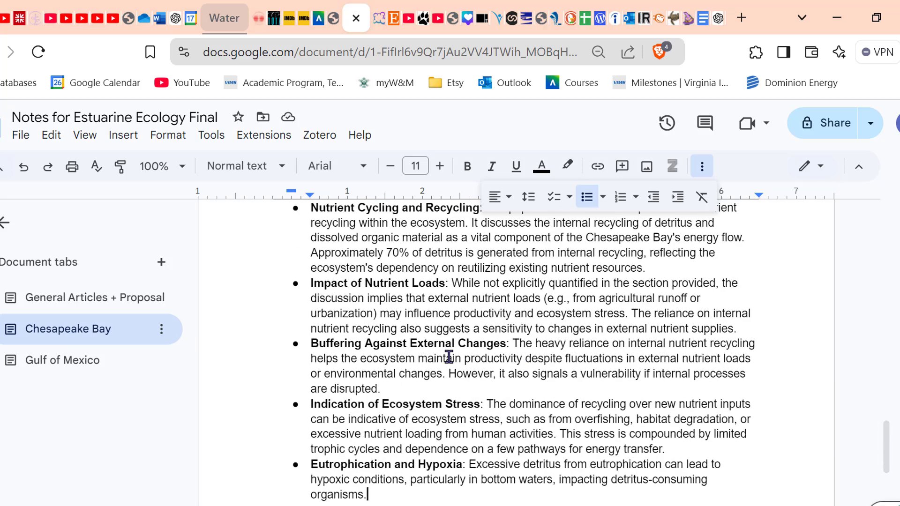
scroll(down, 3)
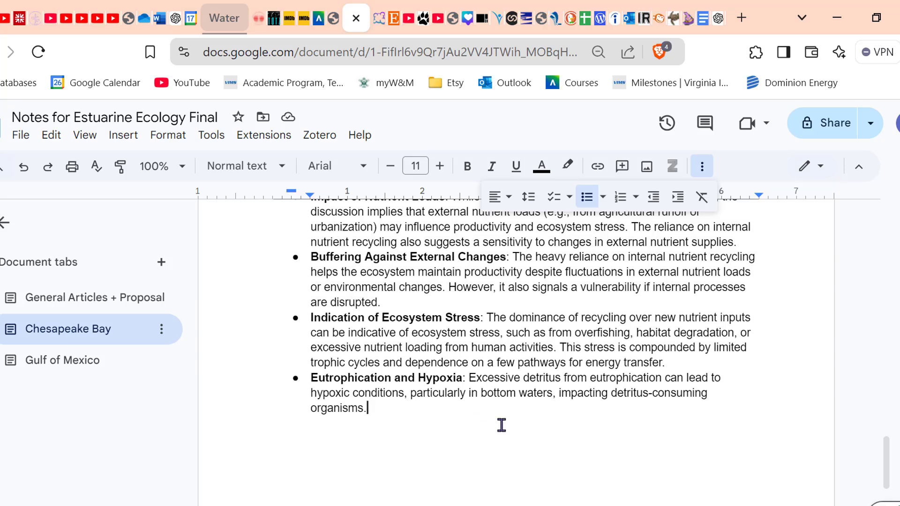
mouse_move(426, 409)
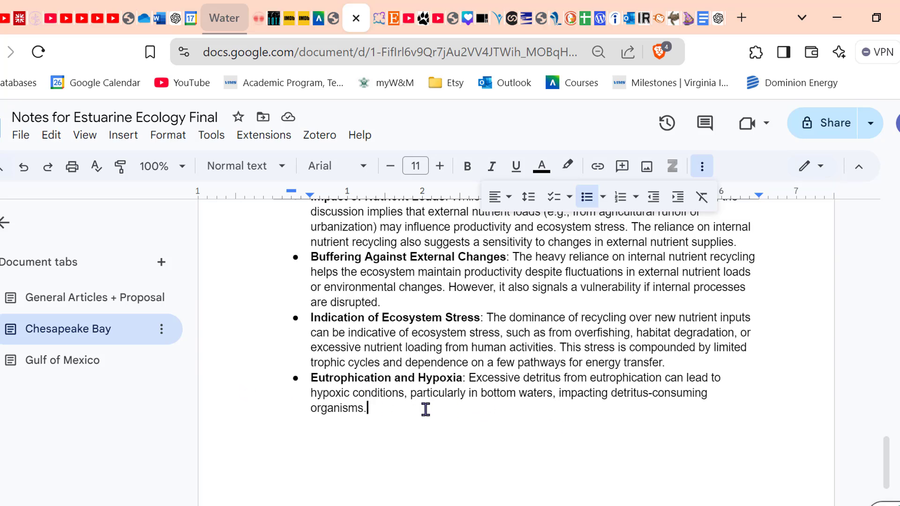
click(355, 17)
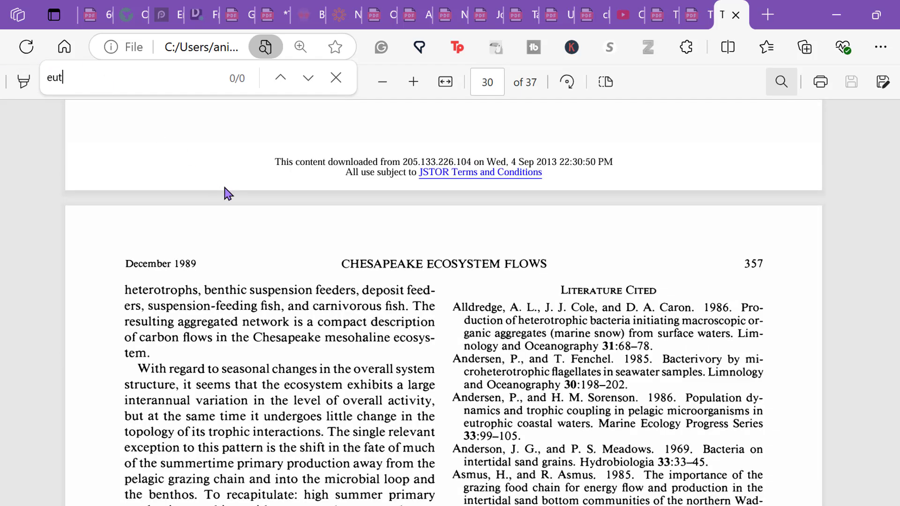
Step: Search the paper PDF for 'eutr' and step through its three matches
text(r)
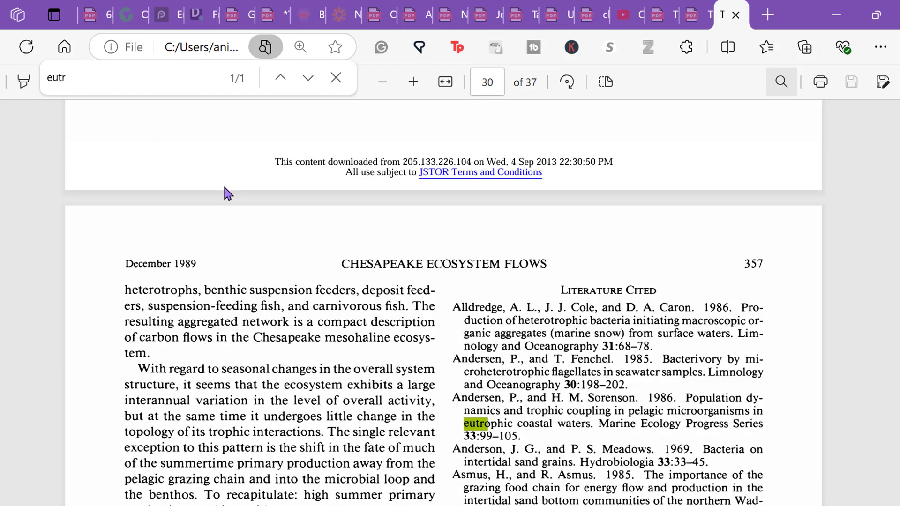
click(308, 77)
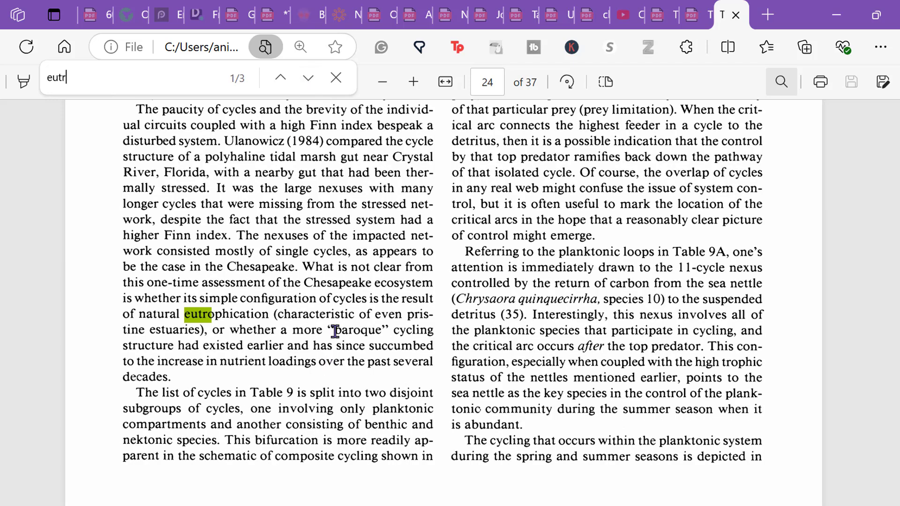
mouse_move(143, 313)
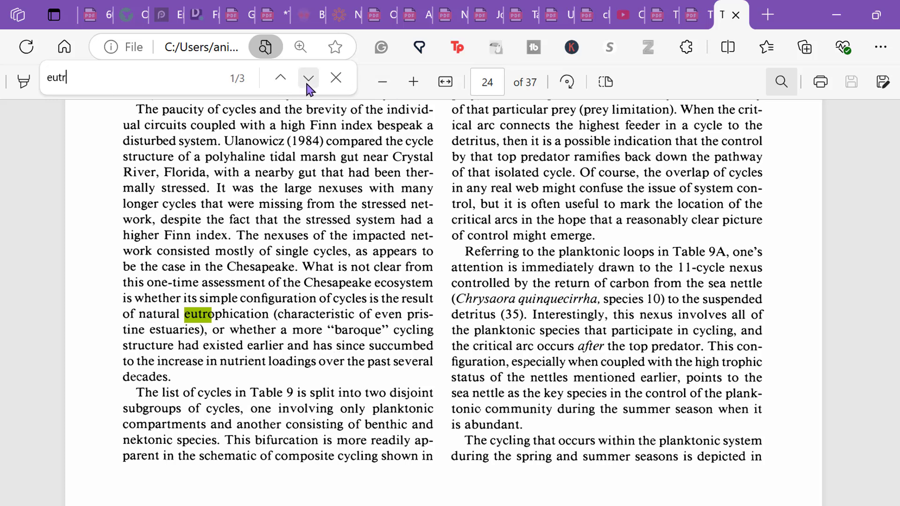
mouse_move(230, 367)
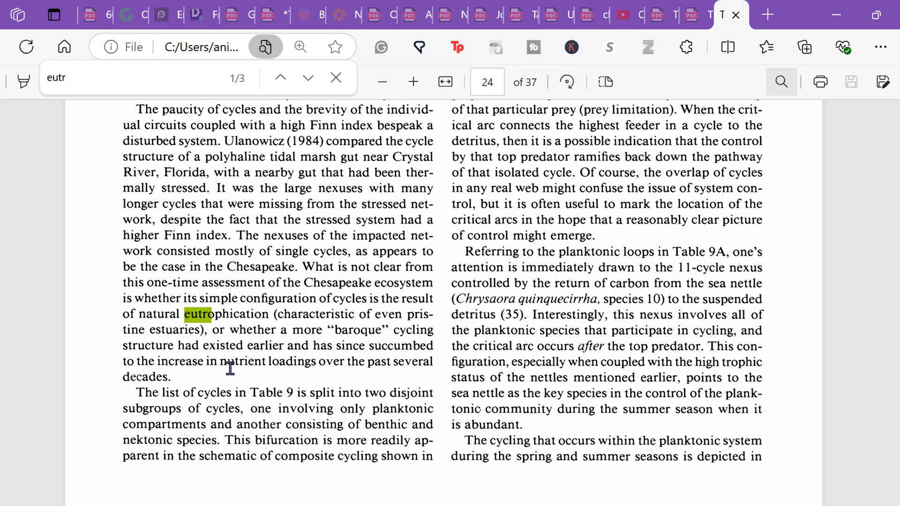
click(307, 77)
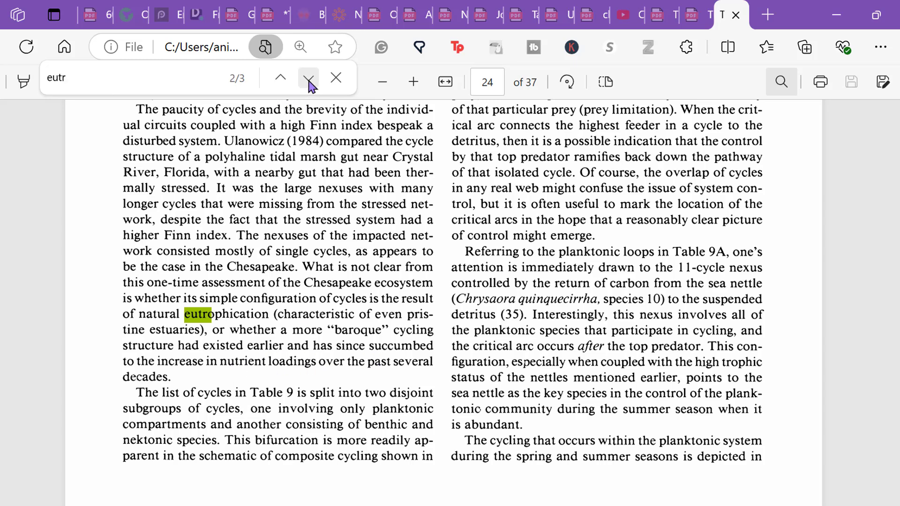
click(308, 77)
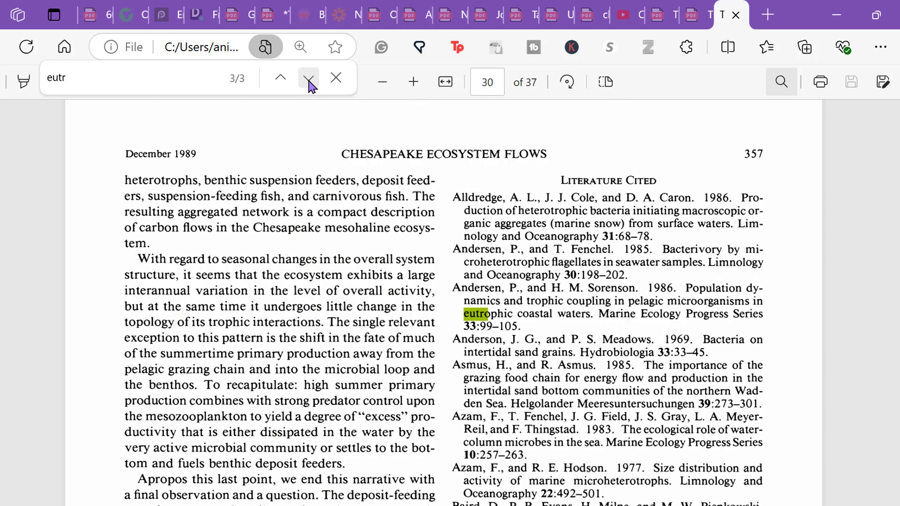
click(309, 77)
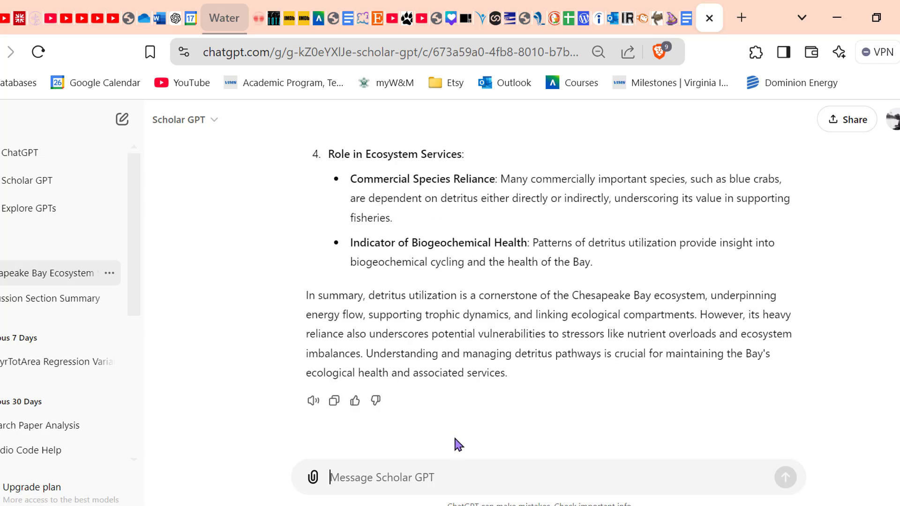
Step: Send Scholar GPT 'Give me other papers related to detritus, eutrophication, and hypoxia'
text(Give me)
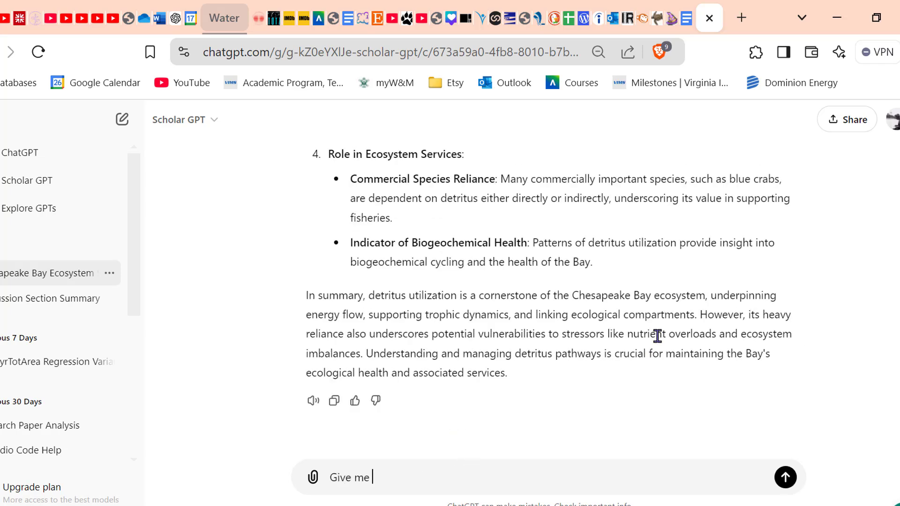
text(other papers)
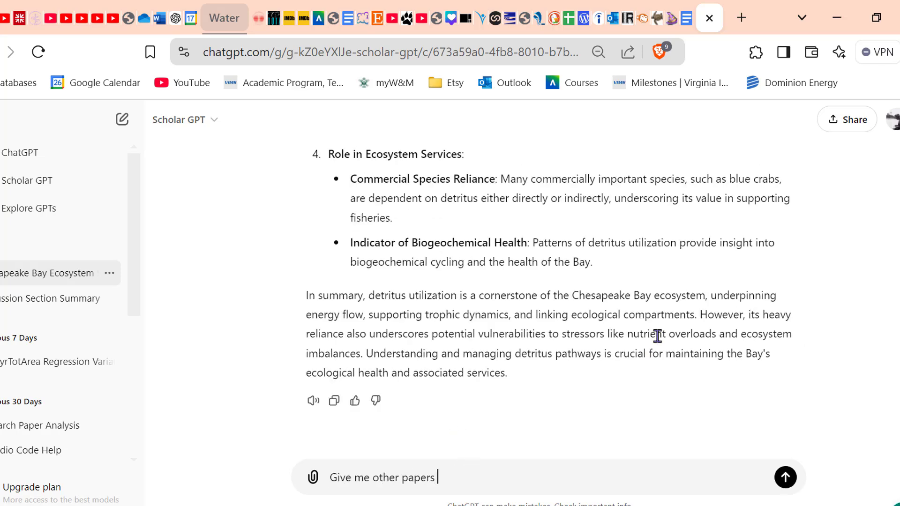
text(related to detritus, eu)
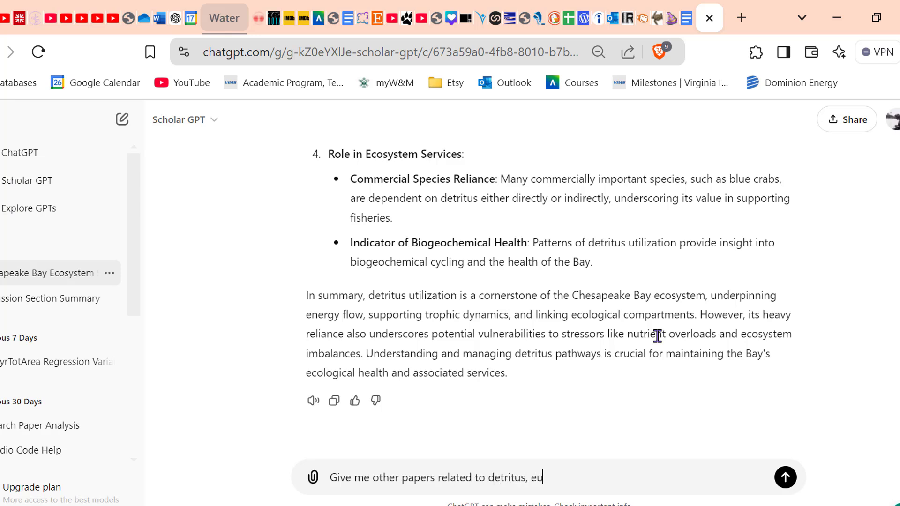
text(trophication)
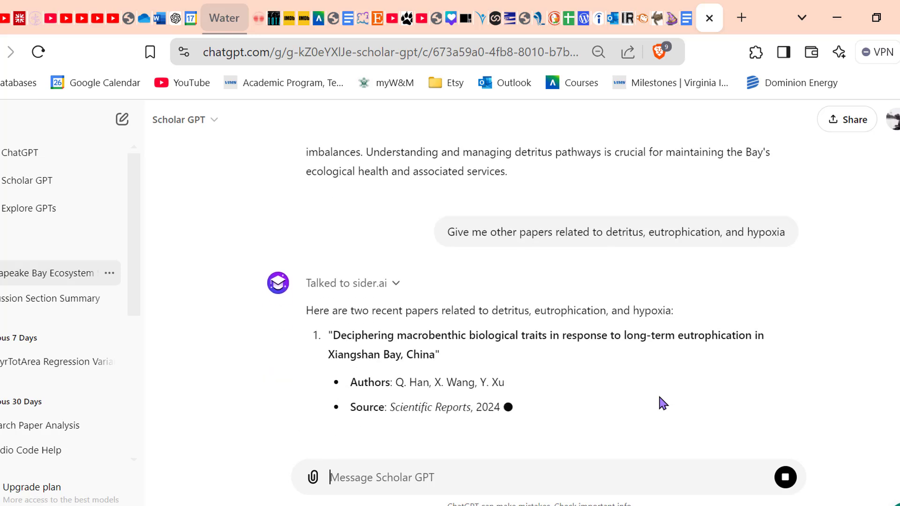
Step: Scroll through the suggested Xiangshan Bay and Rogoznica Lake papers and their links
scroll(down, 3)
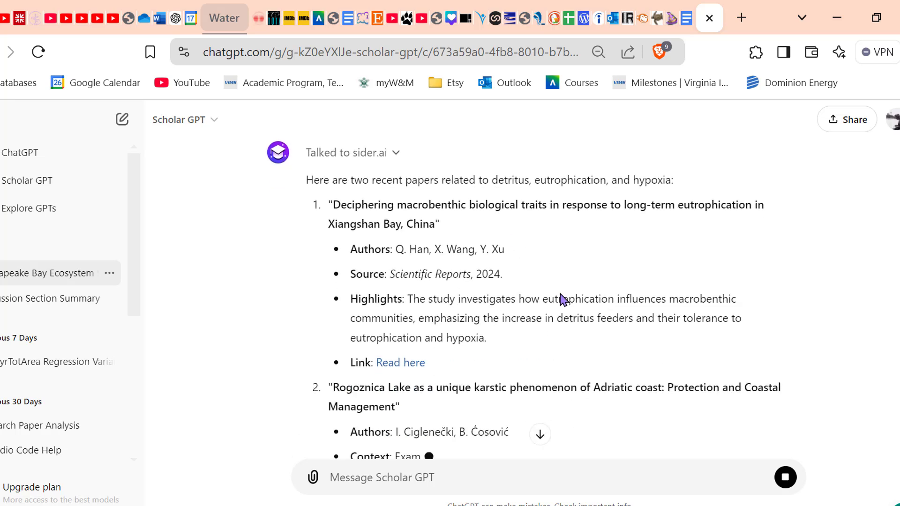
scroll(down, 3)
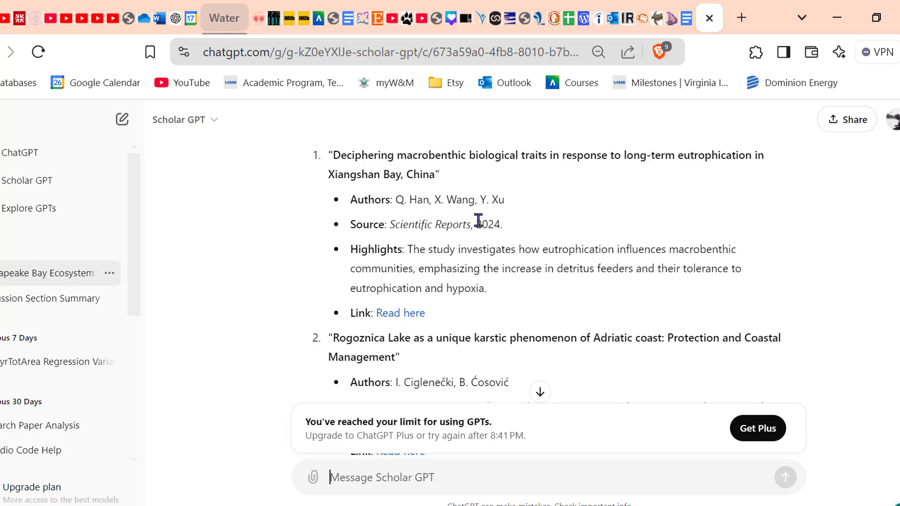
mouse_move(705, 329)
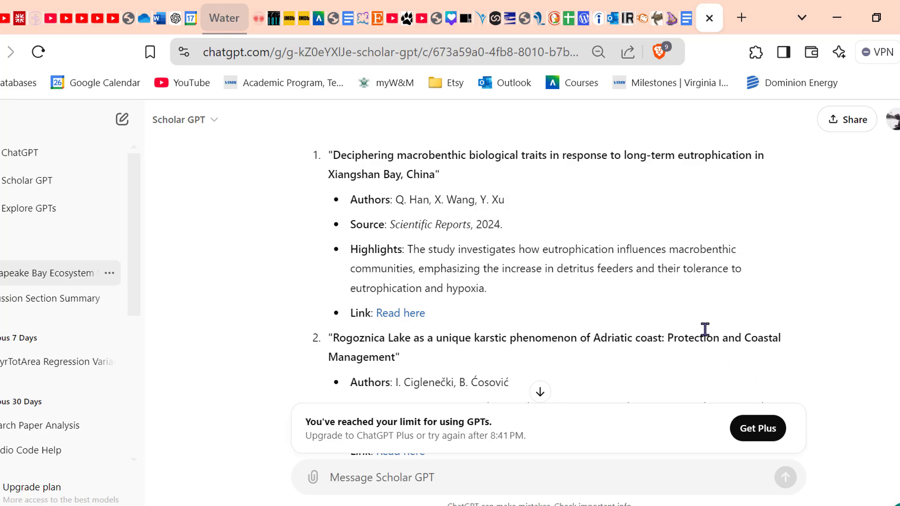
scroll(down, 3)
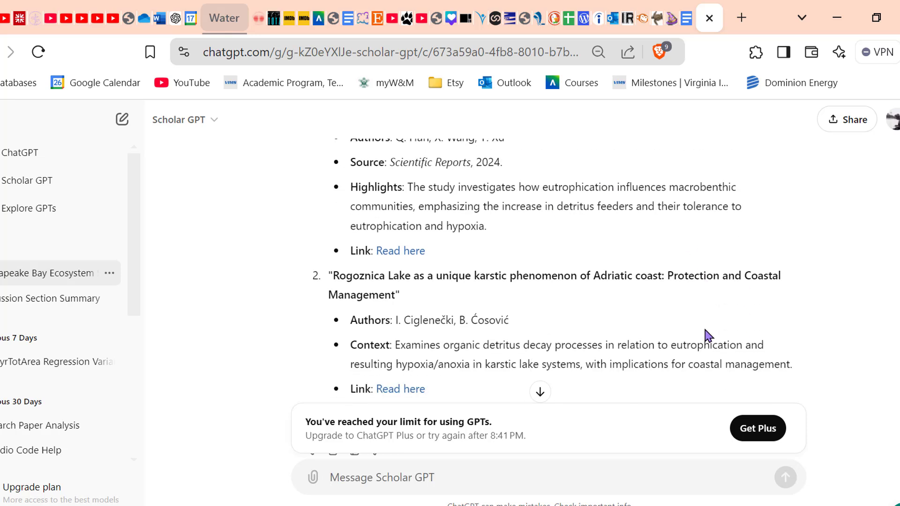
scroll(down, 3)
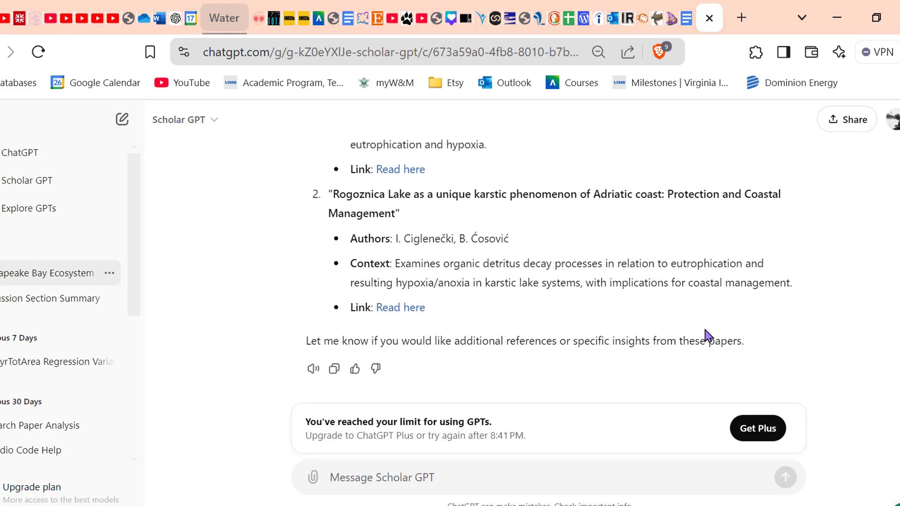
scroll(up, 3)
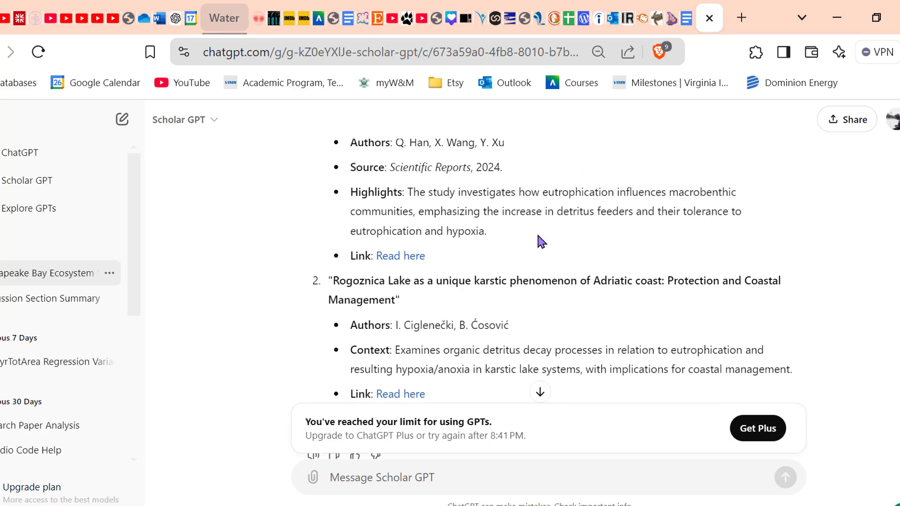
scroll(up, 3)
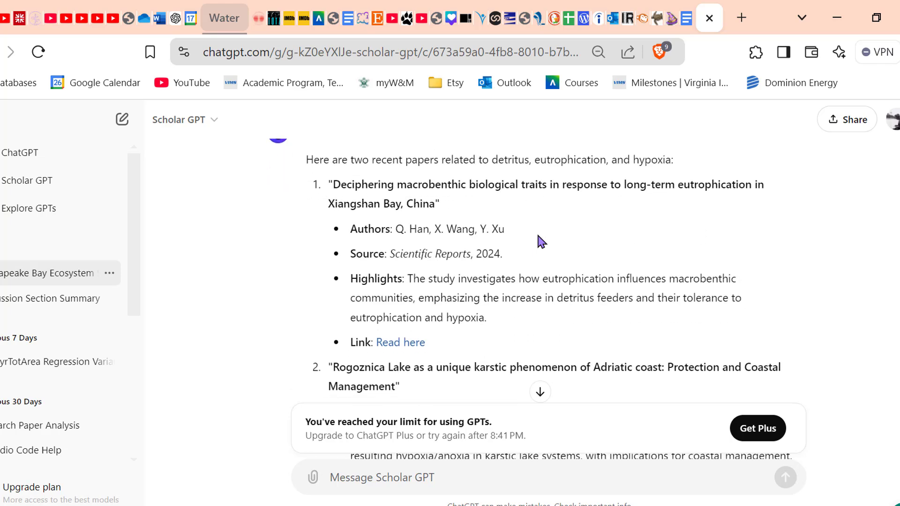
scroll(down, 3)
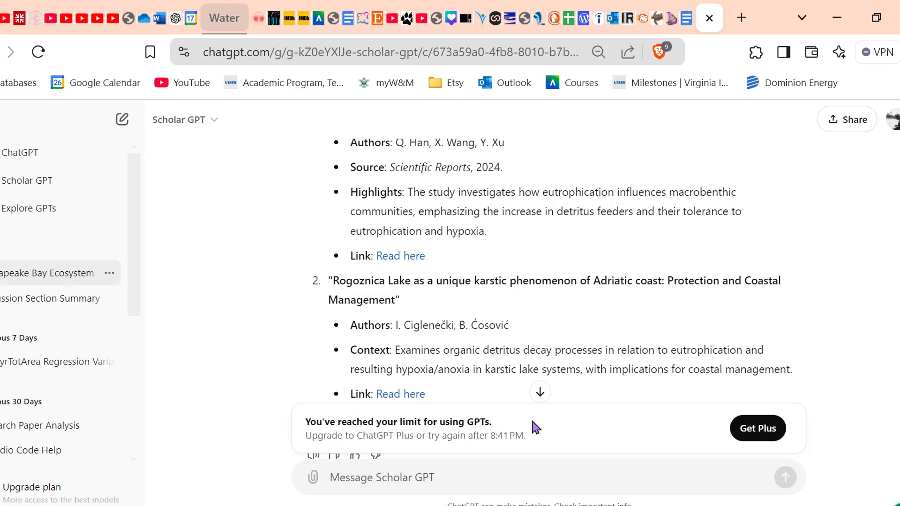
scroll(up, 3)
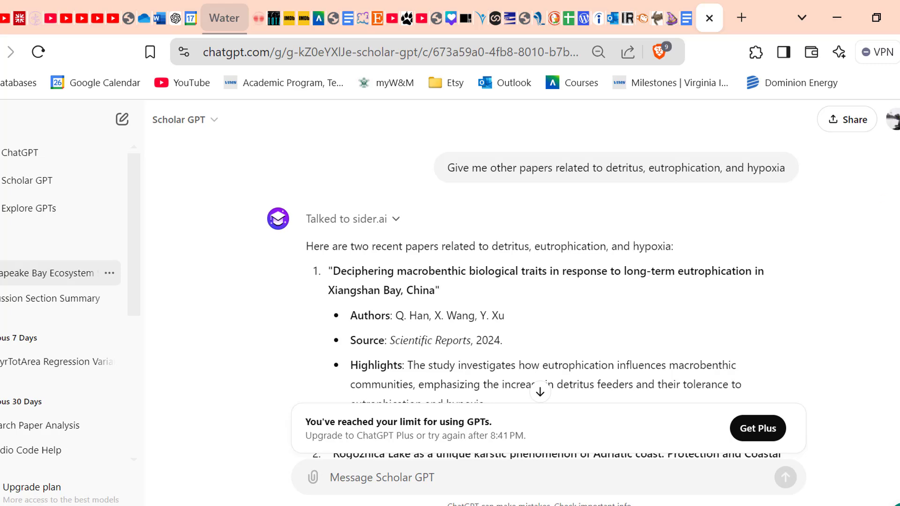
mouse_move(651, 329)
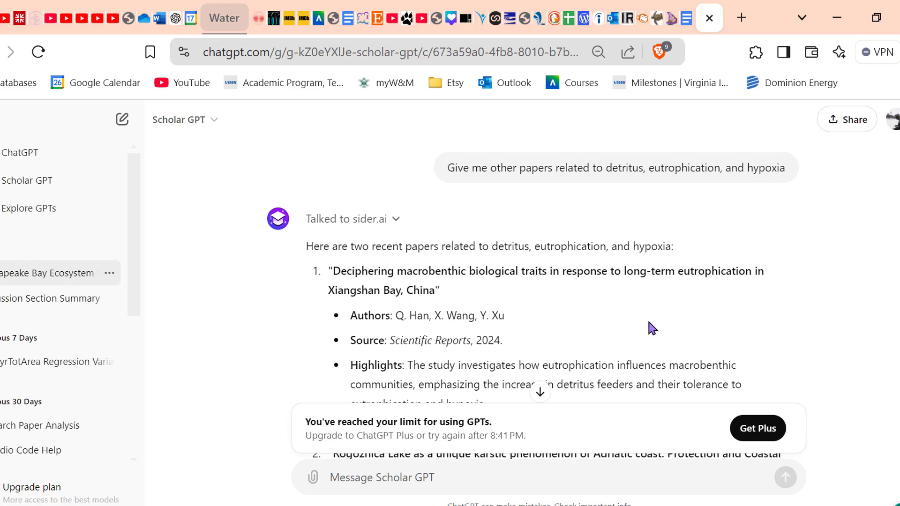
scroll(down, 3)
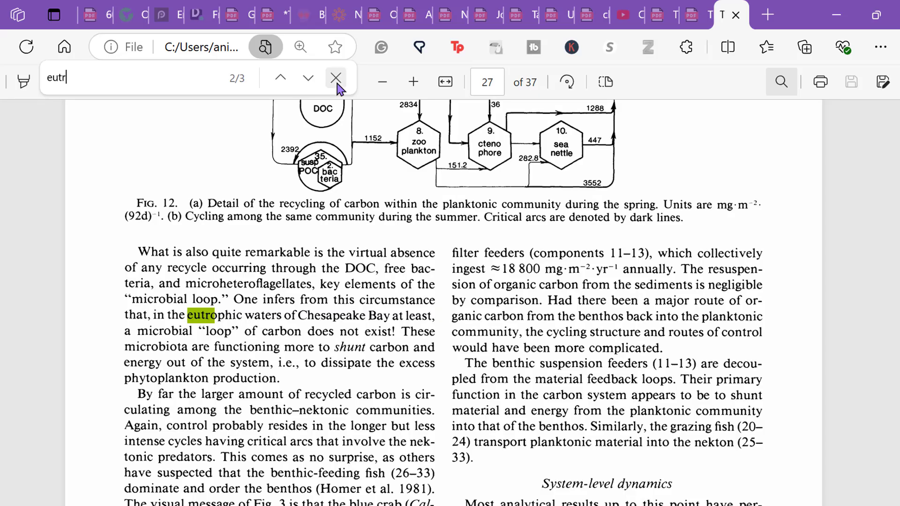
Step: Close the 'eutr' find bar in the Chesapeake paper PDF
click(335, 77)
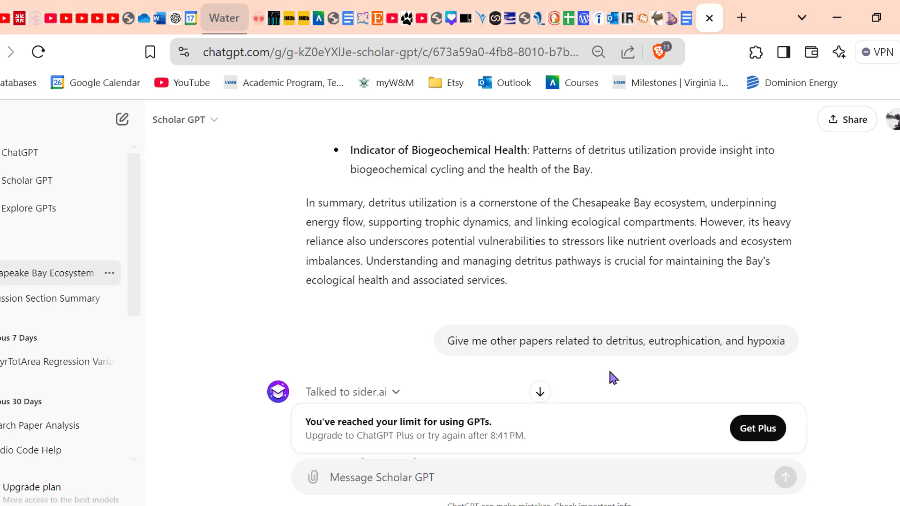
mouse_move(719, 394)
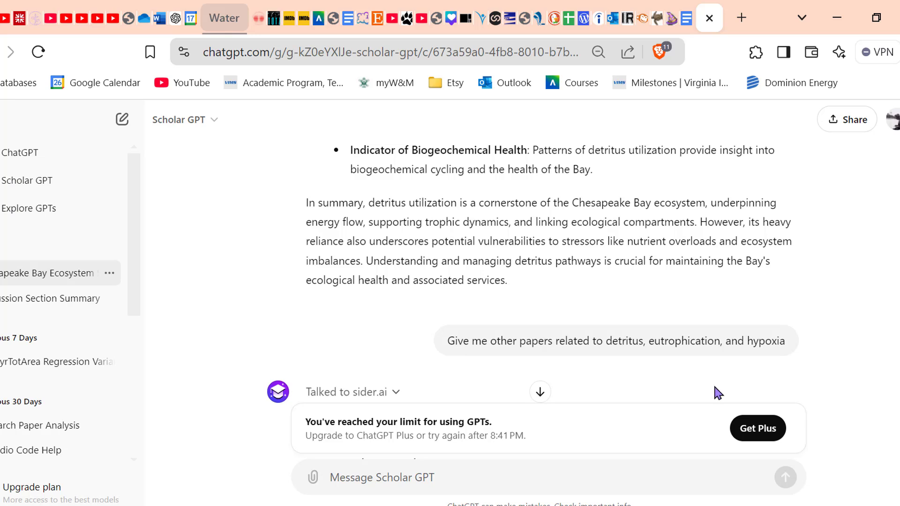